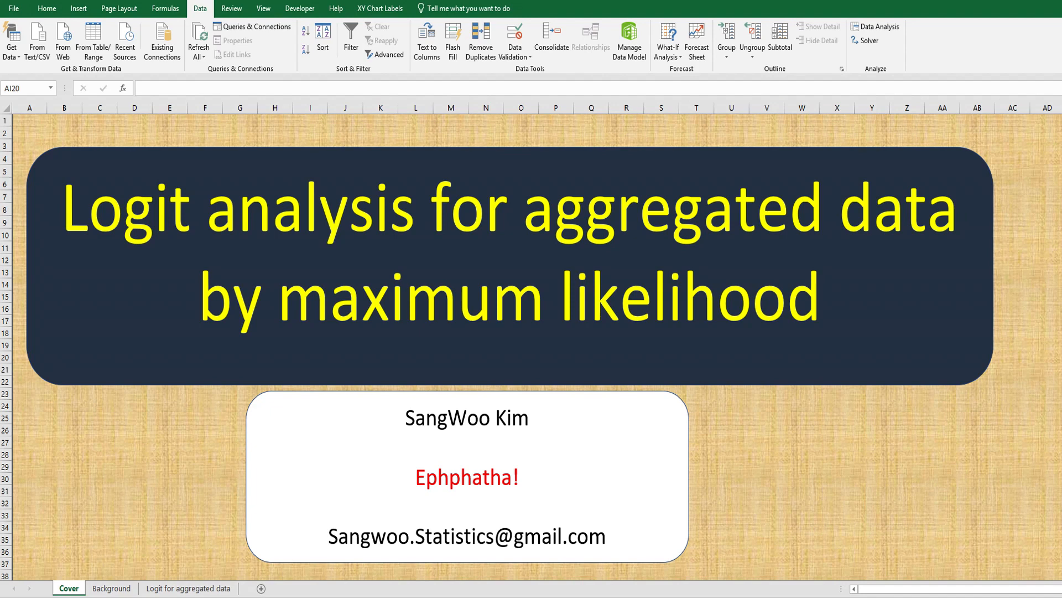
pyautogui.moveTo(910, 273)
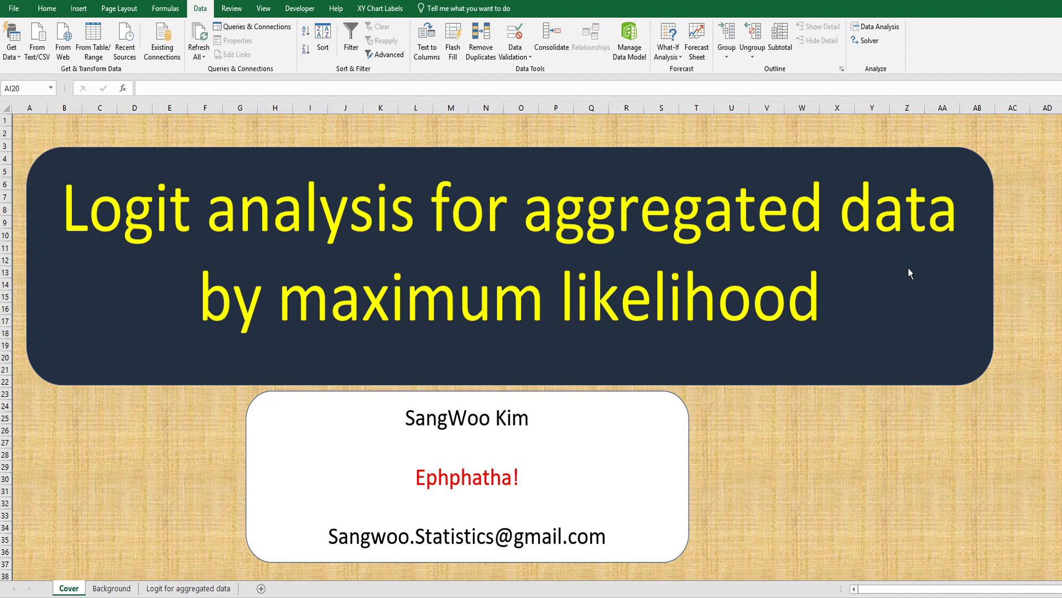
pyautogui.moveTo(831, 307)
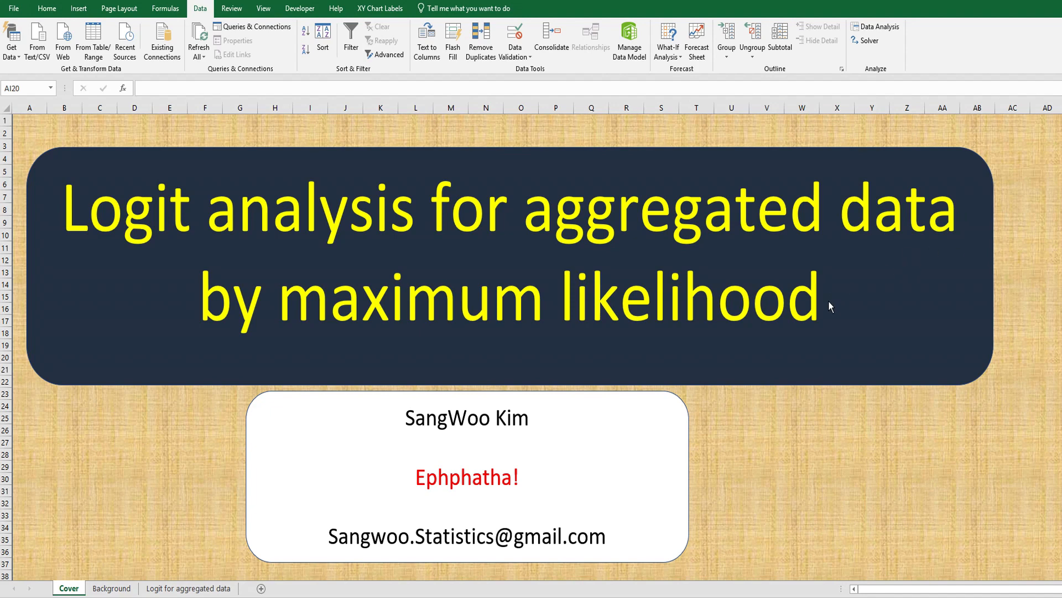
pyautogui.moveTo(701, 418)
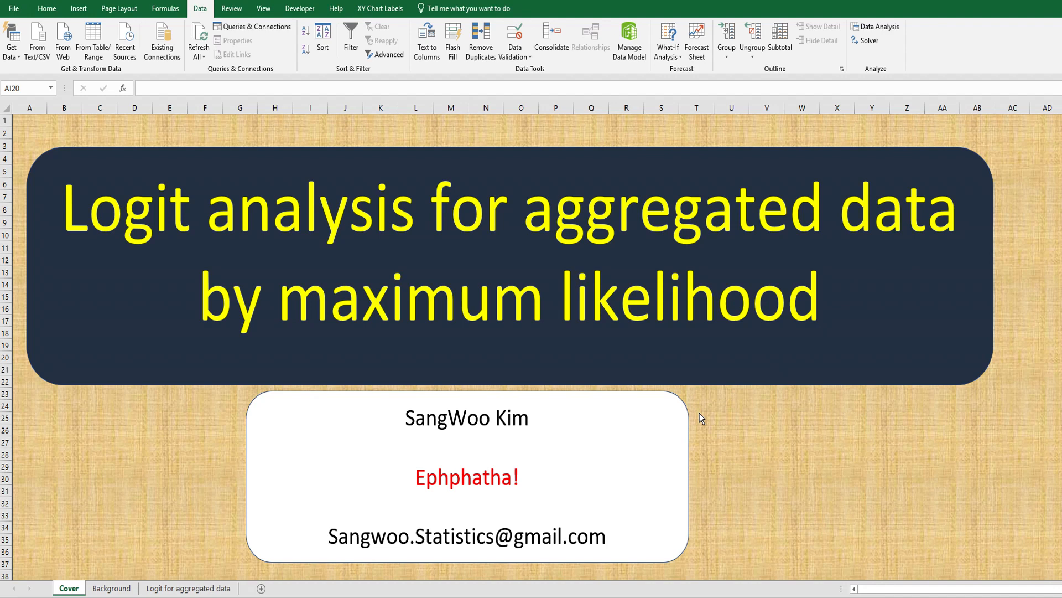
pyautogui.moveTo(239, 541)
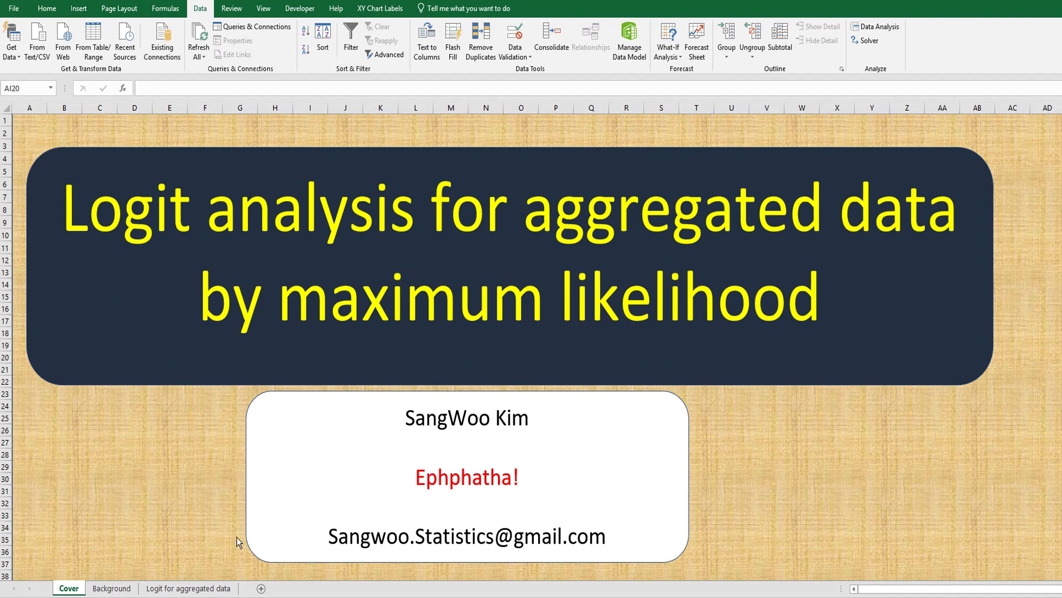
# Switch to the Background sheet showing the aggregated table and likelihood function.
pyautogui.click(111, 587)
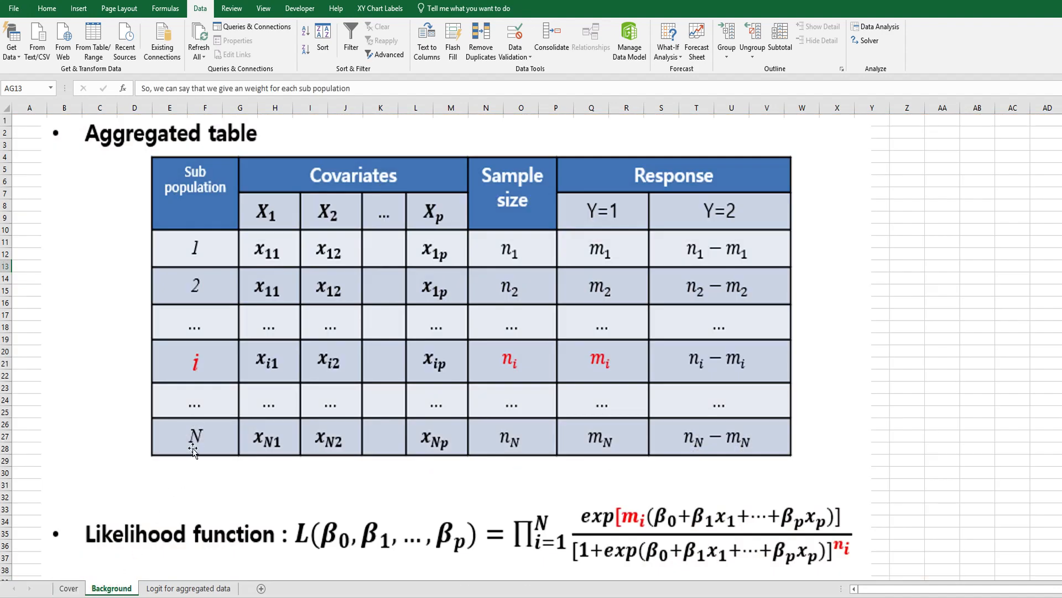
pyautogui.moveTo(610, 430)
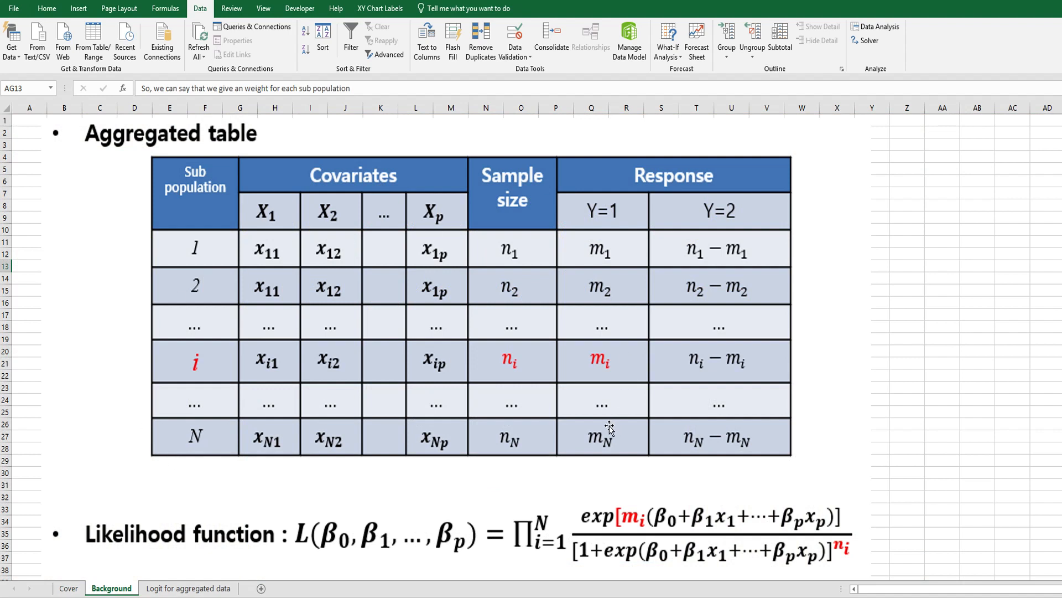
pyautogui.moveTo(206, 204)
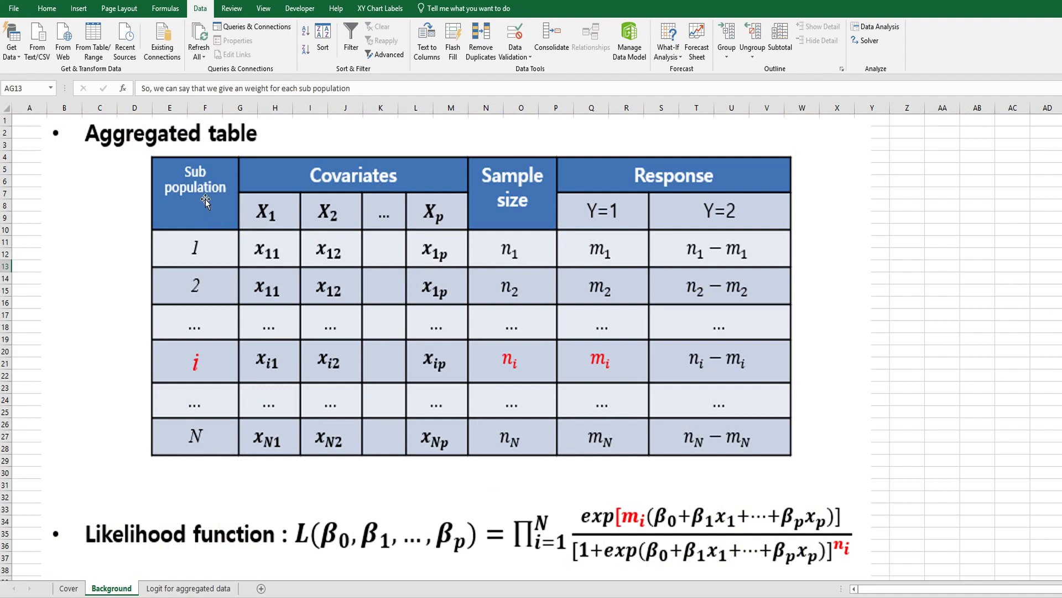
pyautogui.moveTo(205, 264)
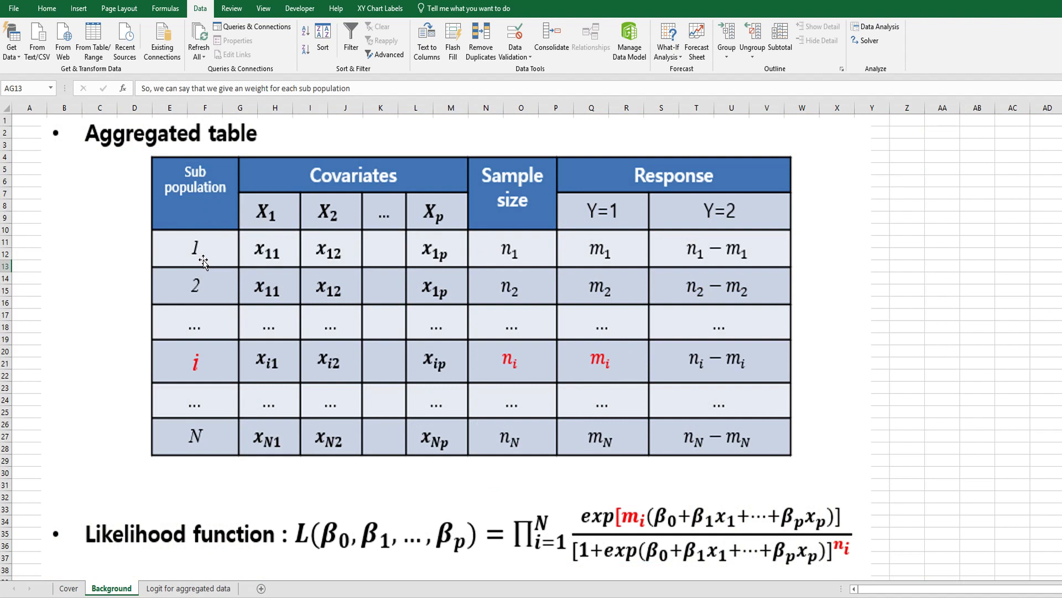
pyautogui.moveTo(422, 255)
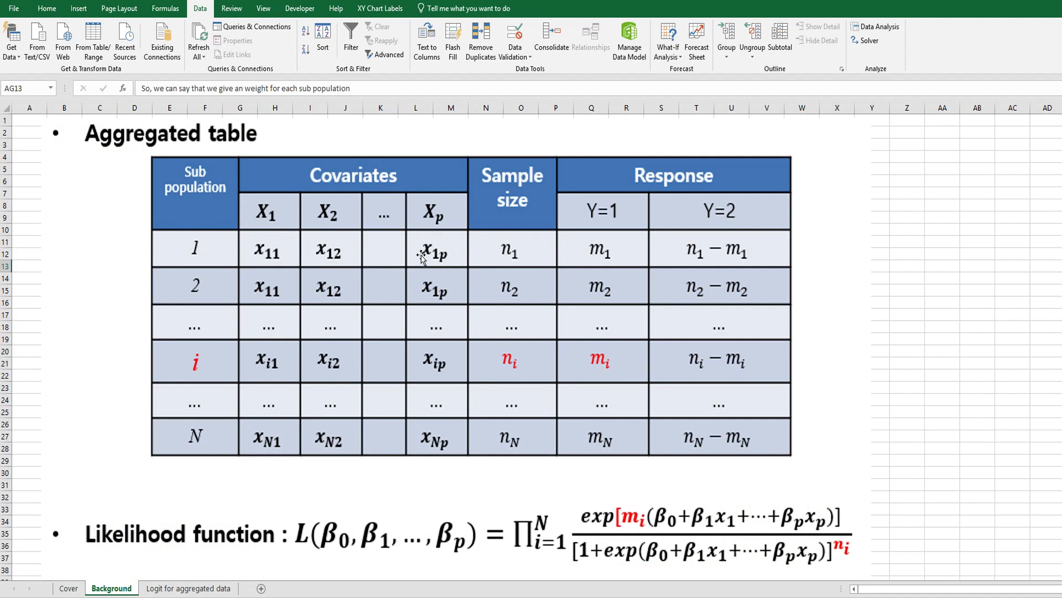
pyautogui.moveTo(406, 227)
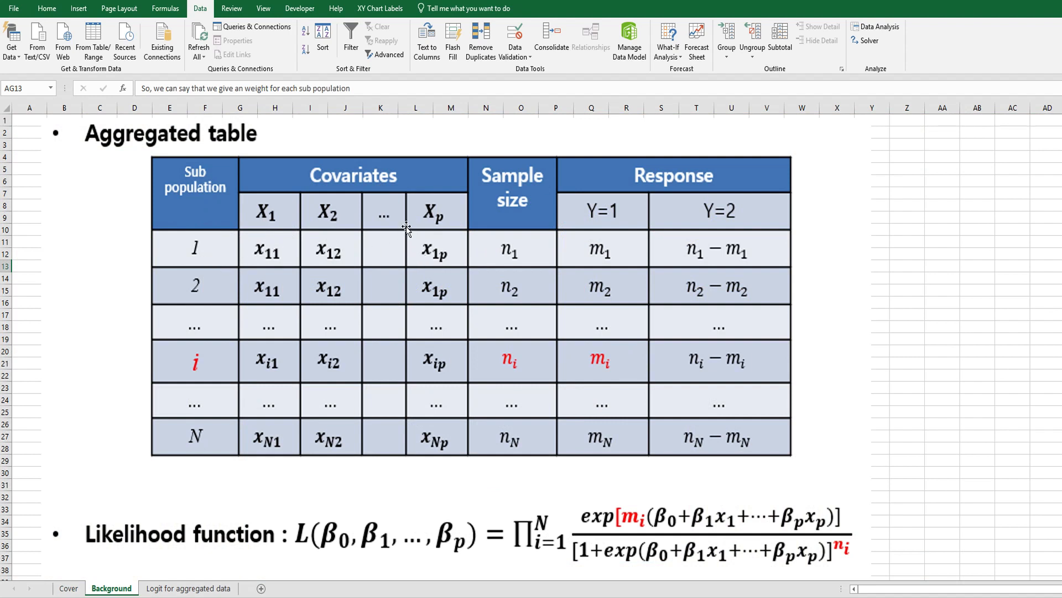
pyautogui.moveTo(390, 252)
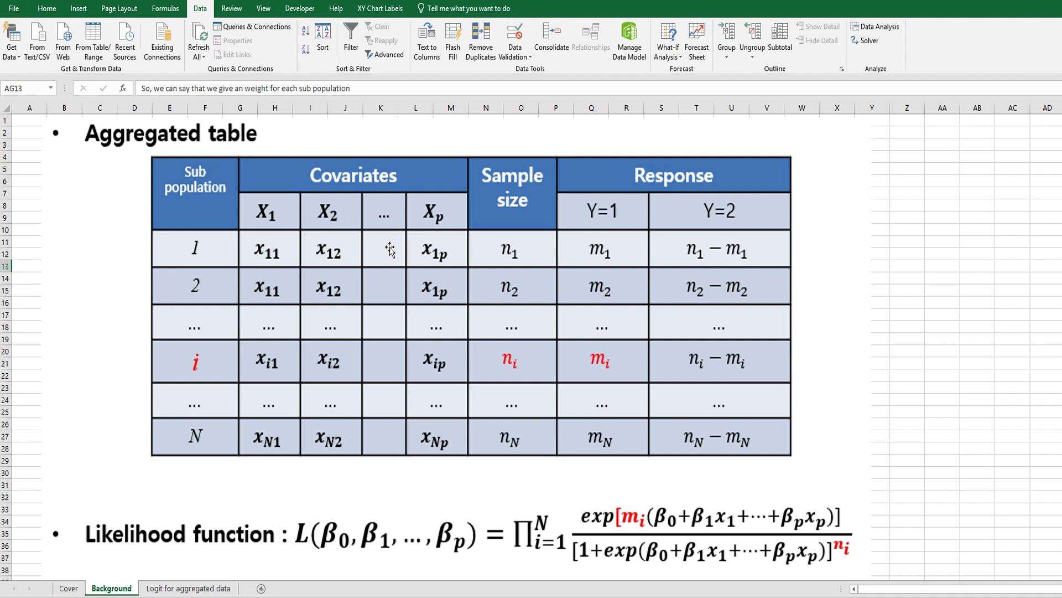
pyautogui.moveTo(493, 244)
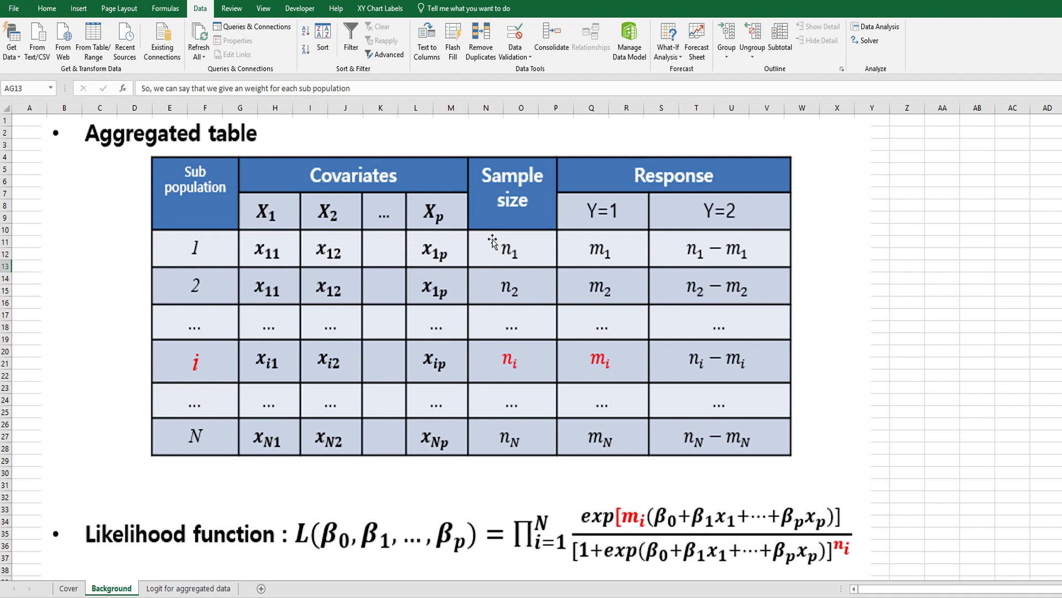
pyautogui.moveTo(530, 229)
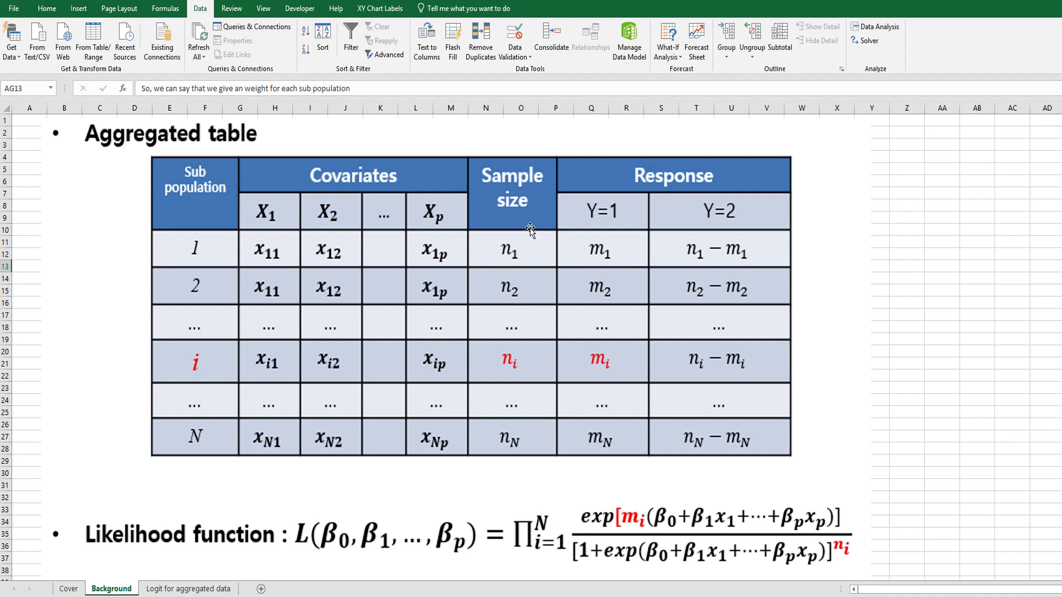
pyautogui.moveTo(602, 249)
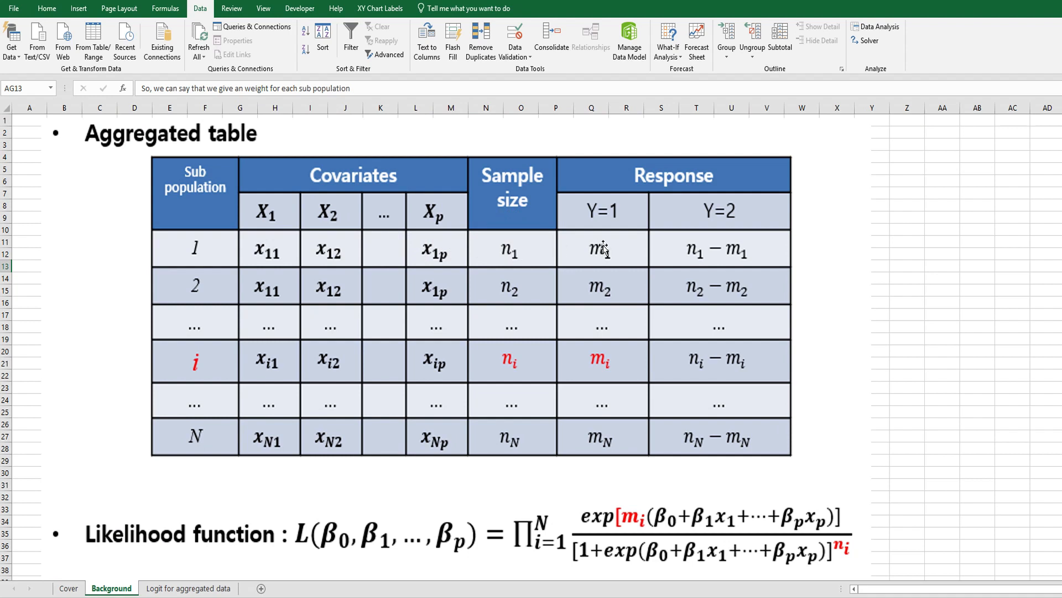
pyautogui.moveTo(607, 245)
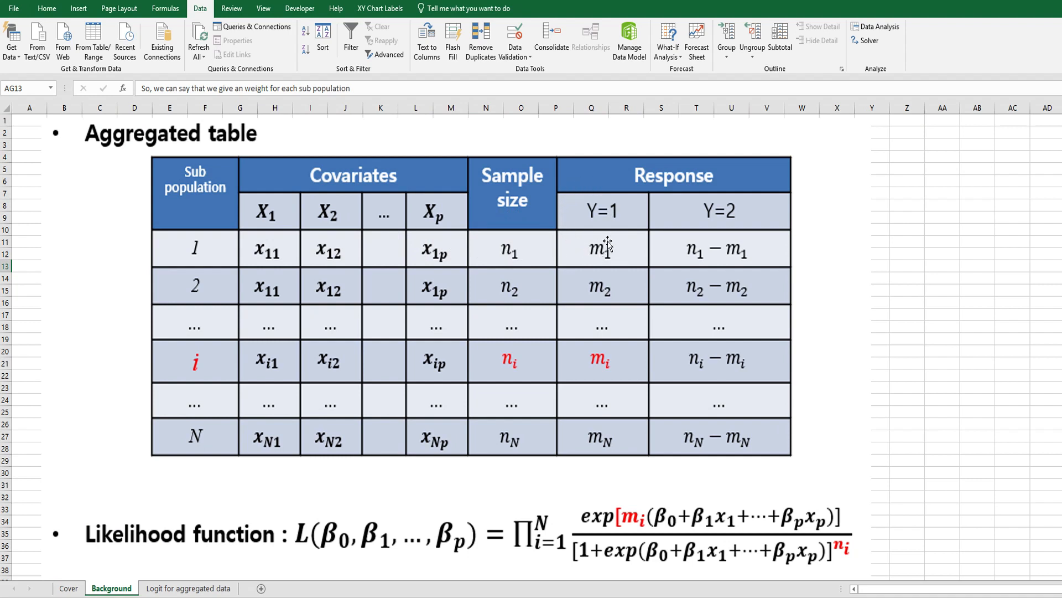
pyautogui.moveTo(507, 266)
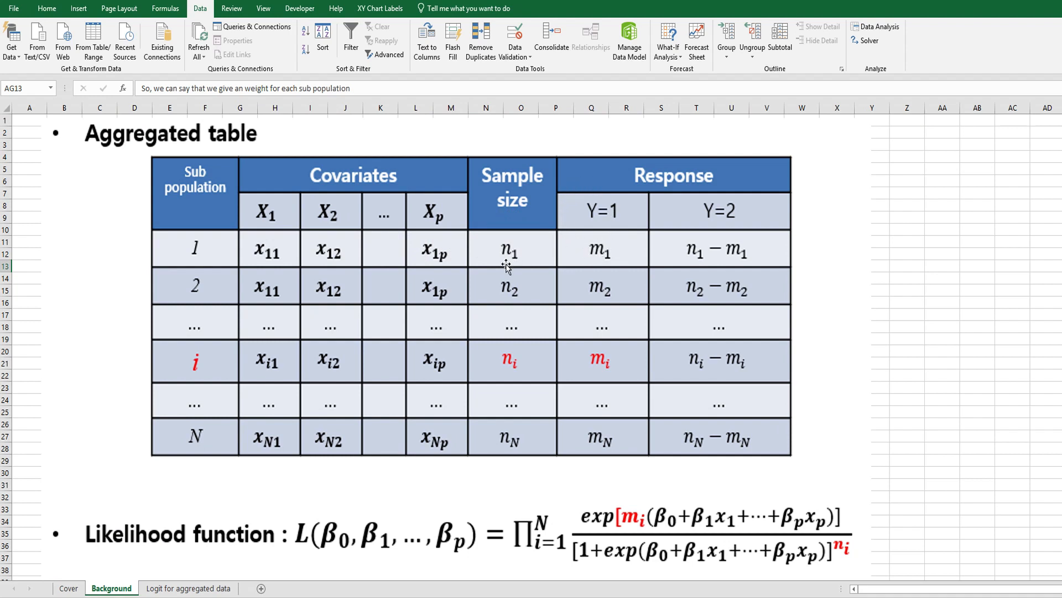
pyautogui.moveTo(611, 271)
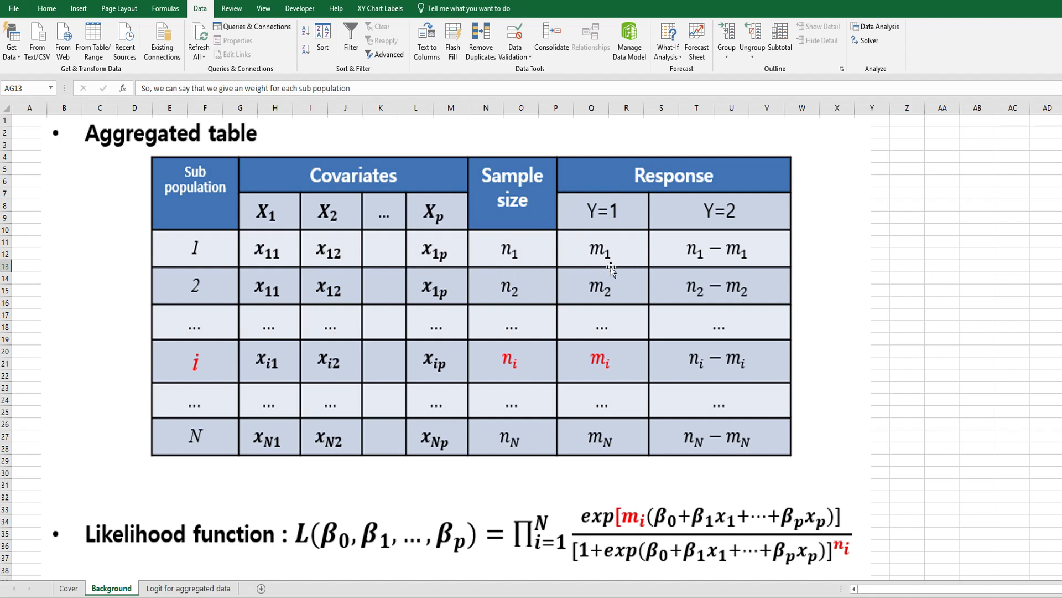
pyautogui.moveTo(586, 279)
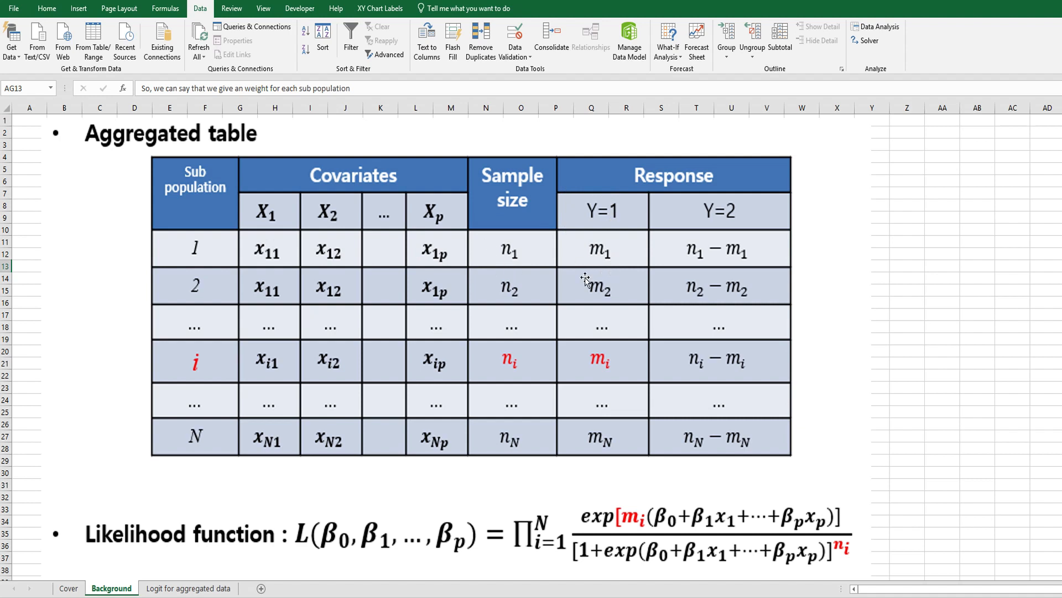
pyautogui.moveTo(859, 551)
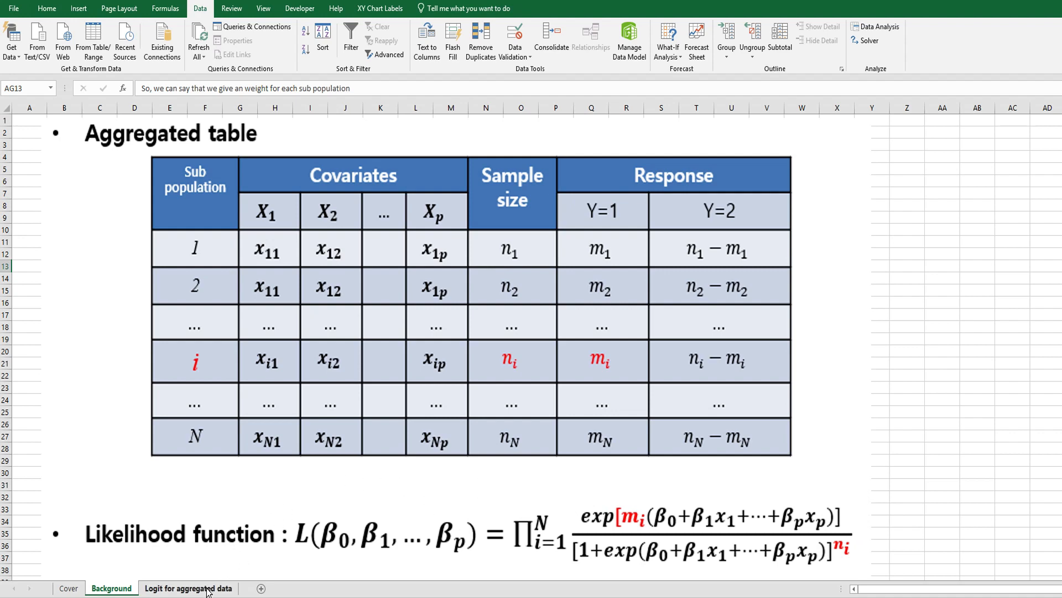
pyautogui.click(188, 587)
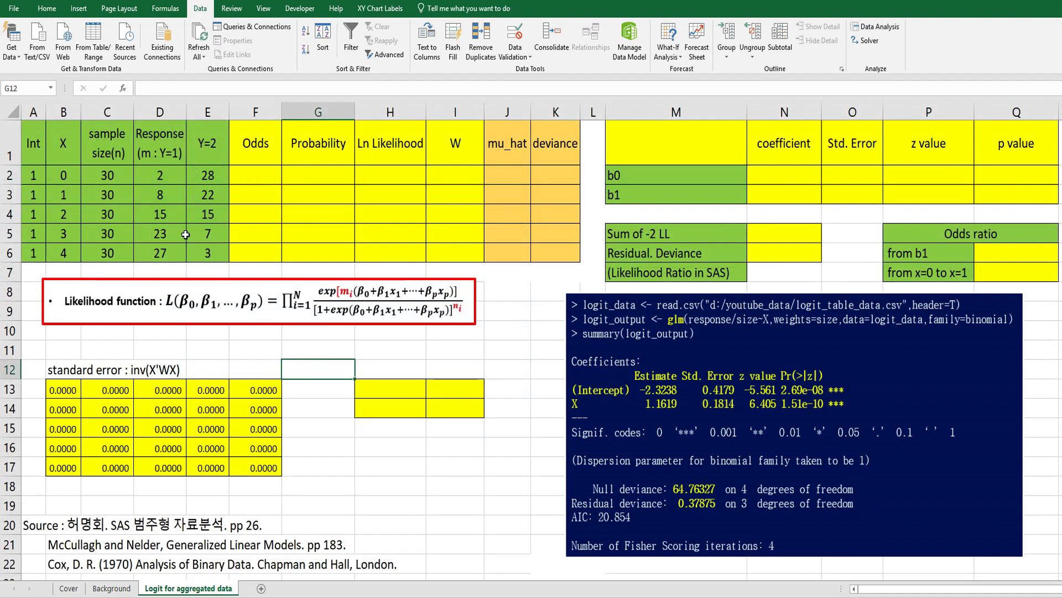
pyautogui.moveTo(59, 509)
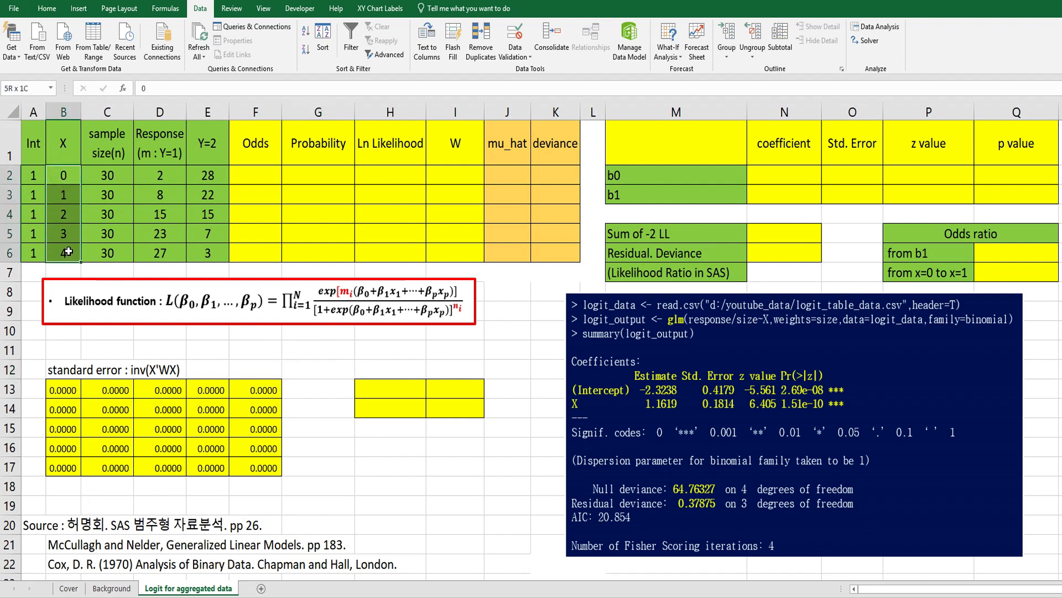
pyautogui.click(106, 175)
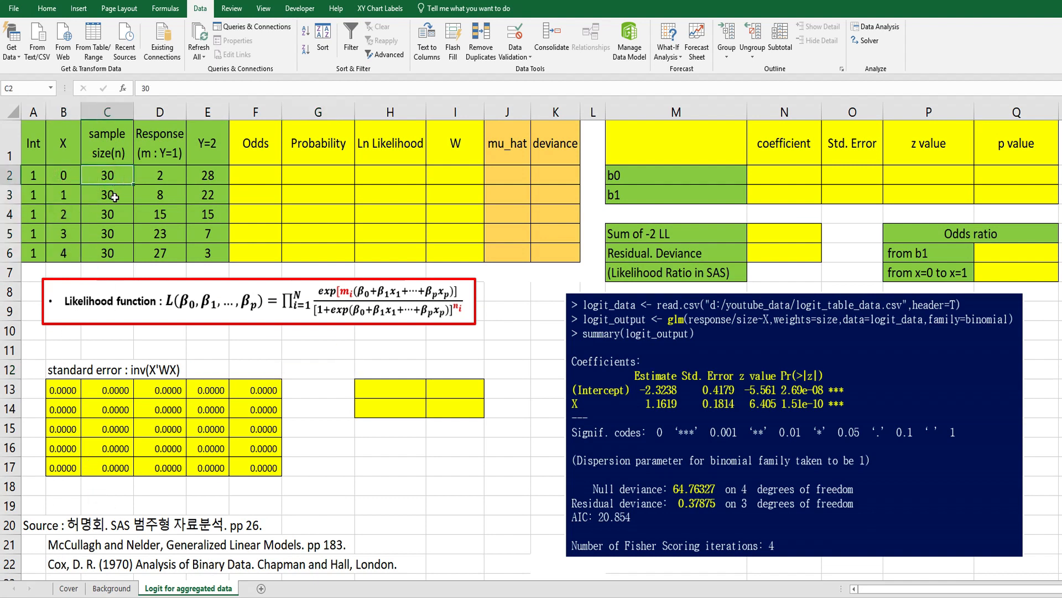
pyautogui.moveTo(128, 206)
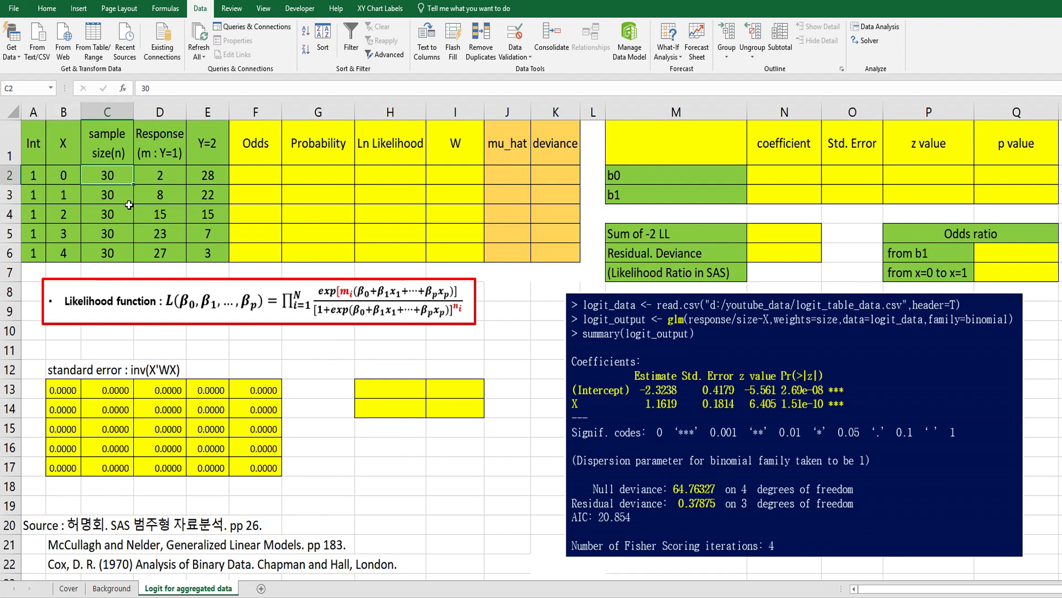
pyautogui.click(159, 175)
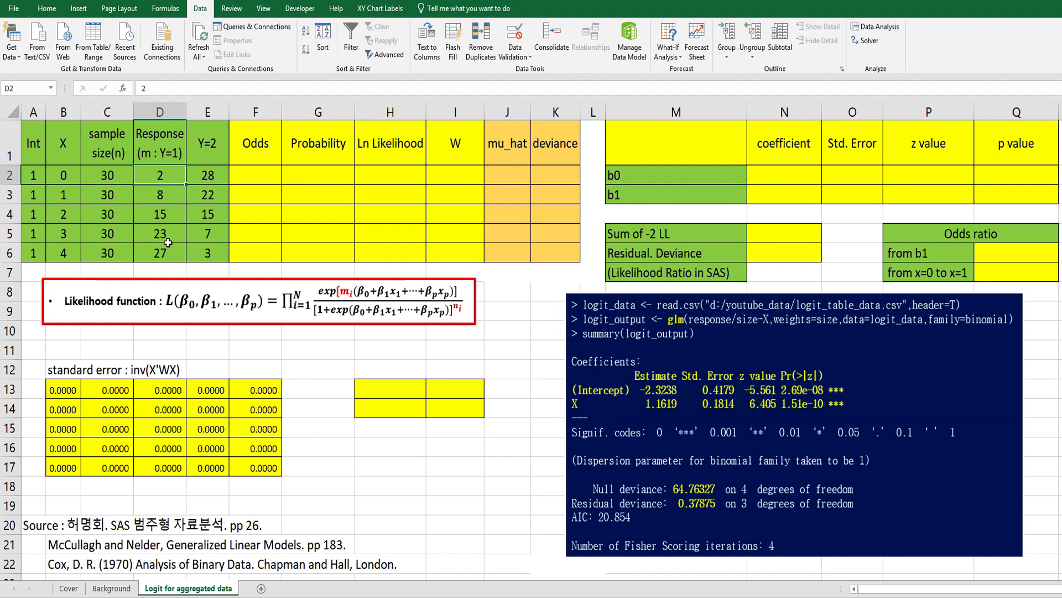
pyautogui.moveTo(160, 252)
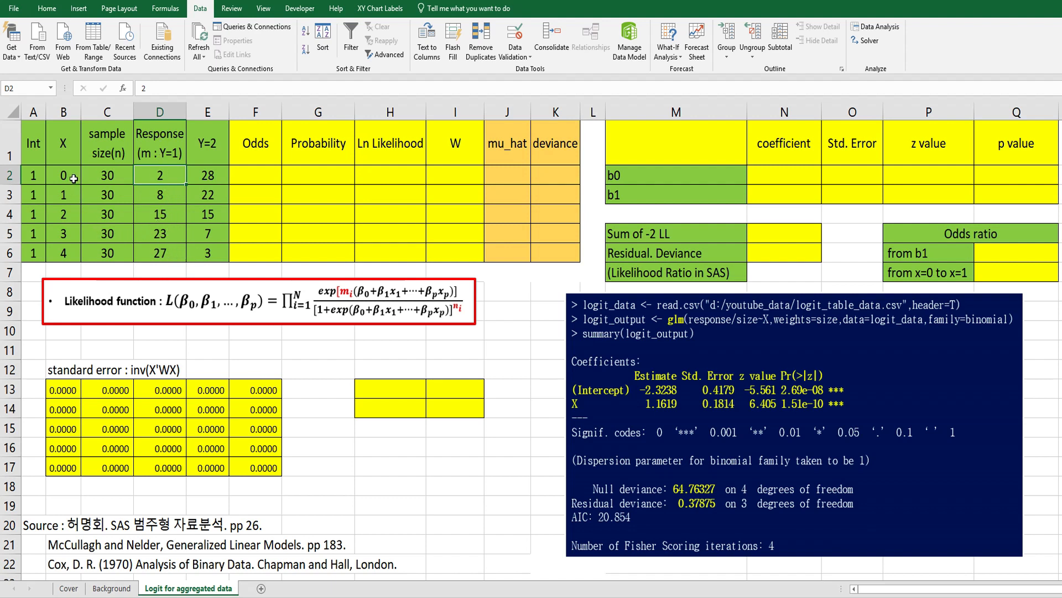
pyautogui.moveTo(713, 344)
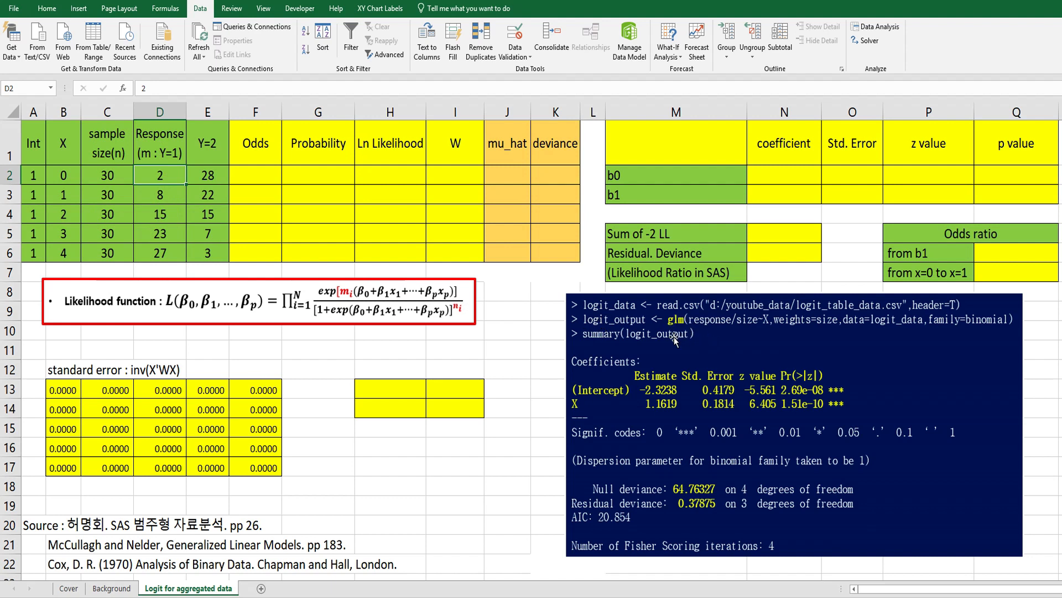
pyautogui.moveTo(743, 337)
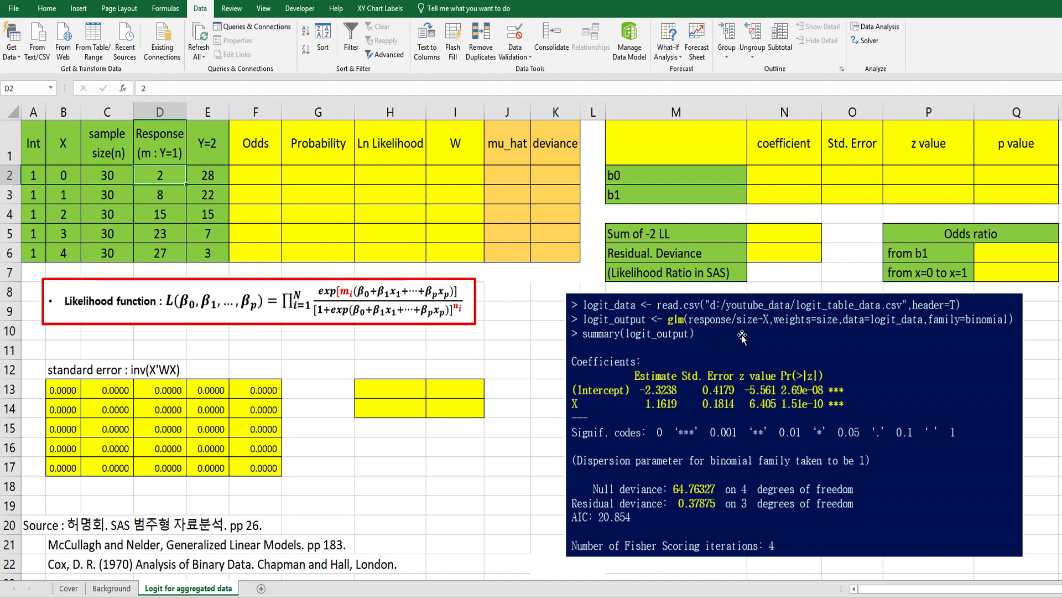
pyautogui.moveTo(813, 348)
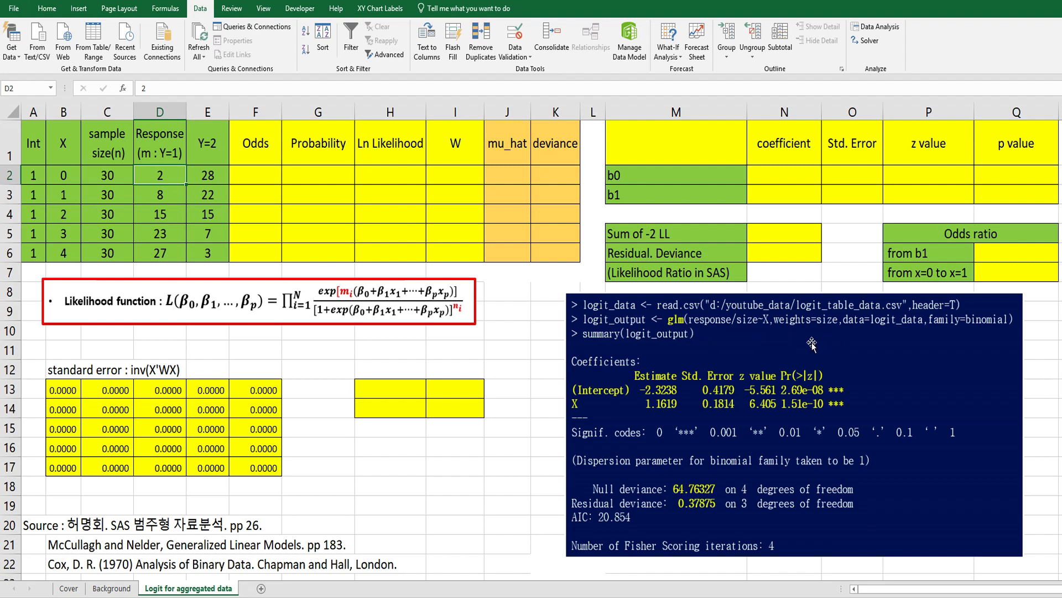
pyautogui.moveTo(741, 465)
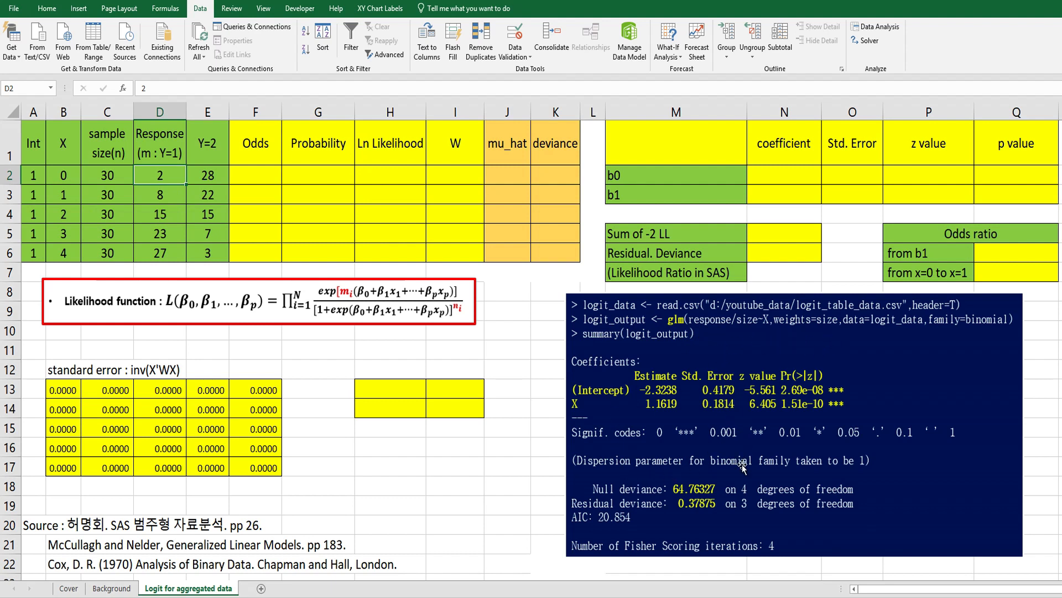
pyautogui.moveTo(749, 471)
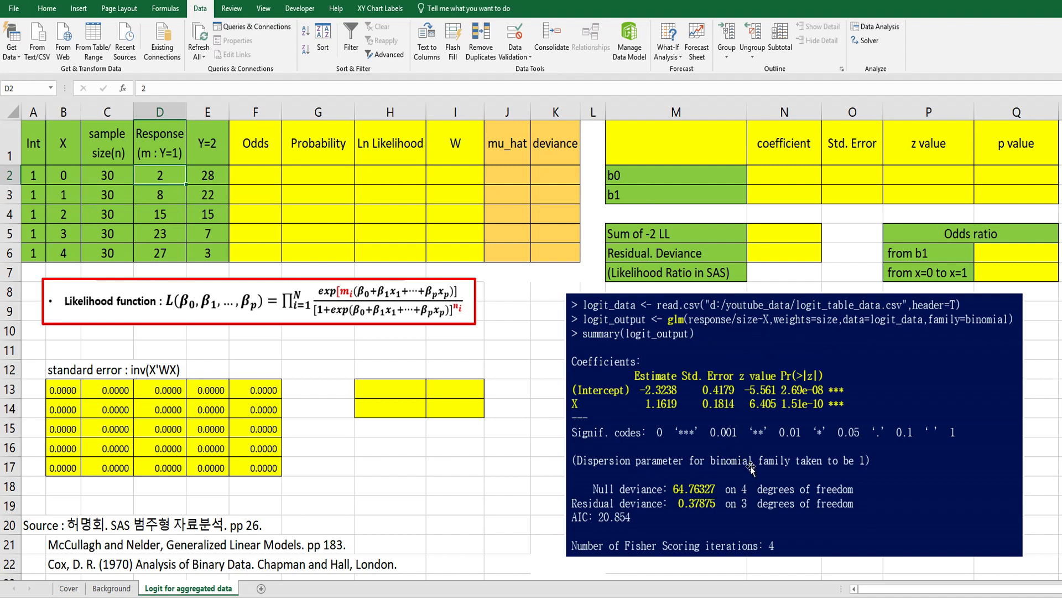
pyautogui.moveTo(774, 422)
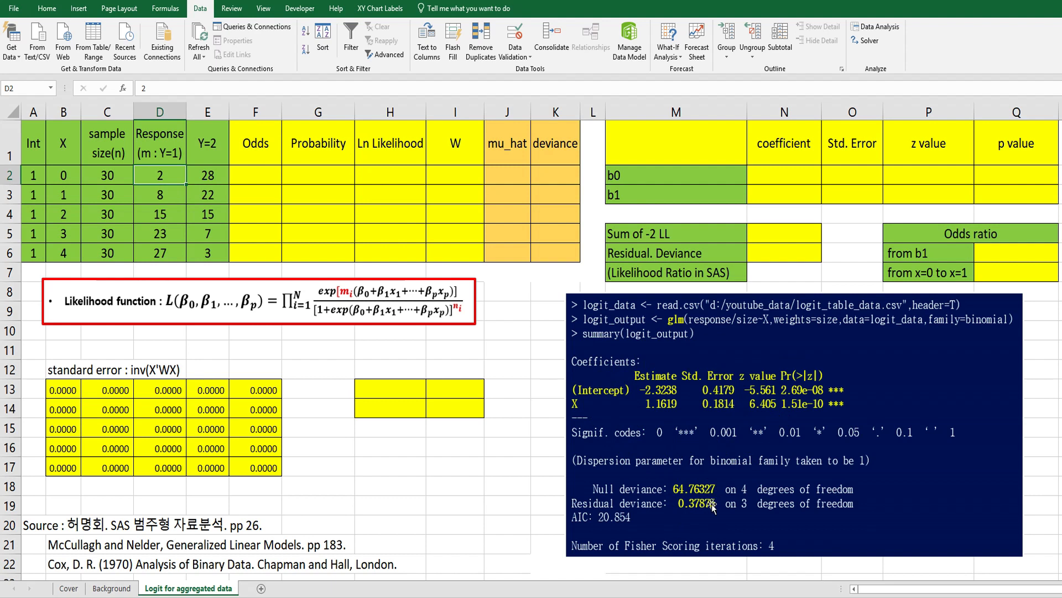
# With b0 and b1 at zero, enter =EXP($N$2+$N$3*B2) in F2 for the Odds column.
pyautogui.click(507, 351)
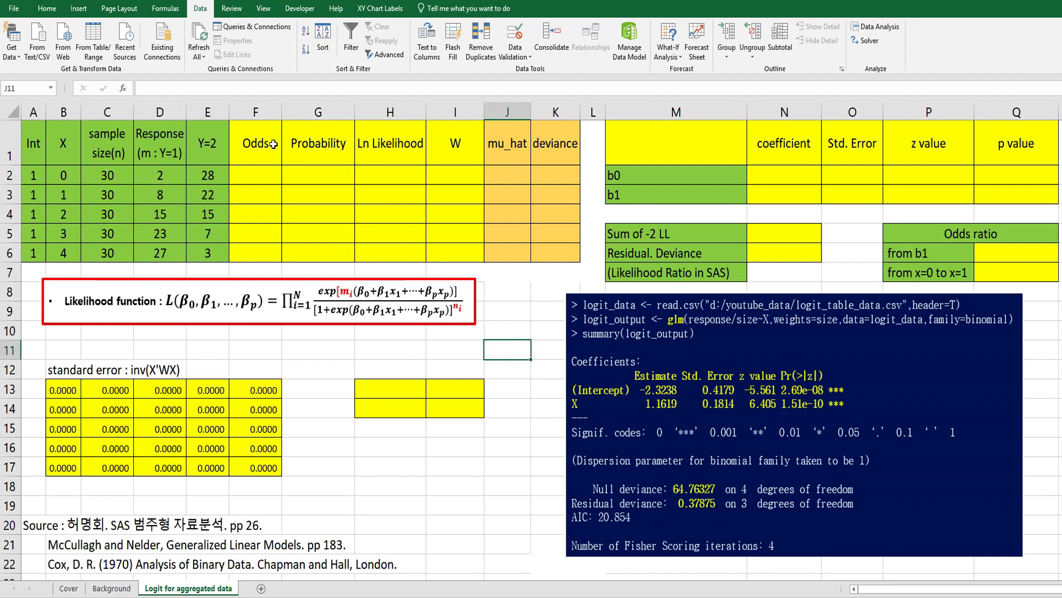
pyautogui.click(783, 179)
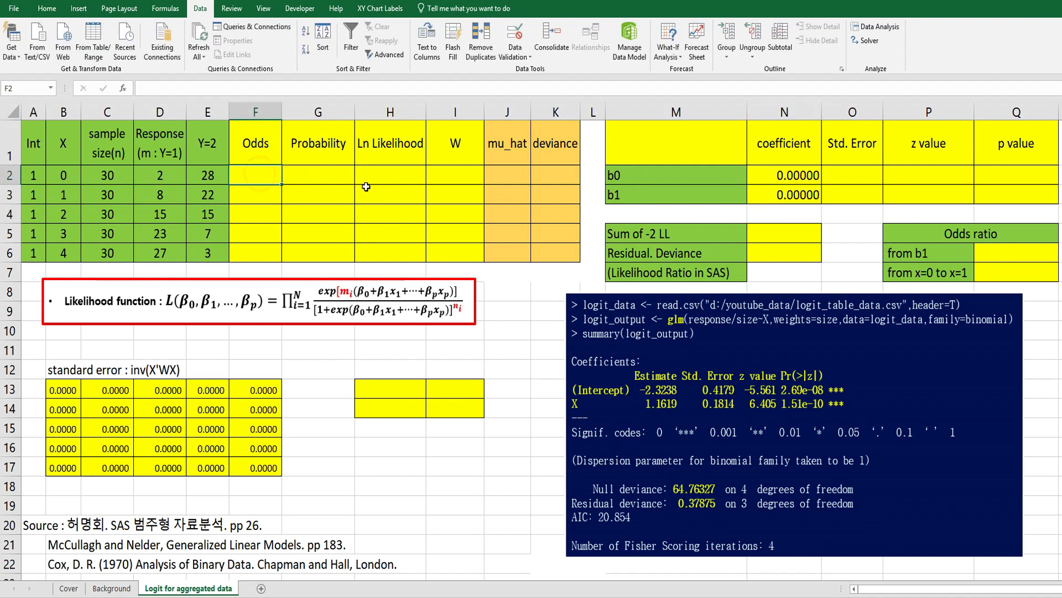
pyautogui.write('=exp(')
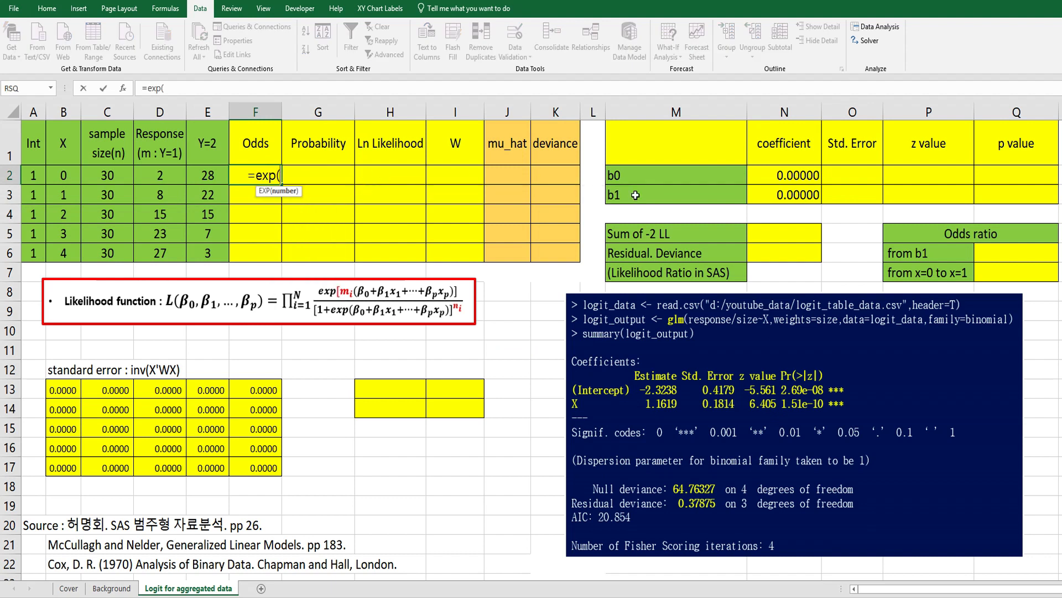
pyautogui.click(784, 175)
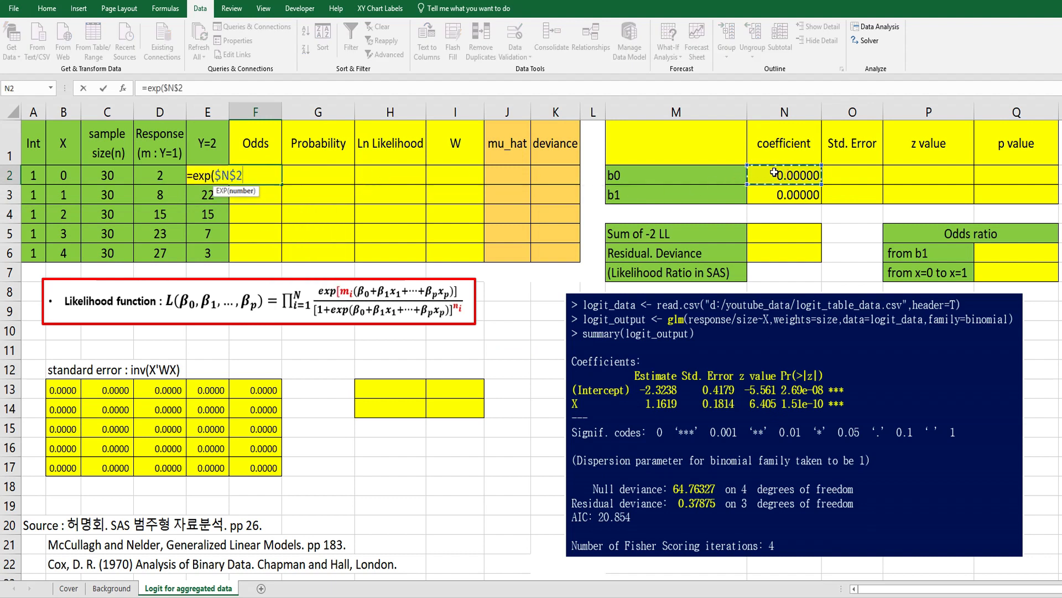
pyautogui.click(783, 194)
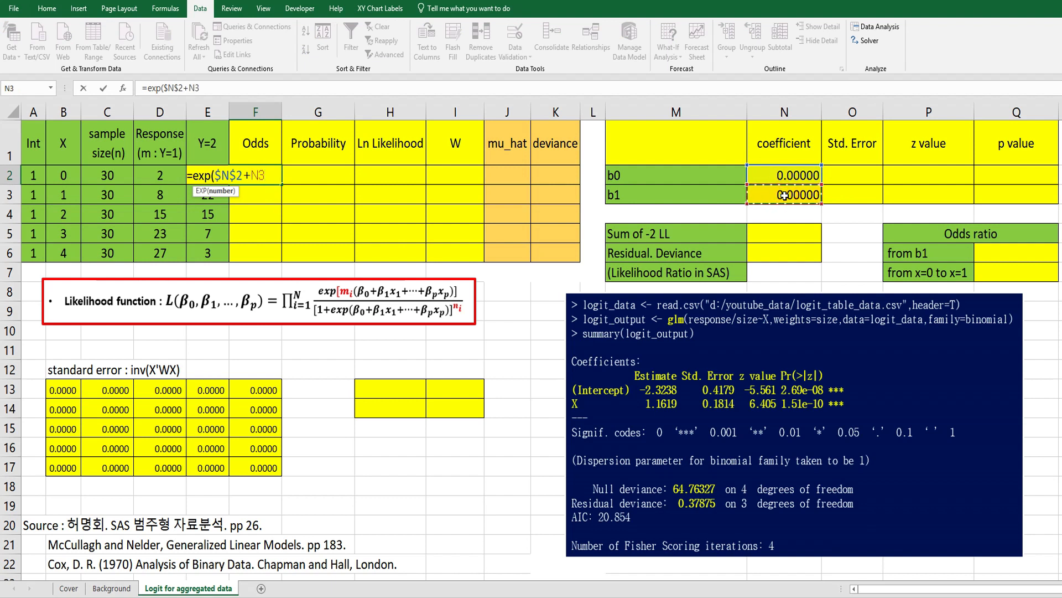
pyautogui.write('$N$3*')
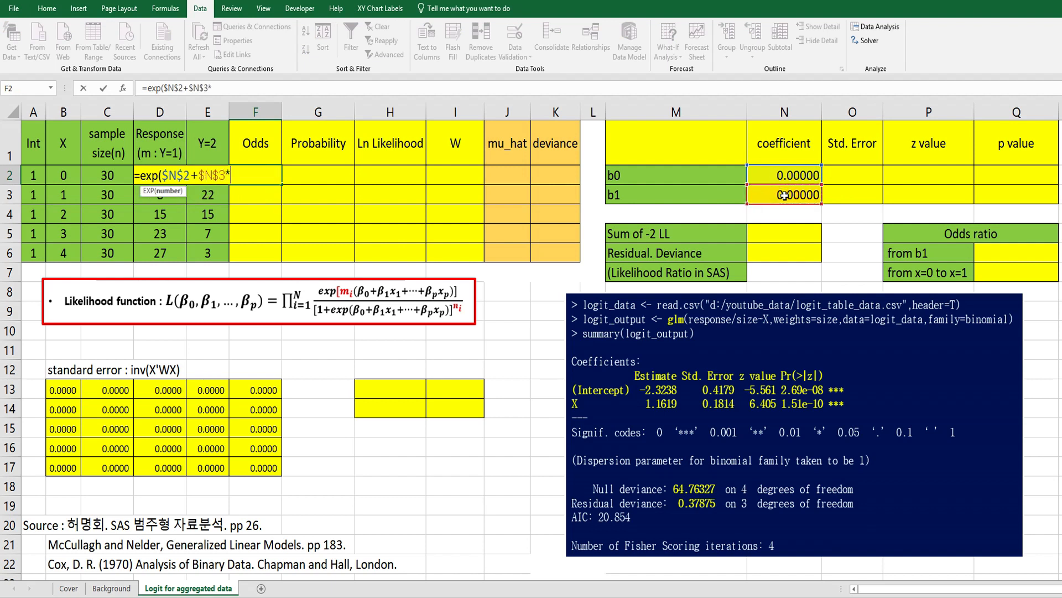
pyautogui.click(63, 174)
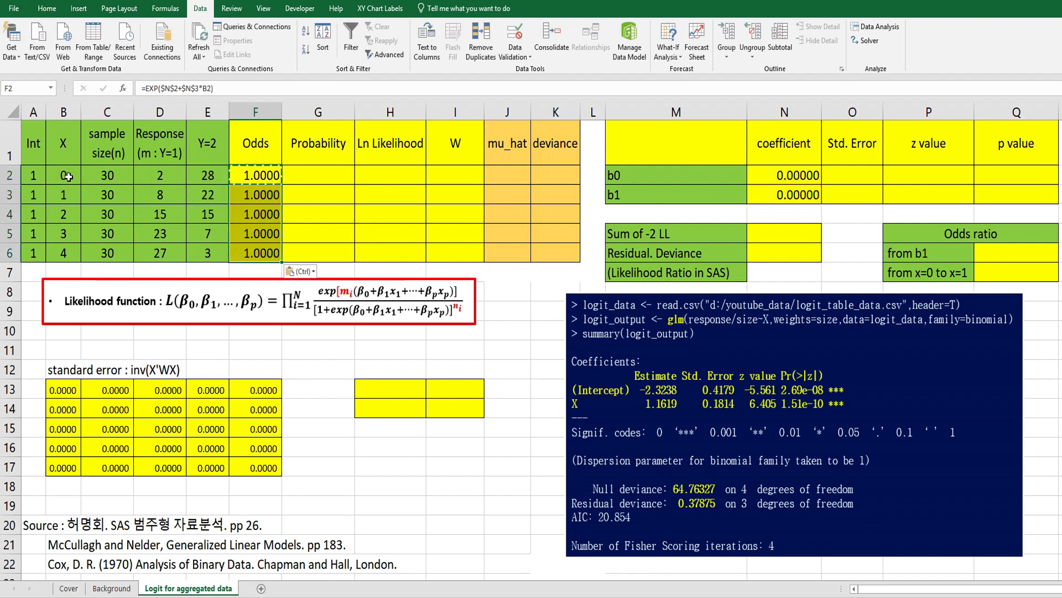
# Enter =F2/(1+F2) in G2 so Probability reads 0.5000.
pyautogui.click(318, 174)
pyautogui.write('=F2')
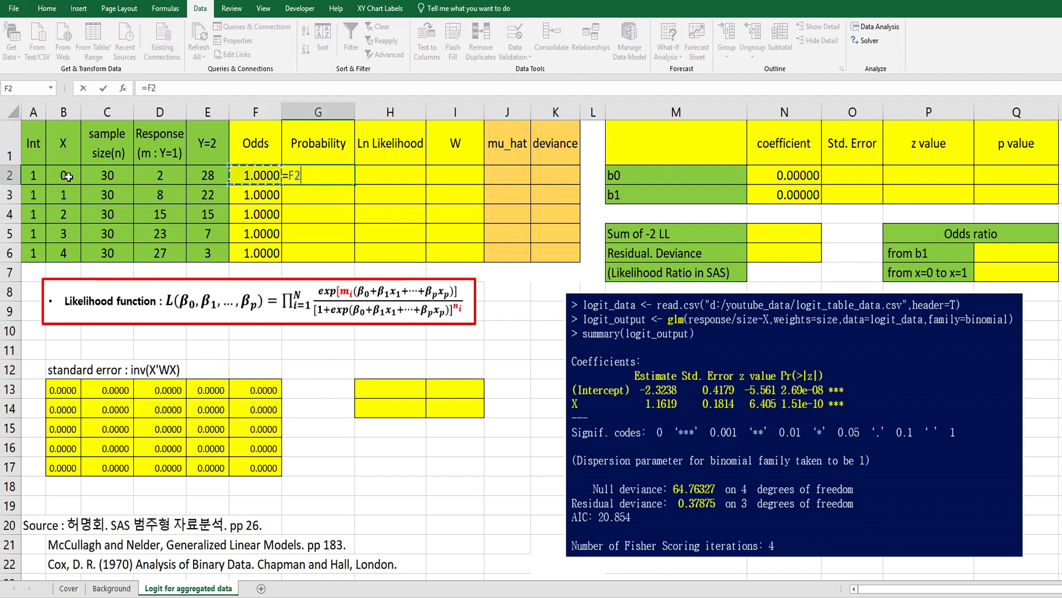
pyautogui.write('/(1')
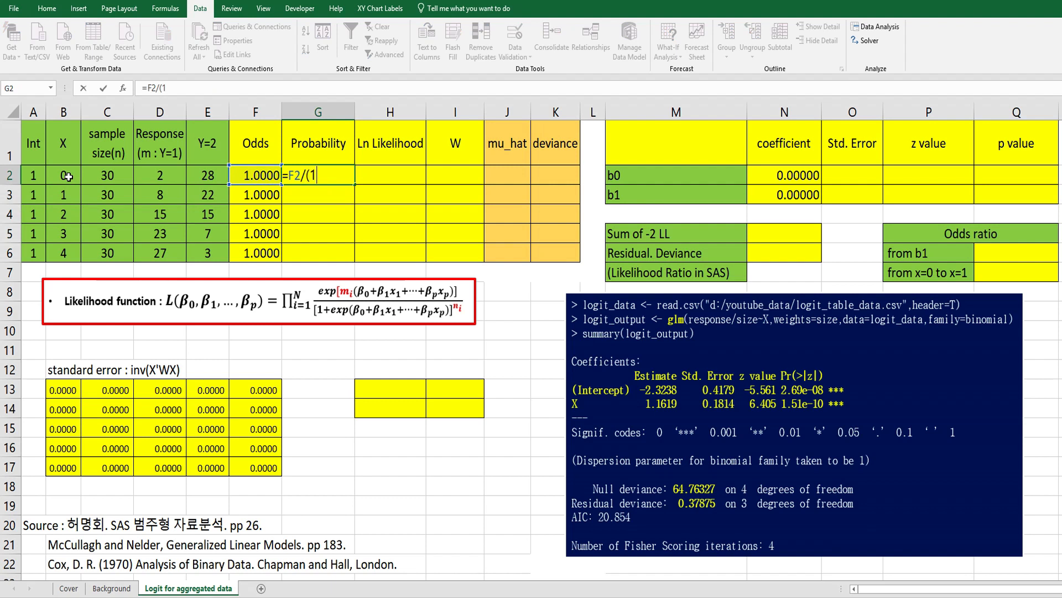
pyautogui.write('+F2)')
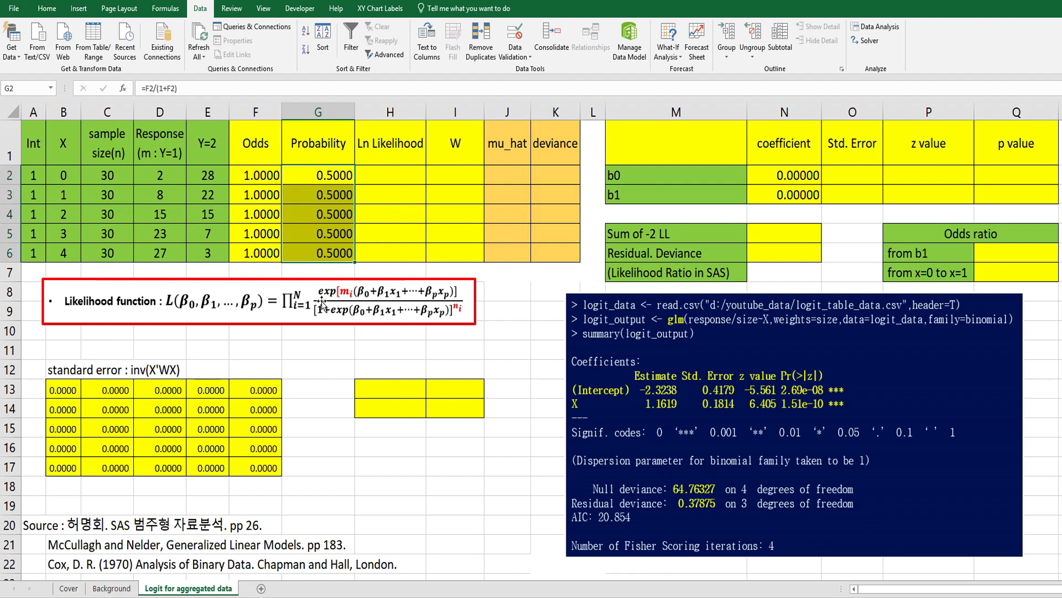
pyautogui.moveTo(460, 315)
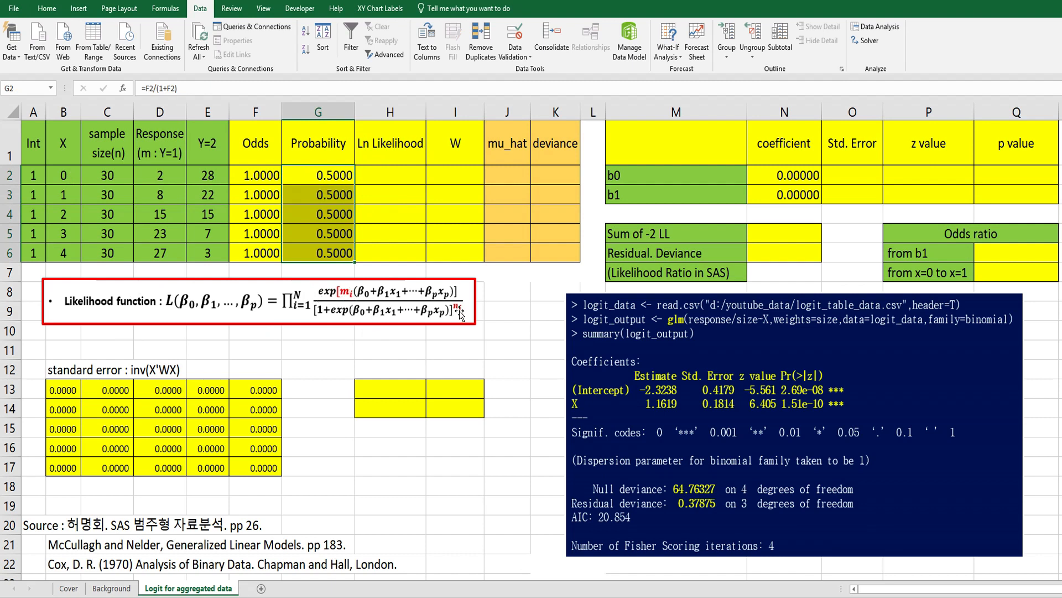
pyautogui.moveTo(396, 187)
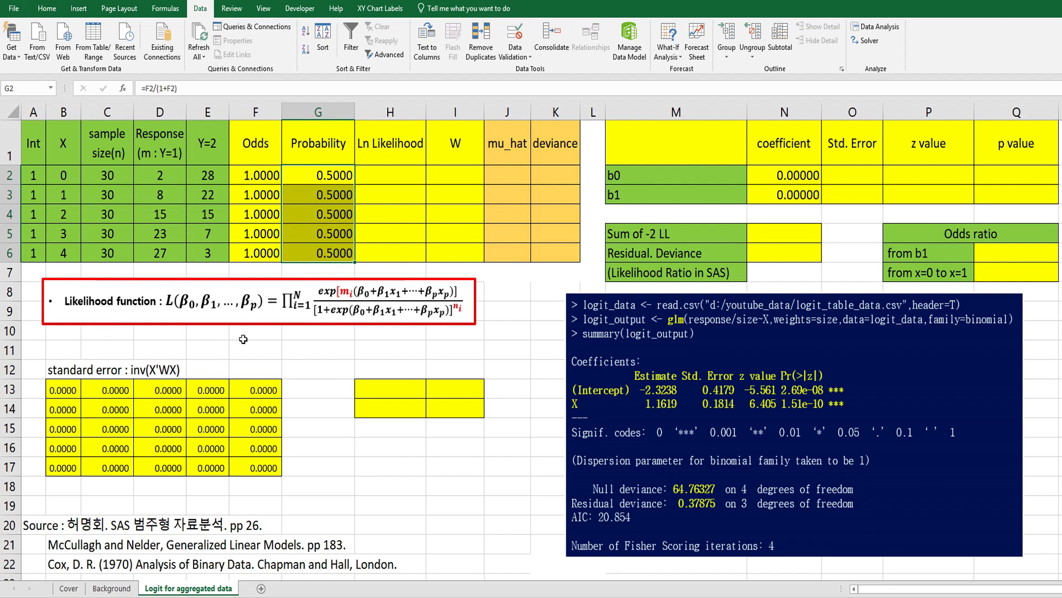
pyautogui.click(391, 175)
pyautogui.write('=')
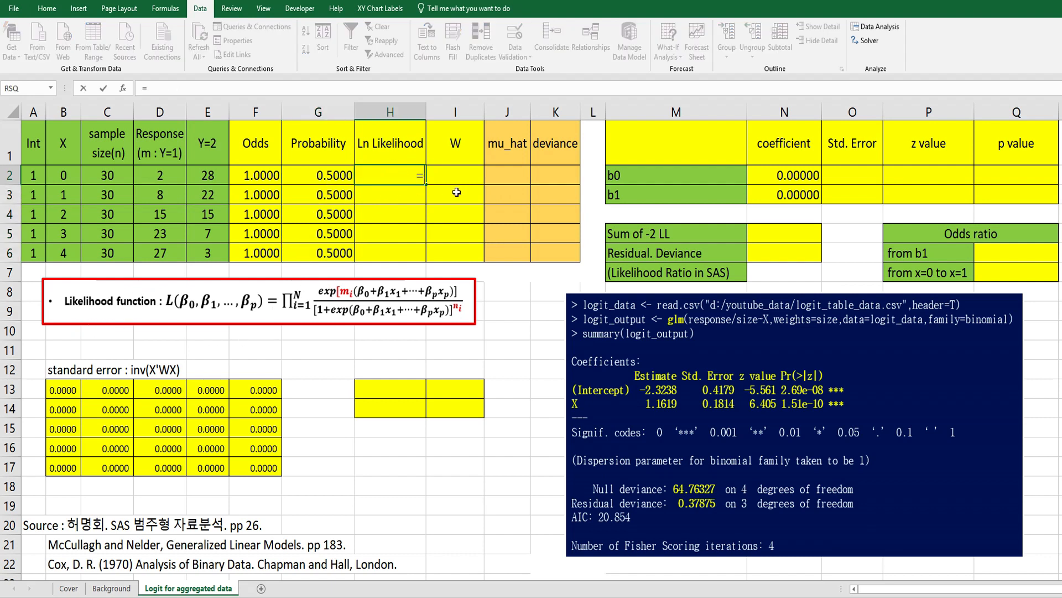
pyautogui.moveTo(172, 174)
pyautogui.write('D2*(')
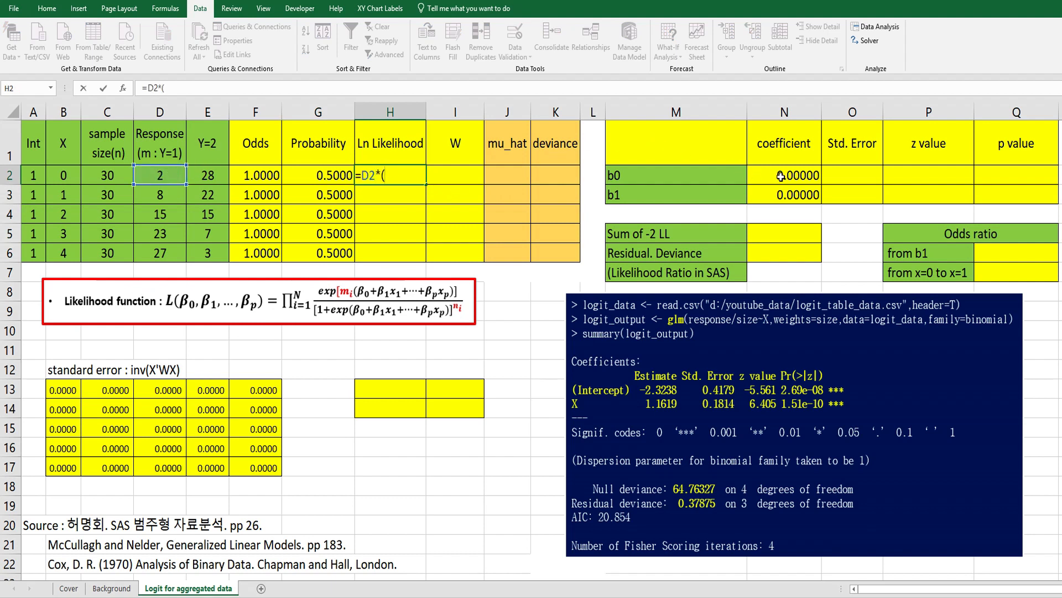
# Build the first part of H2's log-likelihood, D2*($N$2+$N$3*B2)-C2*.
pyautogui.click(784, 175)
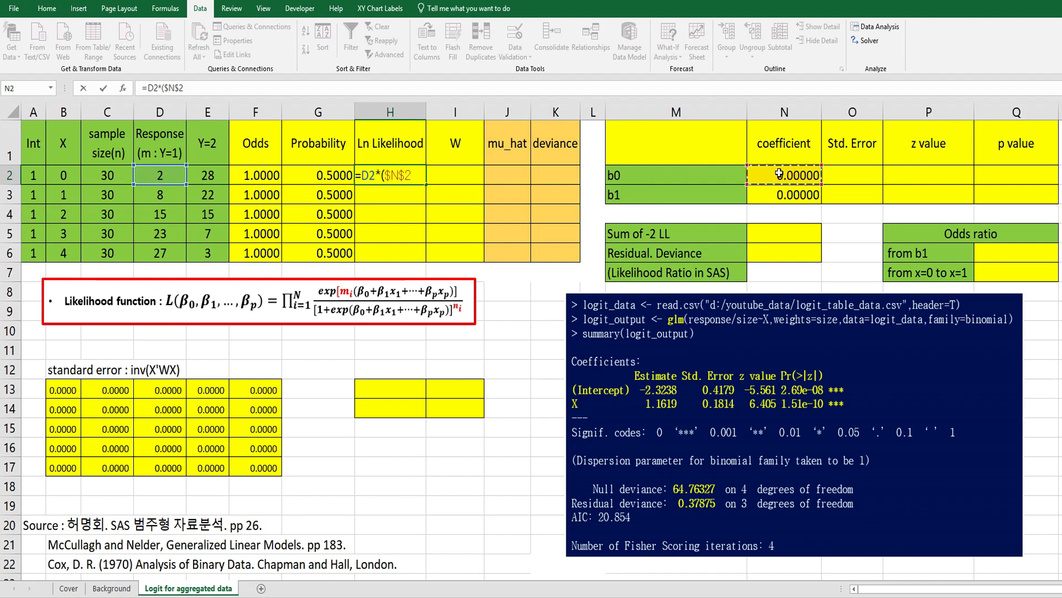
pyautogui.write('+')
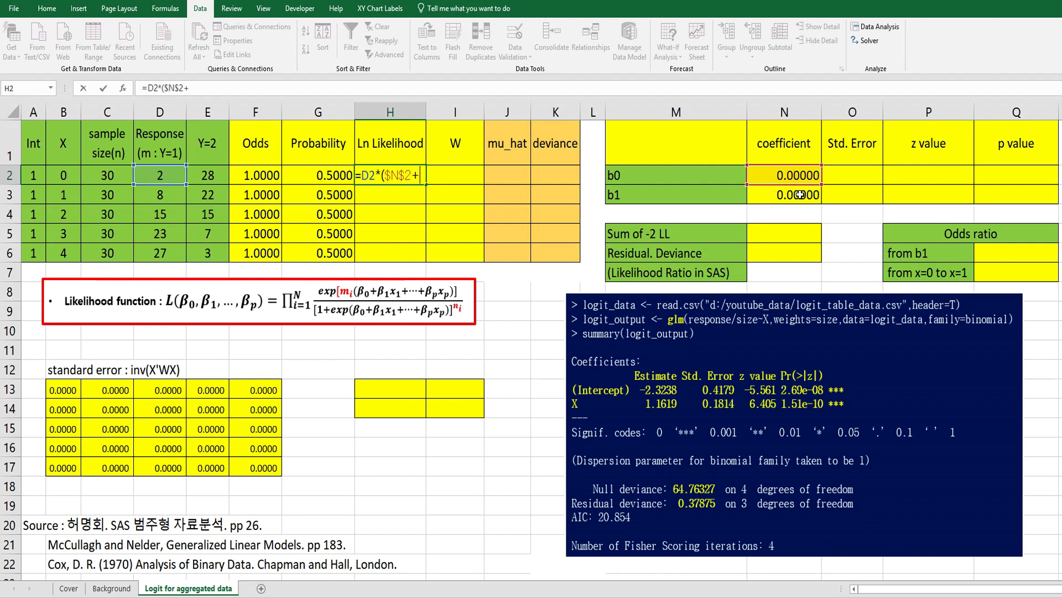
pyautogui.click(784, 194)
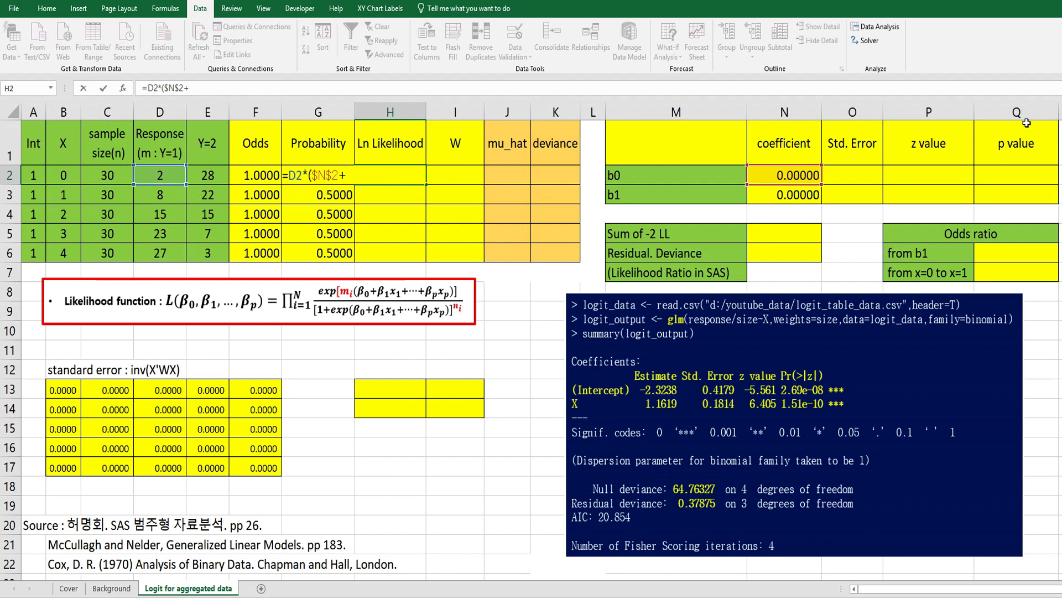
pyautogui.click(783, 195)
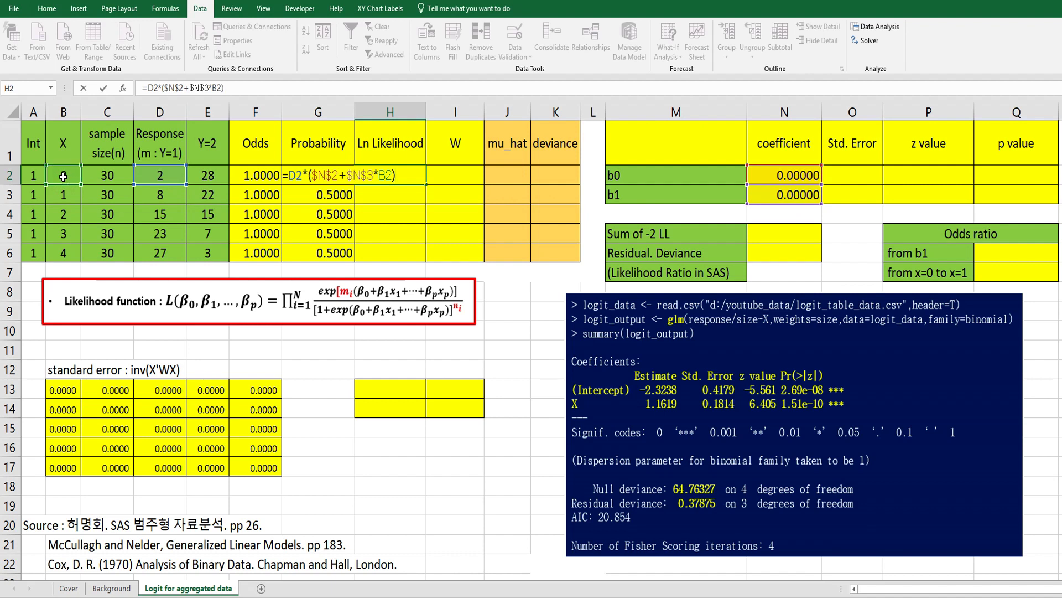
pyautogui.write('-')
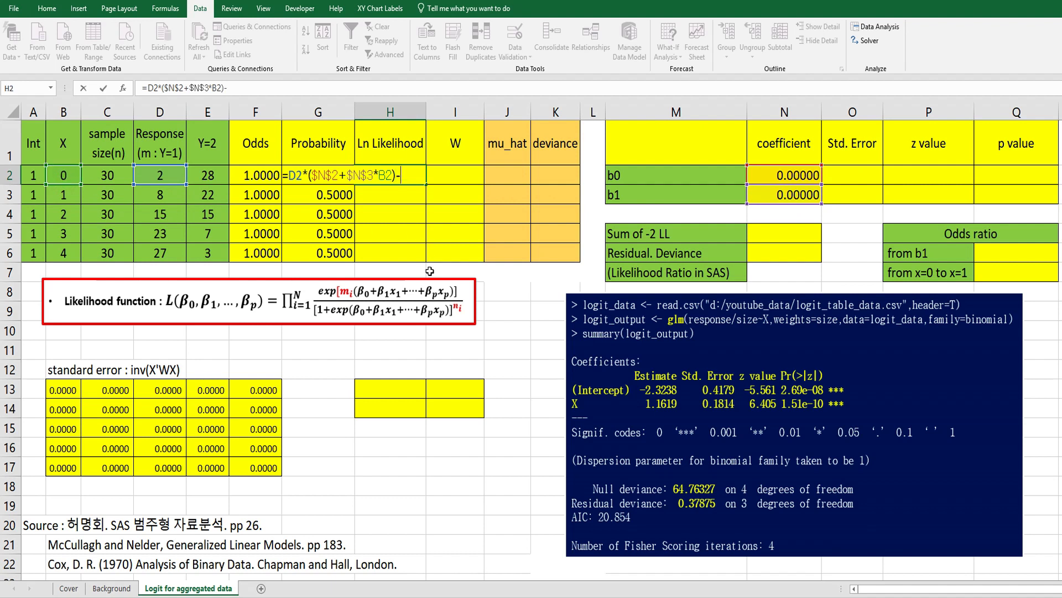
pyautogui.click(106, 175)
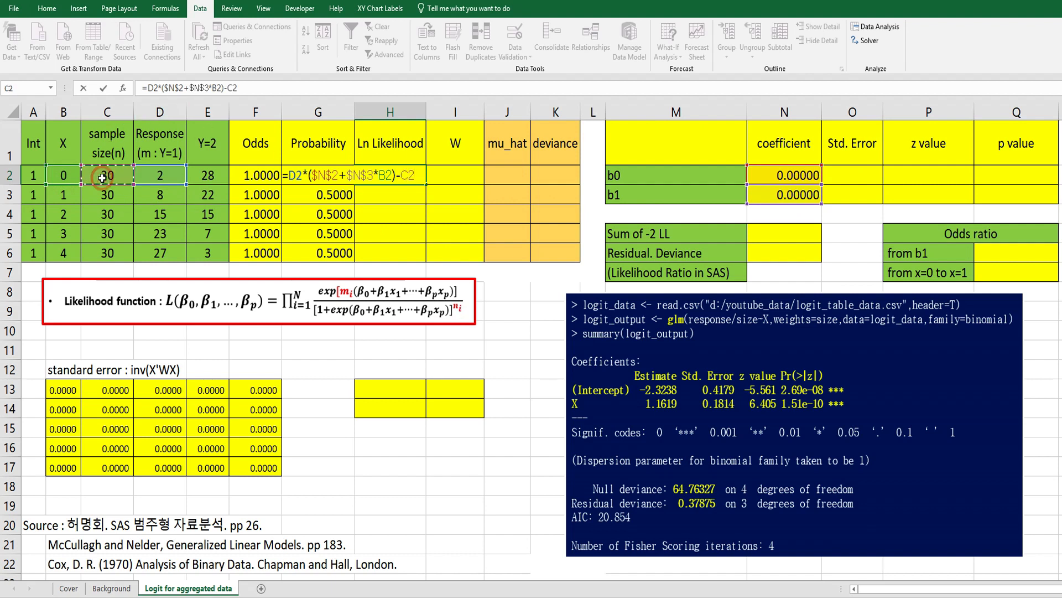
pyautogui.write('*')
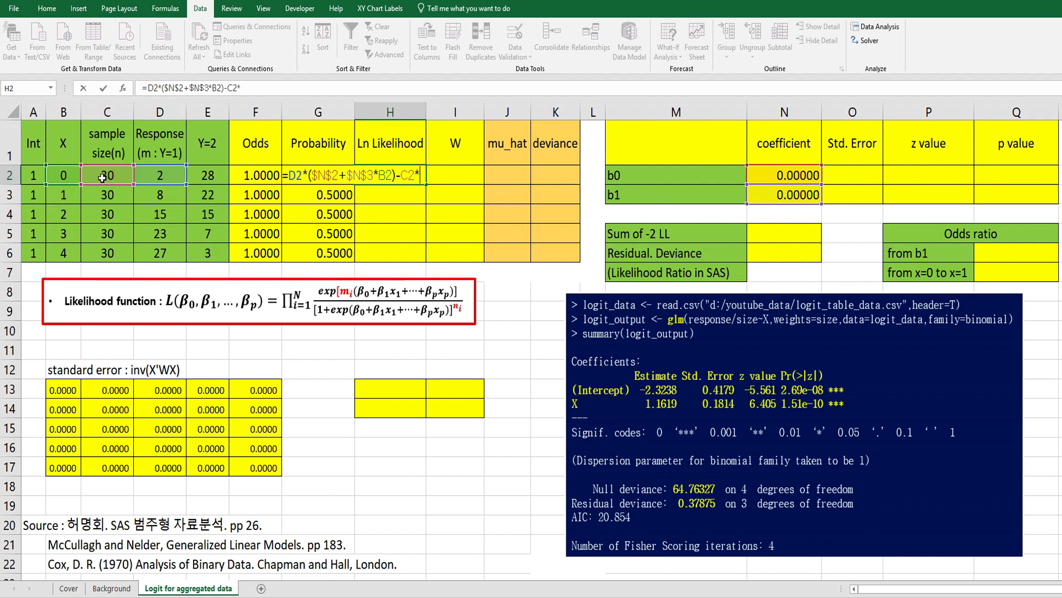
# Complete H2 with LN(1+EXP($N$2+$N$3*B2)), giving -20.7944.
pyautogui.write('ln(')
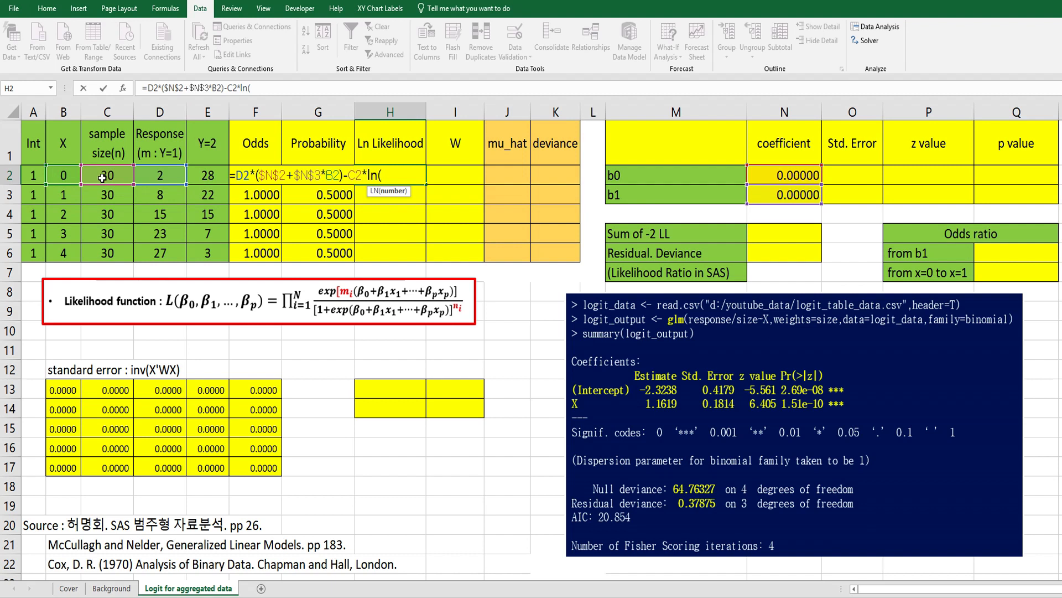
pyautogui.write('1+')
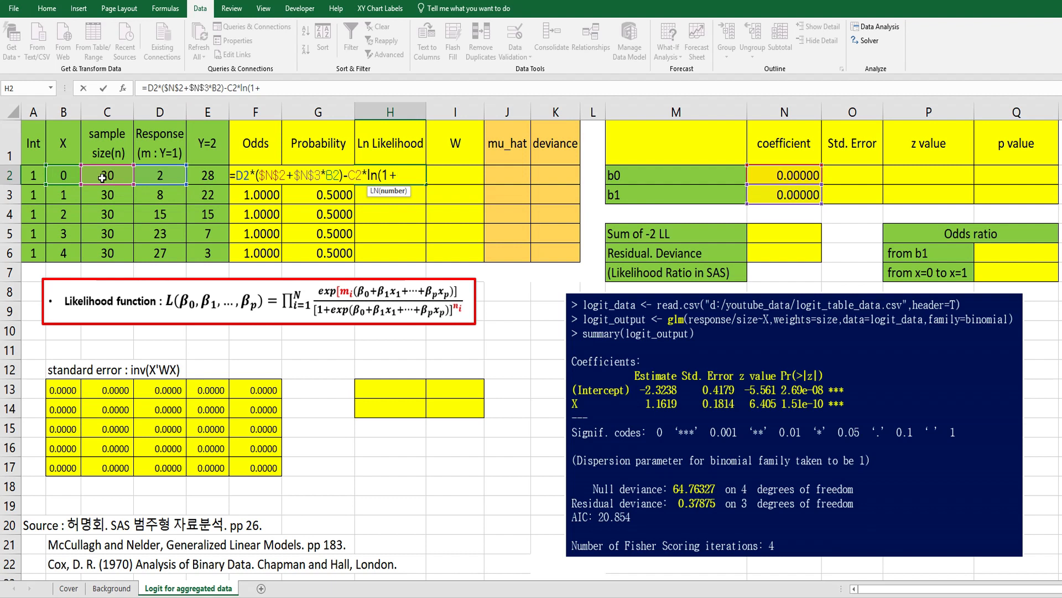
pyautogui.write('exp(')
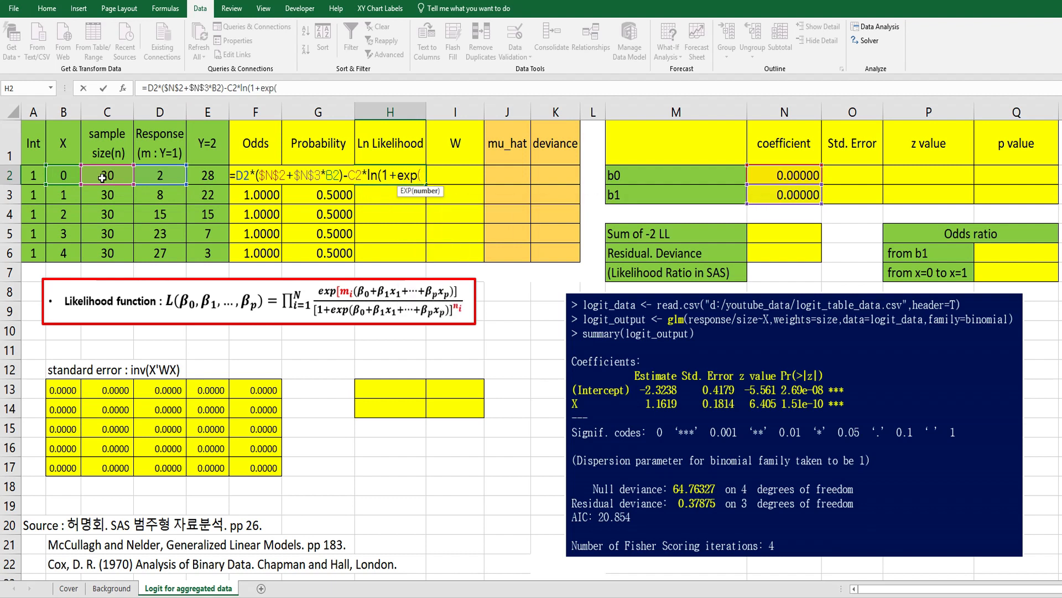
pyautogui.click(783, 174)
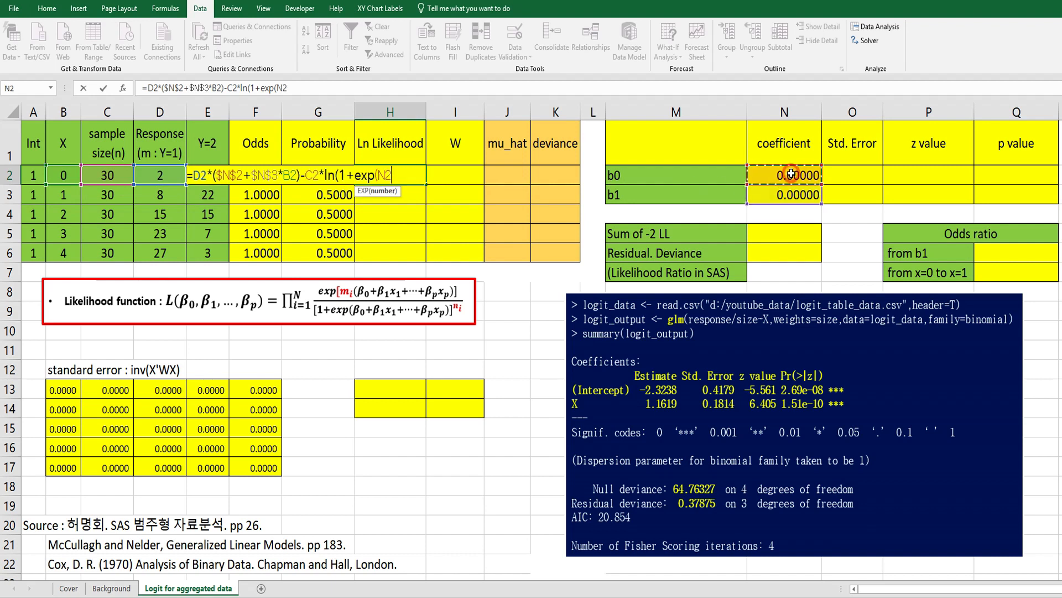
pyautogui.write('$N$2+')
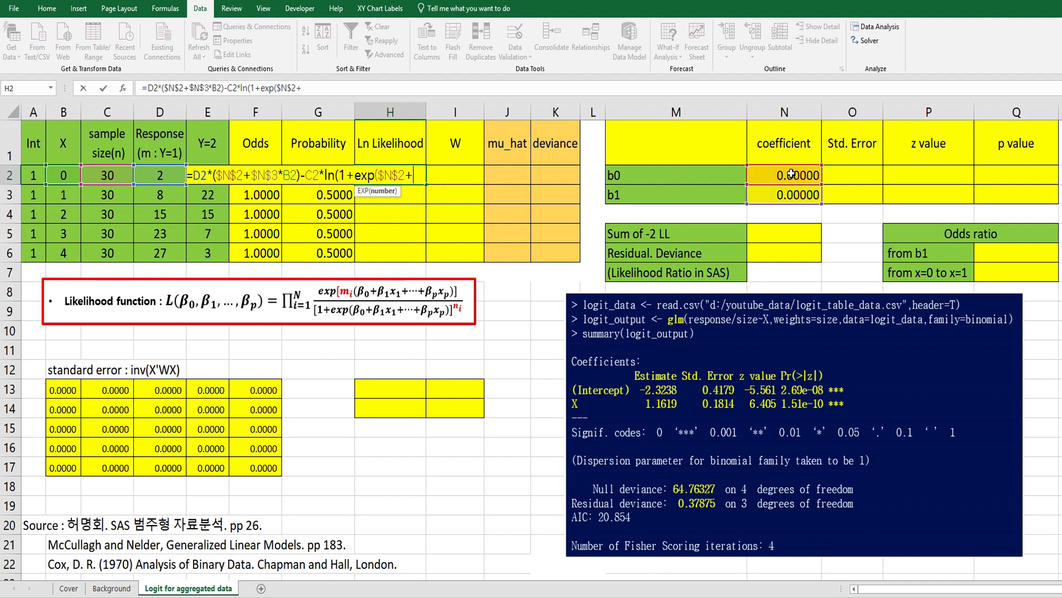
pyautogui.click(783, 195)
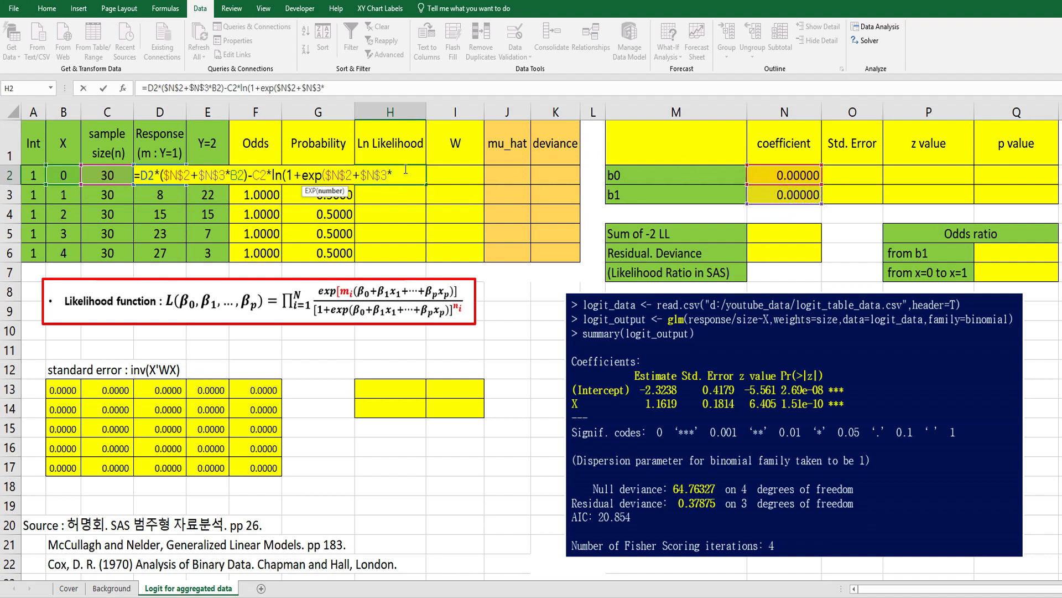
pyautogui.click(62, 175)
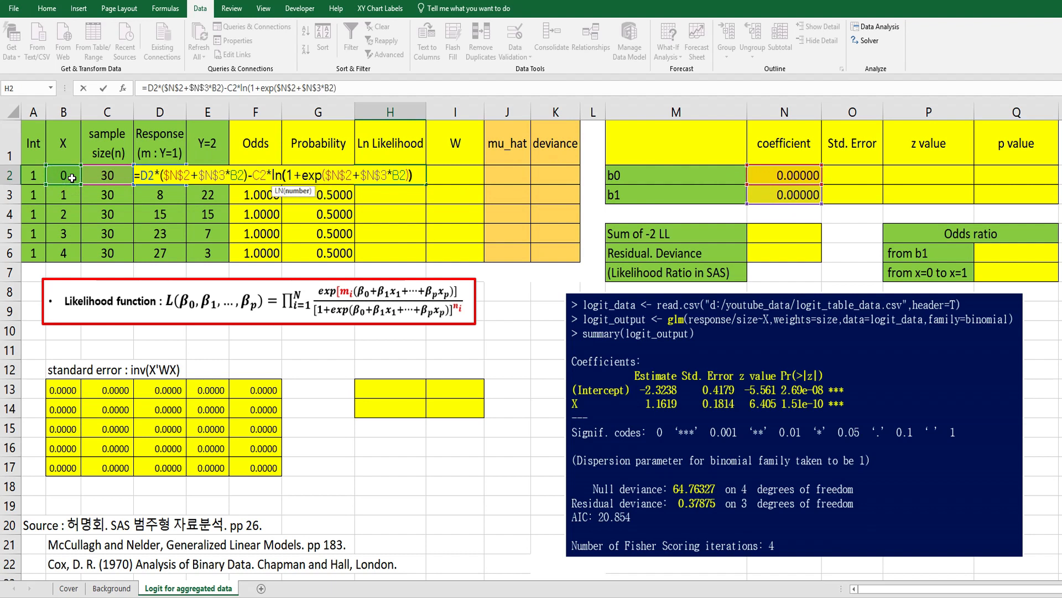
pyautogui.press('Return')
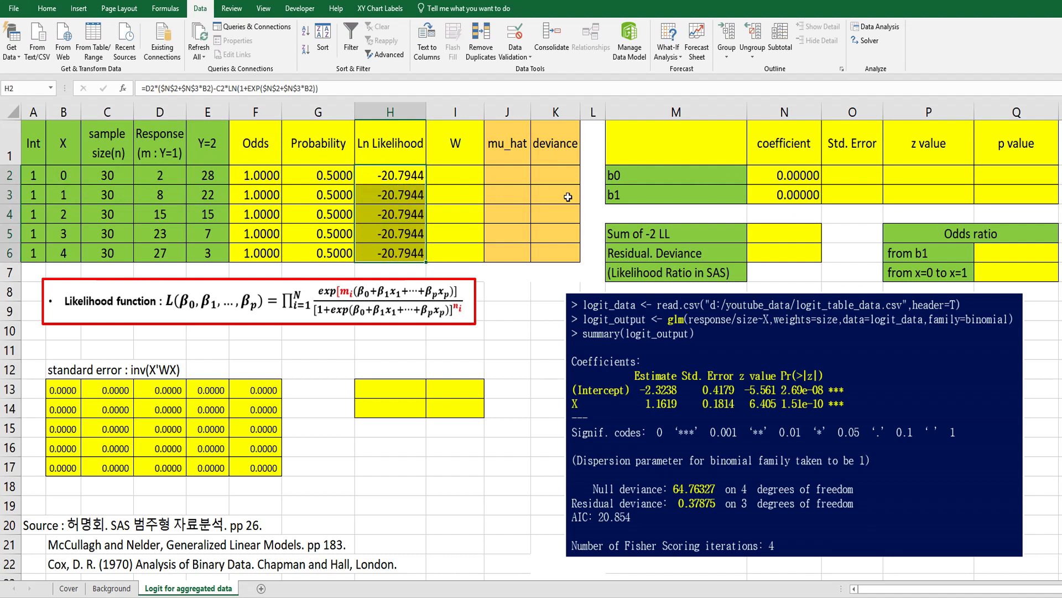
pyautogui.moveTo(710, 232)
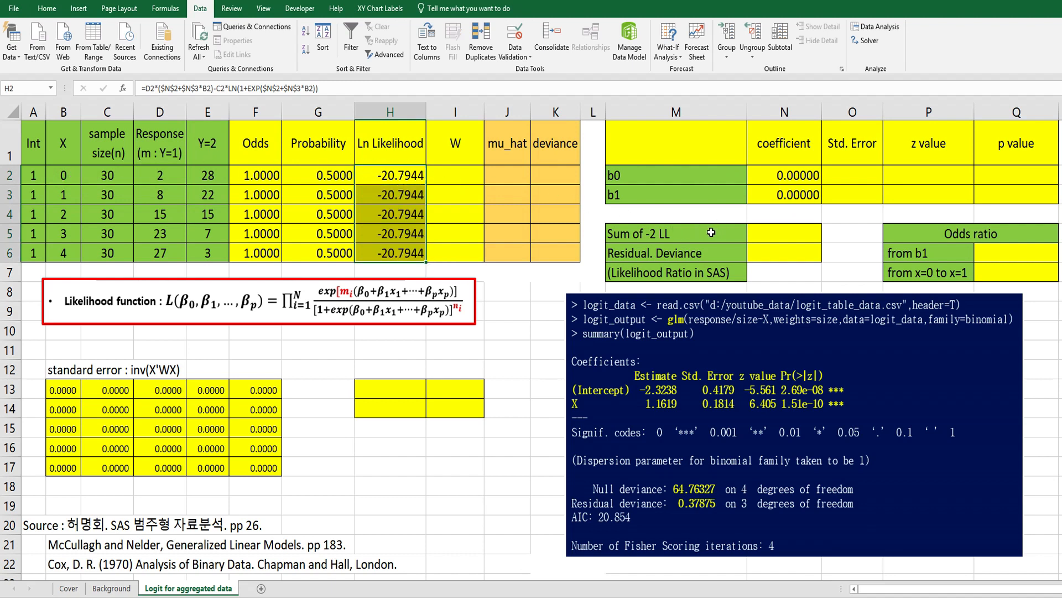
# Set Sum of -2 LL in N5 to =-2*SUM(H2:H6), showing 207.944154.
pyautogui.click(784, 233)
pyautogui.write('=-2')
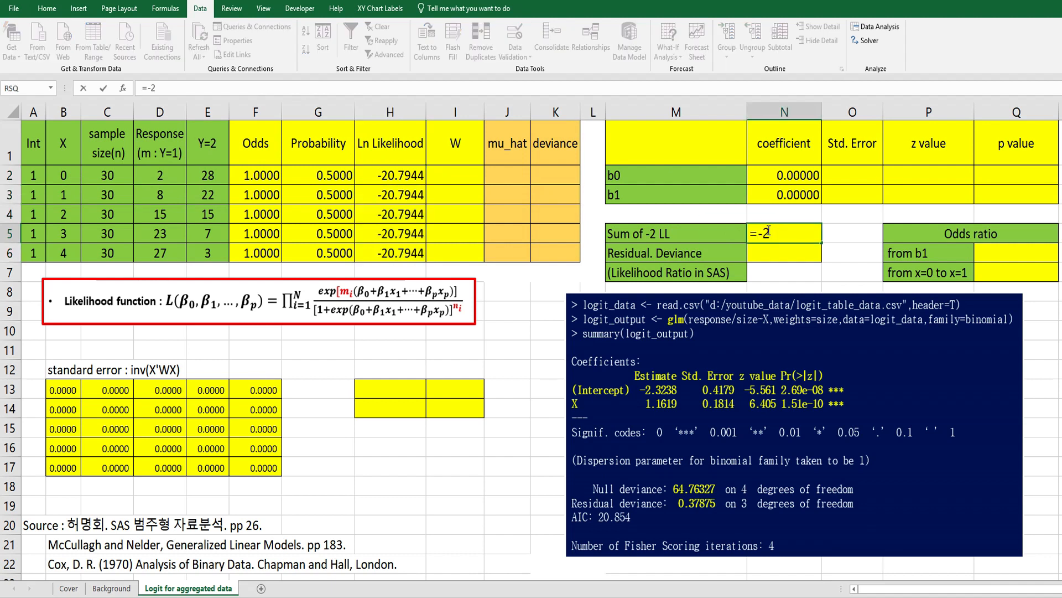
pyautogui.write('*sum(')
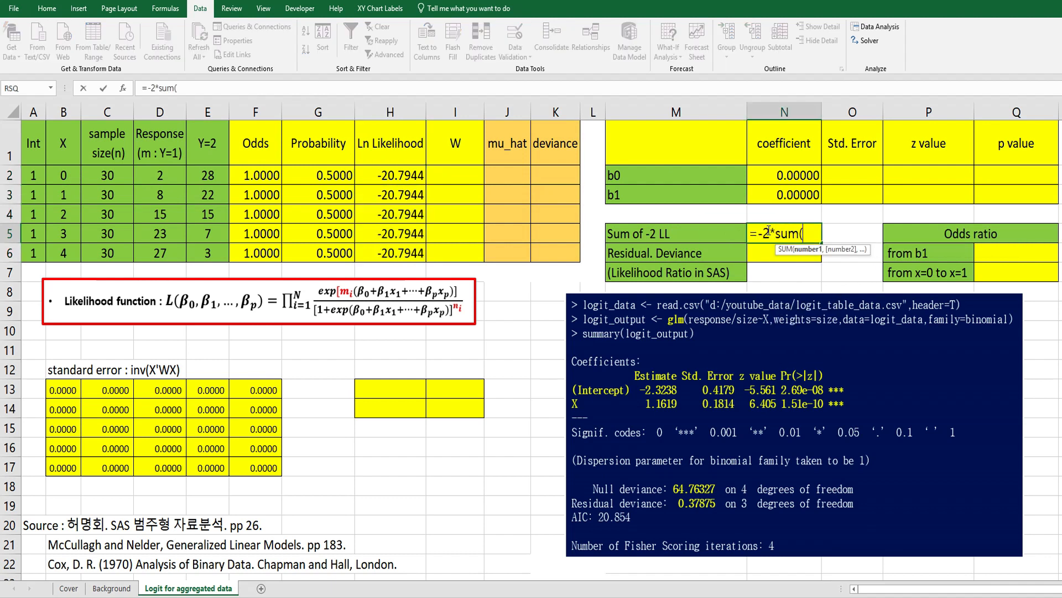
pyautogui.moveTo(390, 175); pyautogui.dragTo(390, 252)
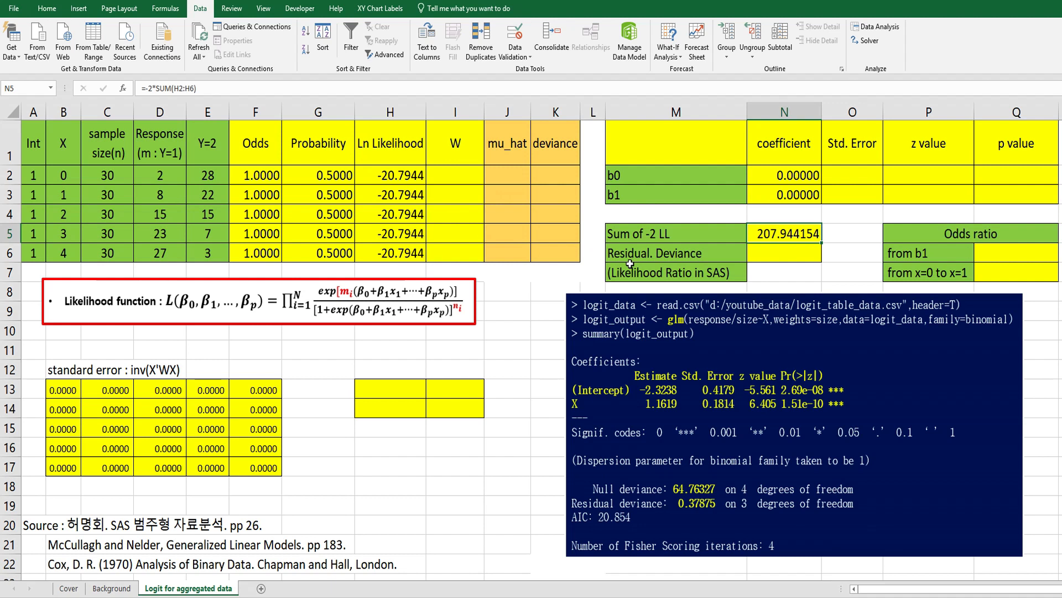
pyautogui.moveTo(665, 242)
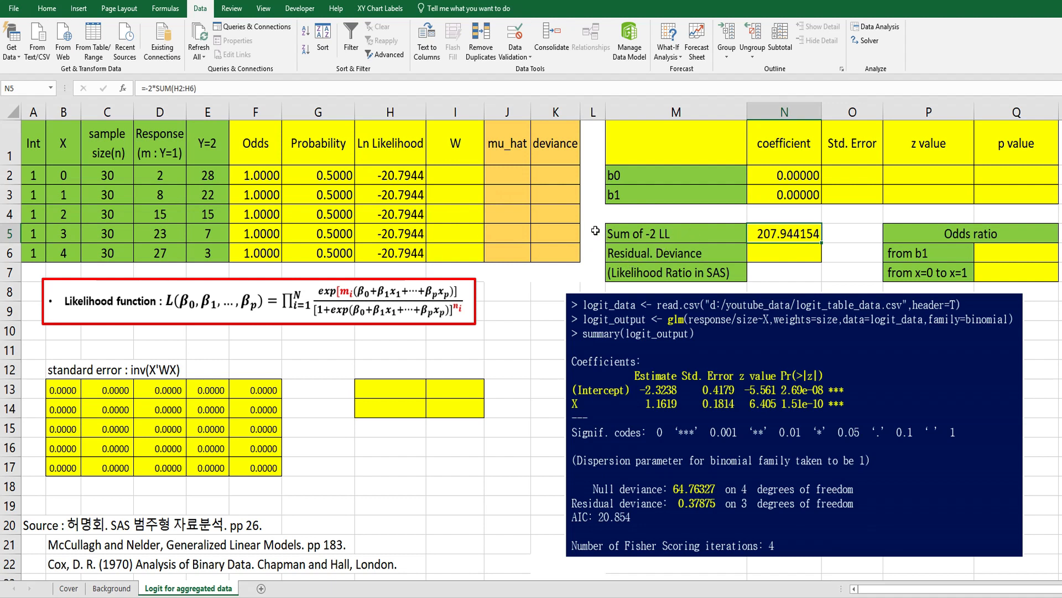
pyautogui.moveTo(878, 76)
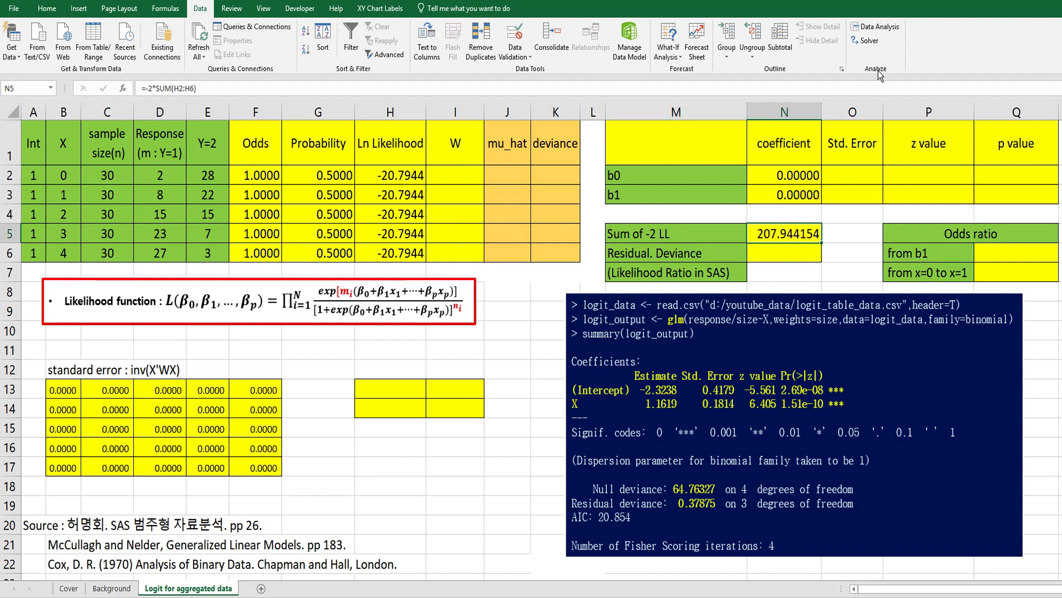
# Run Solver minimising $N$5 by changing $N$2:$N$3, keeping b0 -2.32379 and b1 1.16189.
pyautogui.click(865, 40)
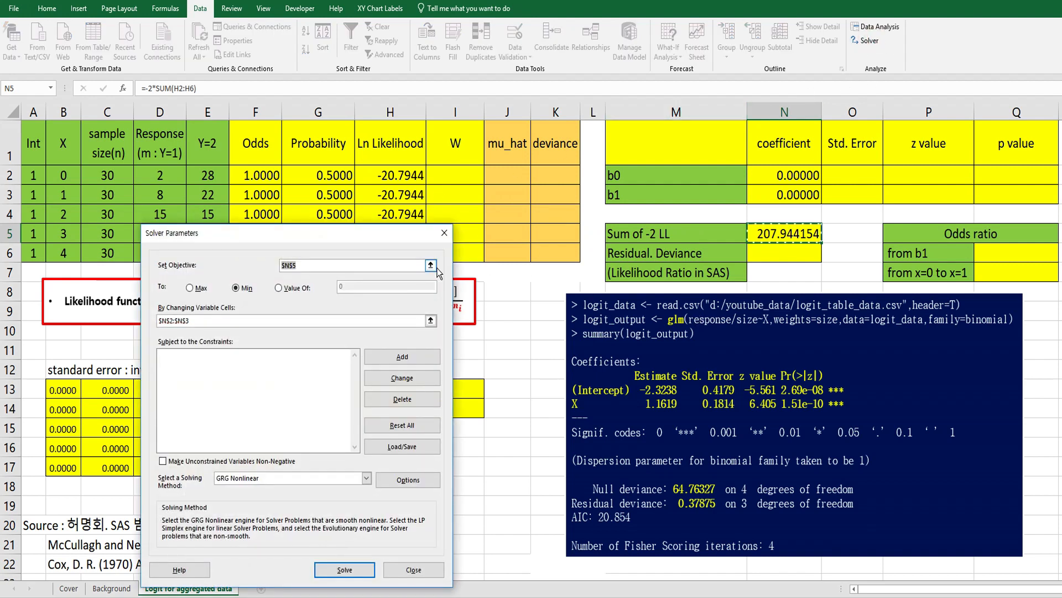
pyautogui.click(430, 265)
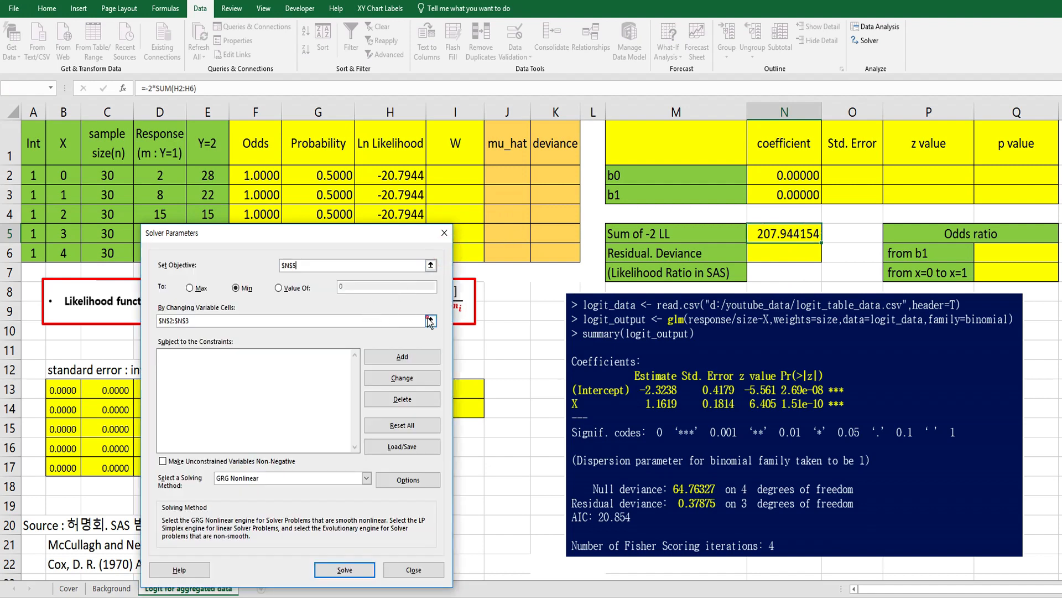
pyautogui.click(430, 321)
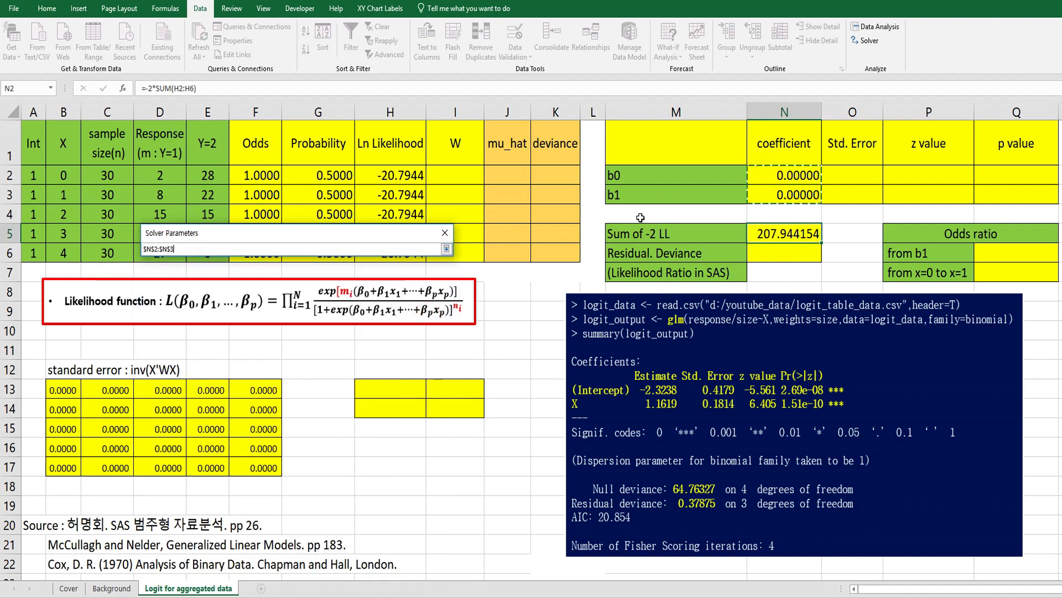
pyautogui.click(446, 248)
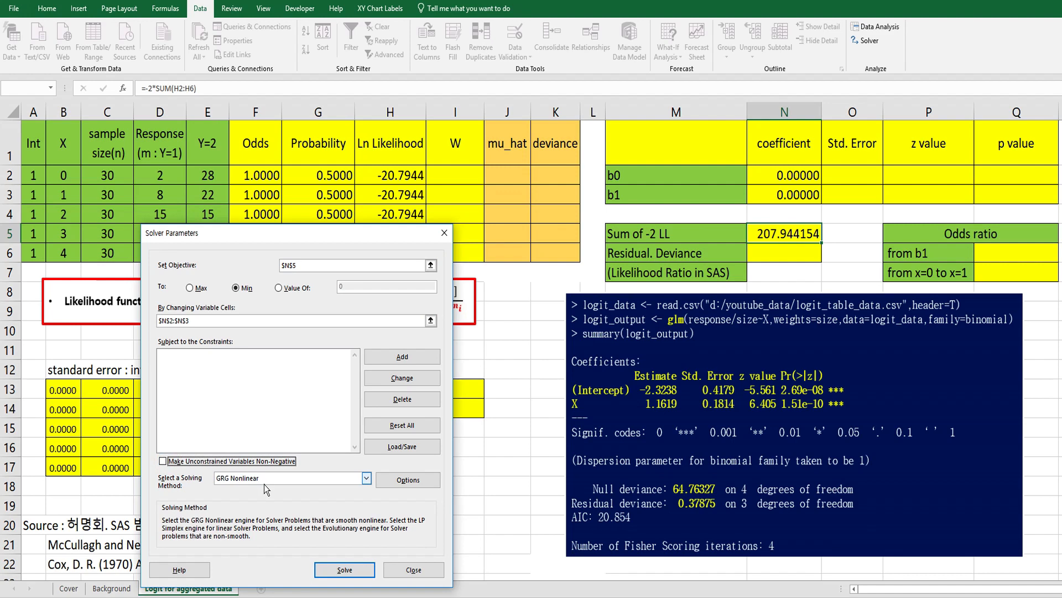
pyautogui.click(344, 569)
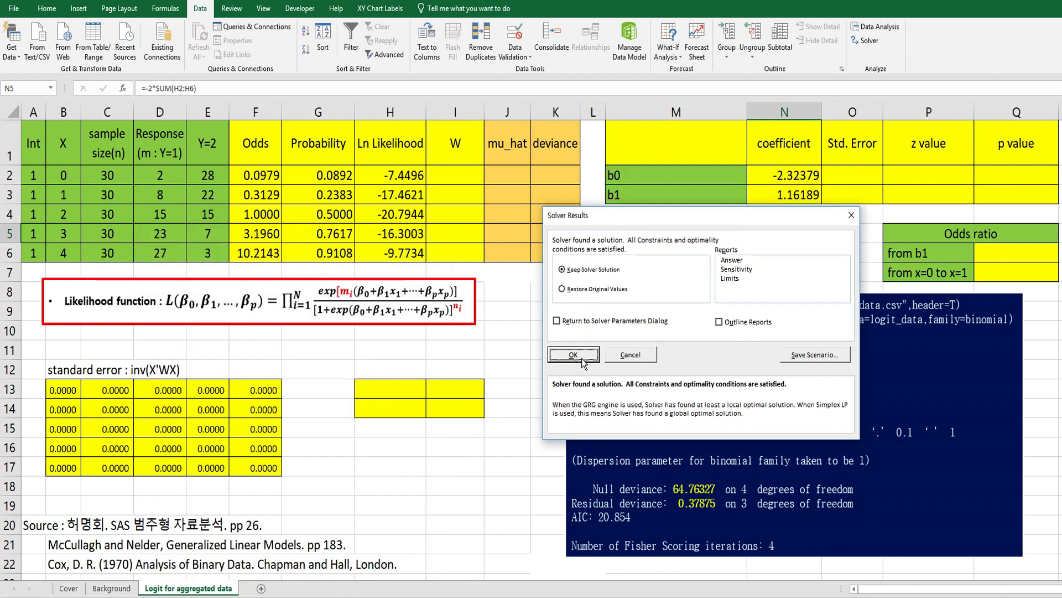
pyautogui.click(573, 354)
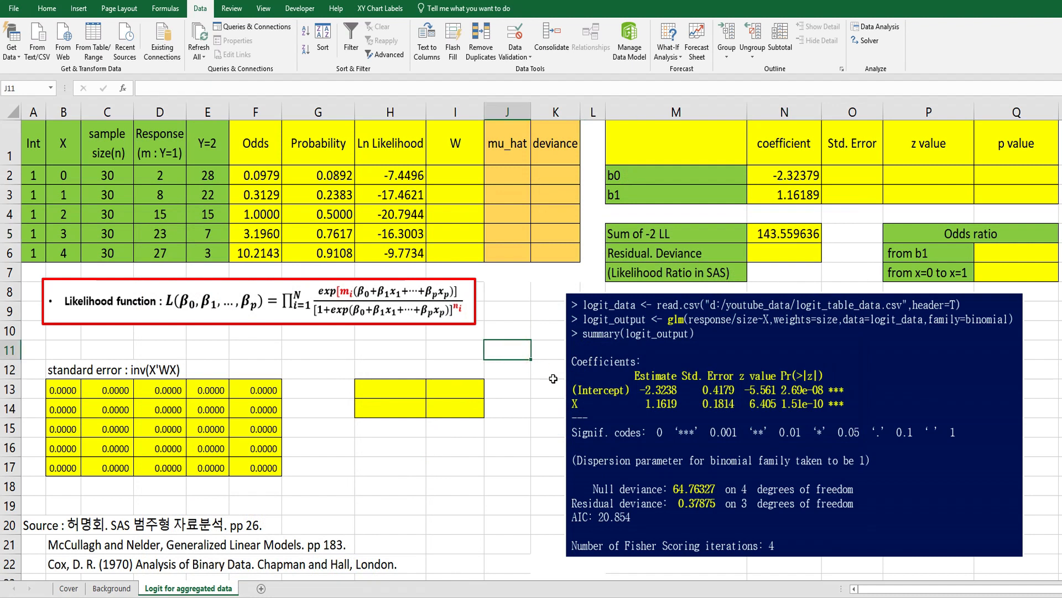
pyautogui.moveTo(743, 209)
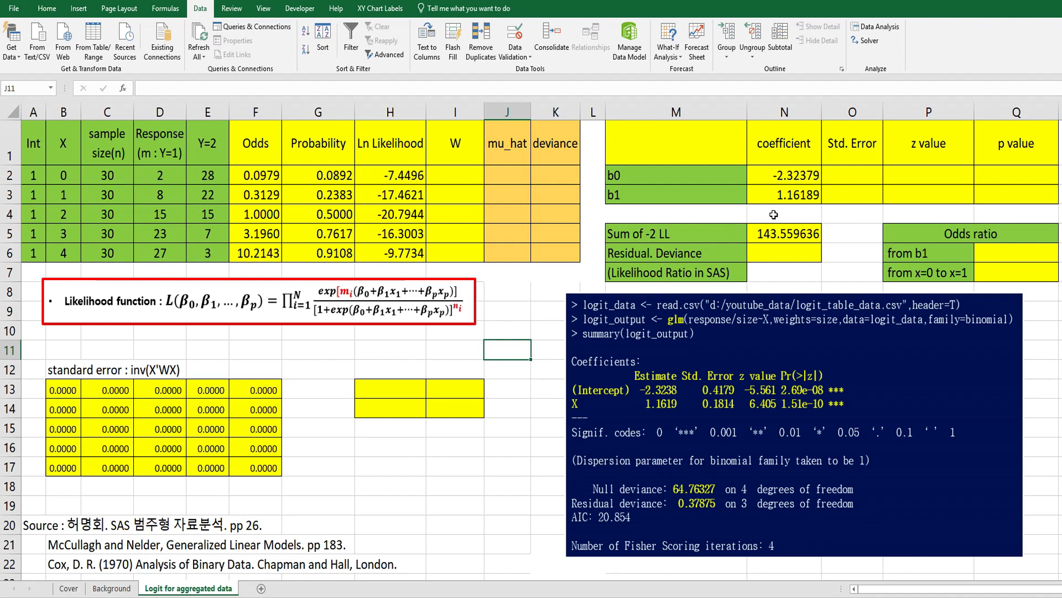
pyautogui.moveTo(780, 195)
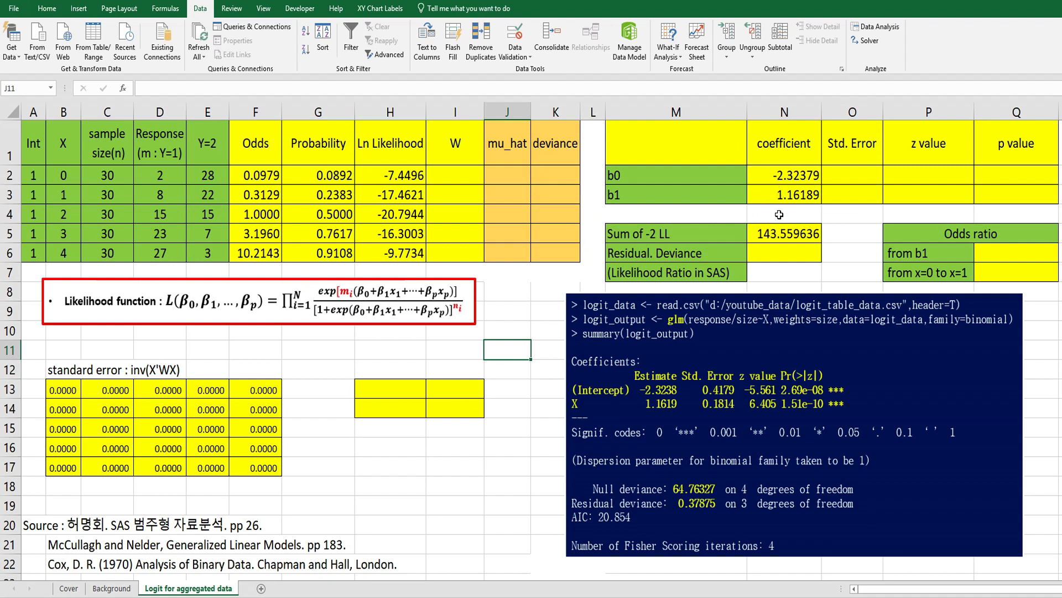
pyautogui.moveTo(654, 406)
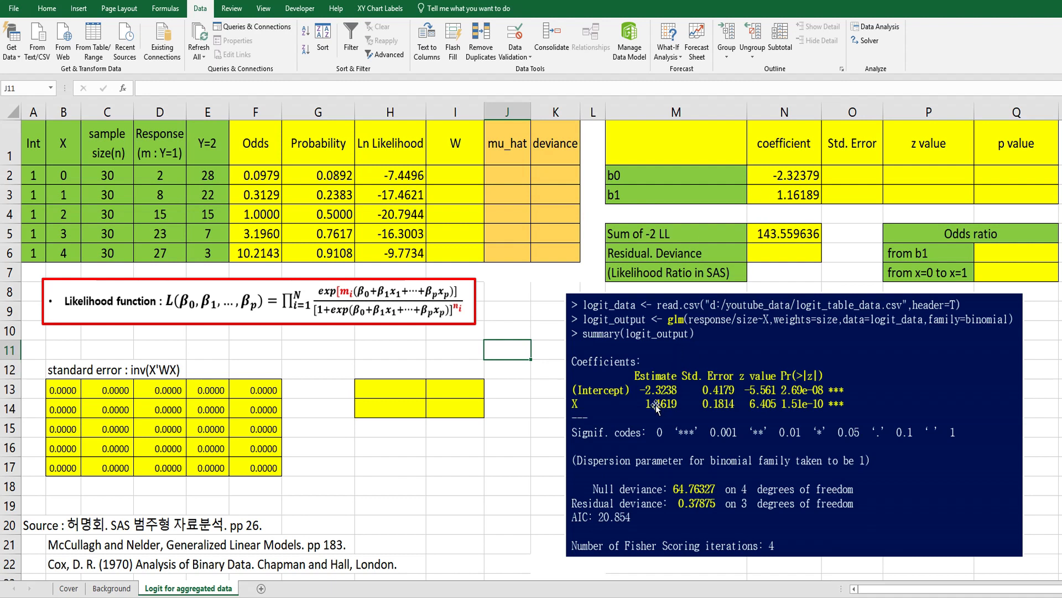
pyautogui.moveTo(641, 396)
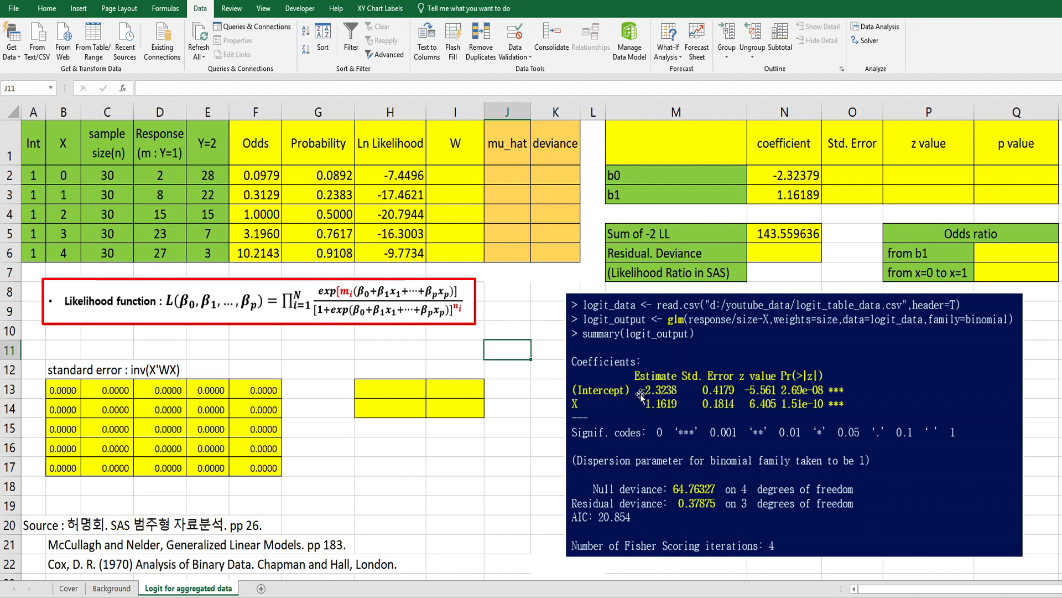
pyautogui.moveTo(724, 385)
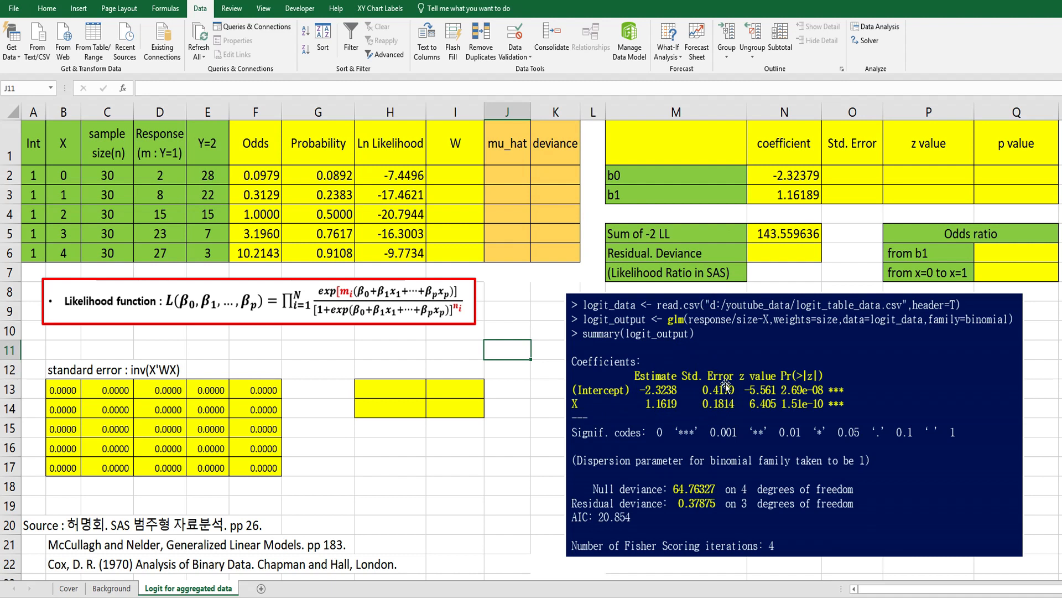
pyautogui.click(506, 367)
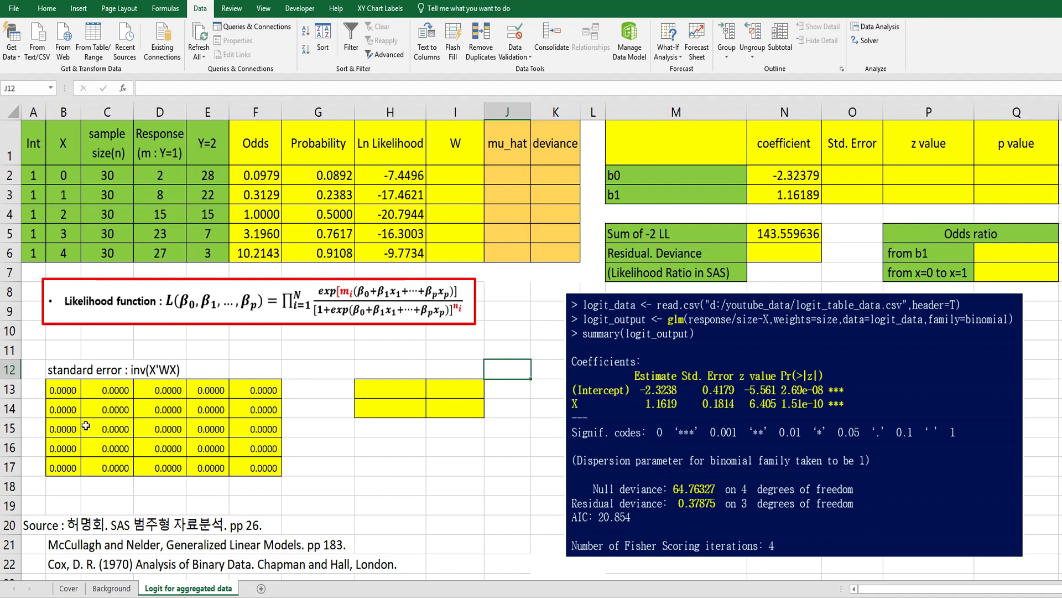
pyautogui.moveTo(169, 364)
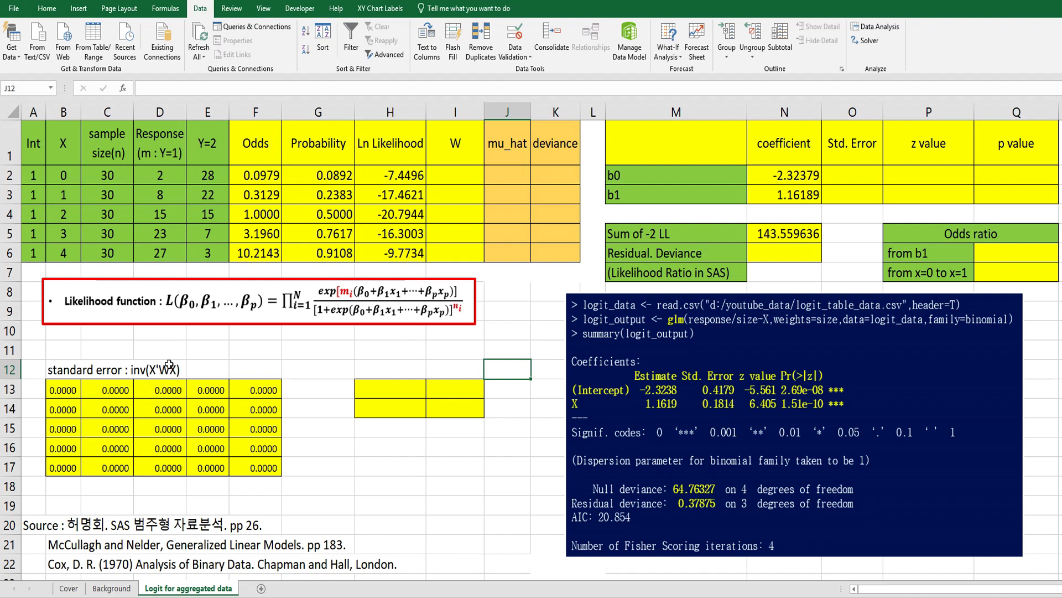
# Enter =C2*G2*(1-G2) in I2 as the first W weight.
pyautogui.click(455, 175)
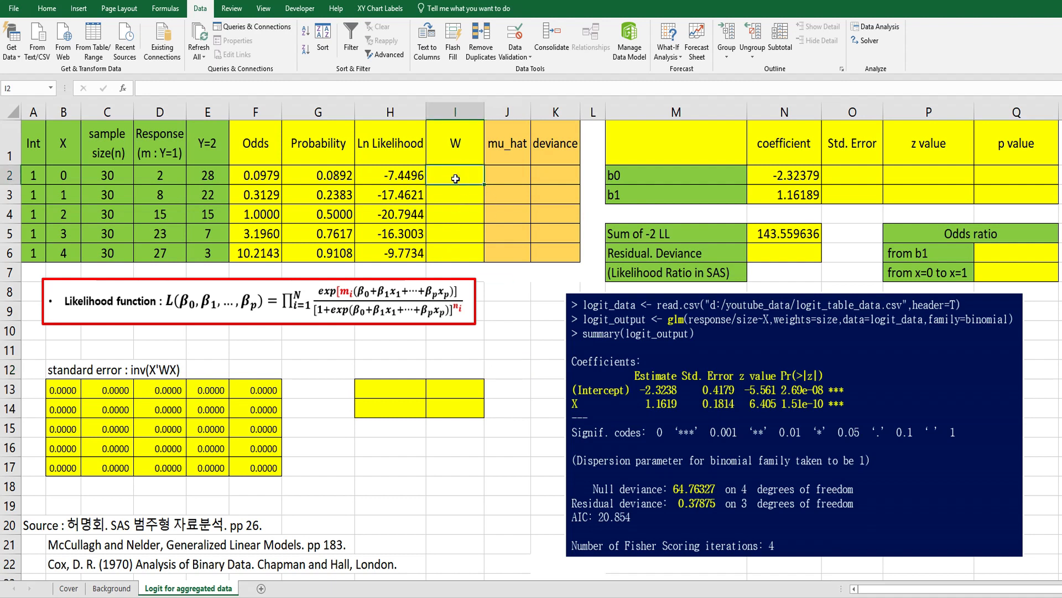
pyautogui.moveTo(399, 217)
pyautogui.write('=')
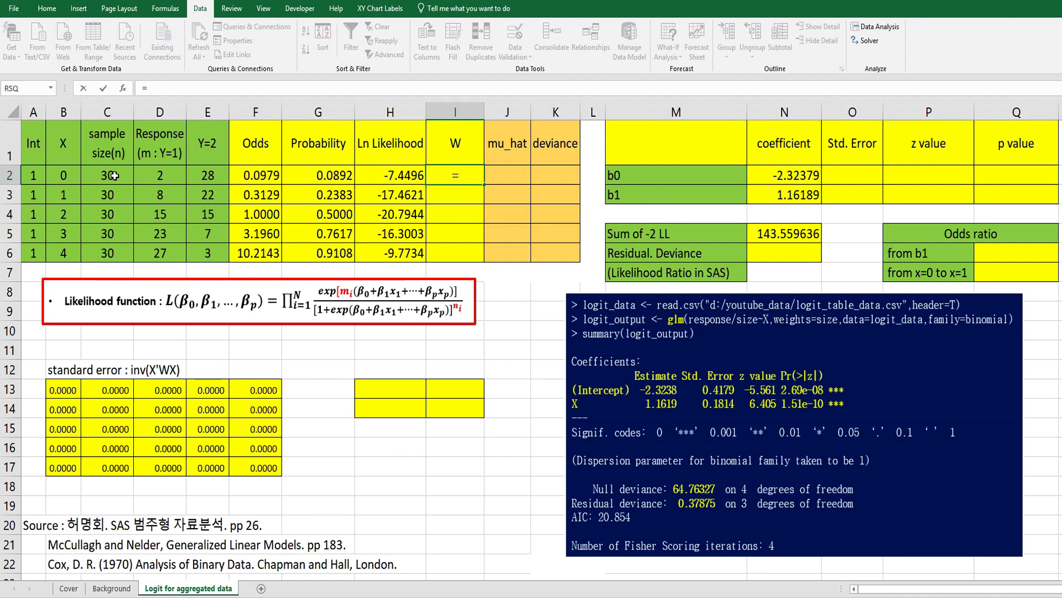
pyautogui.click(107, 175)
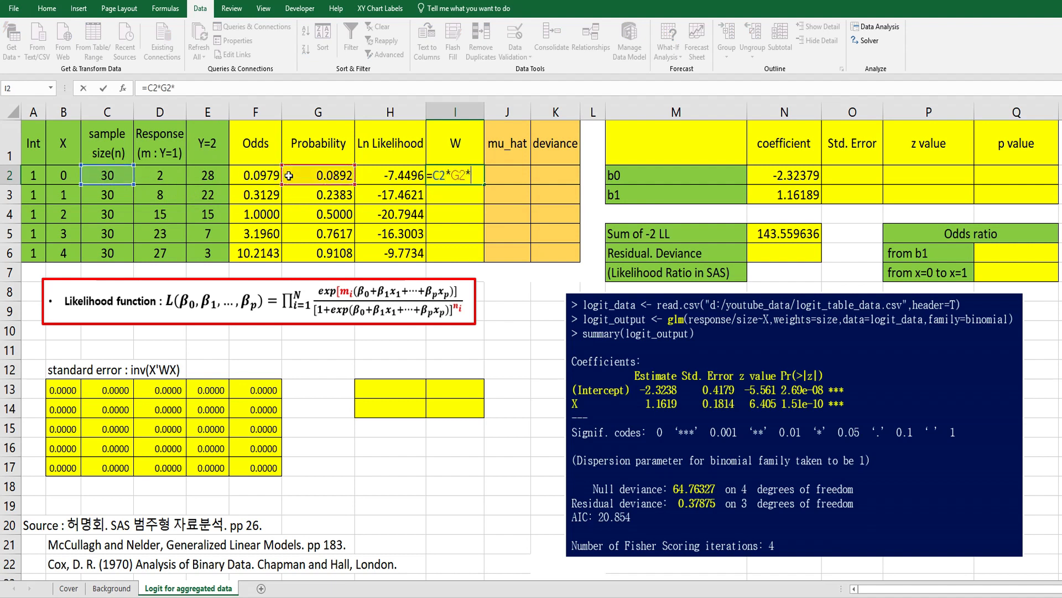
pyautogui.write('(1-')
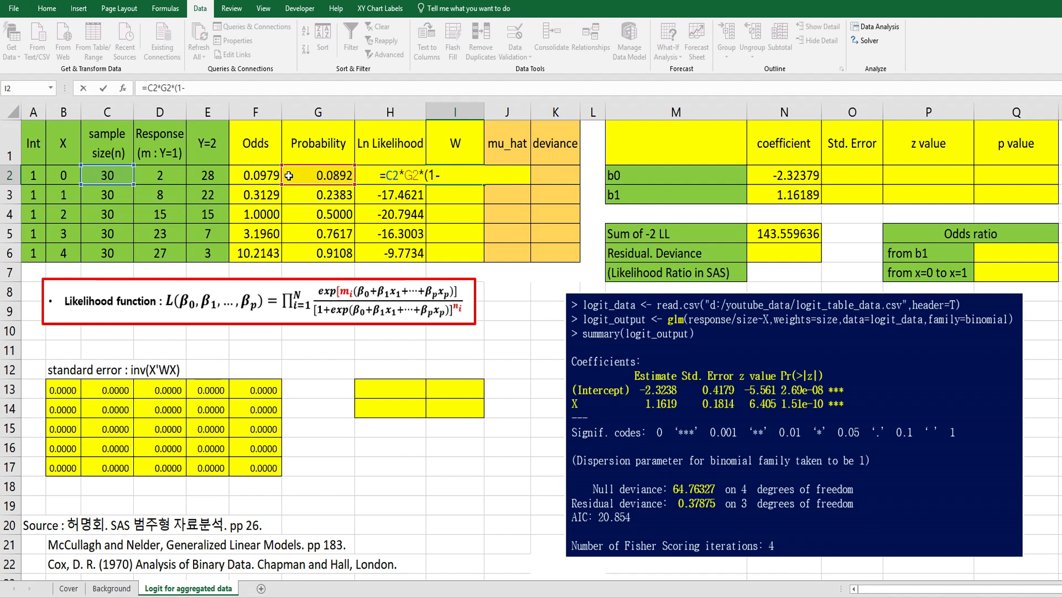
pyautogui.write('G2)')
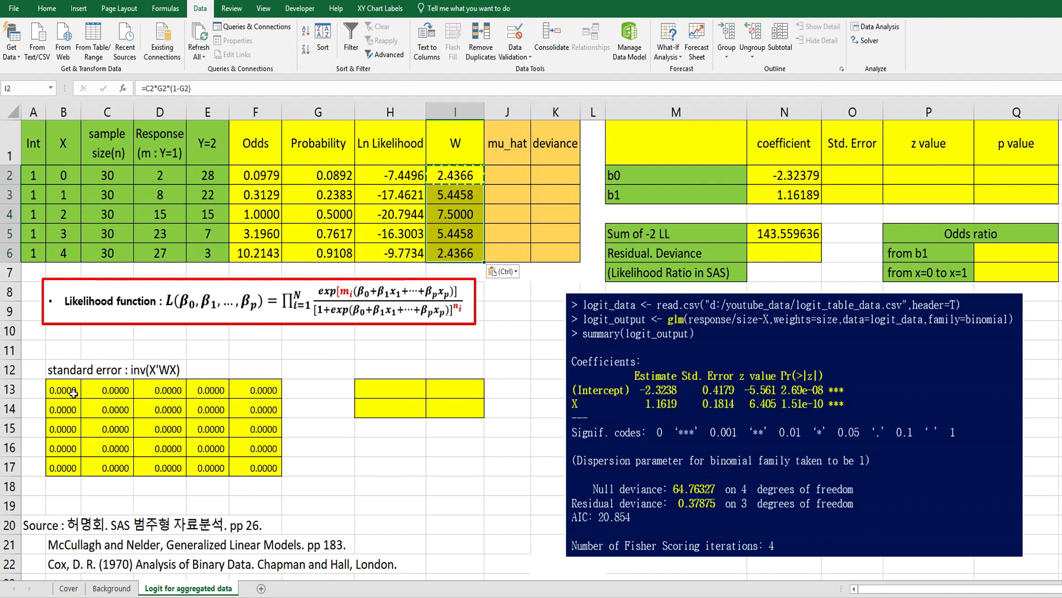
# Place the W weights on the diagonal cells B13, D15 and E16 of the zero matrix.
pyautogui.click(64, 389)
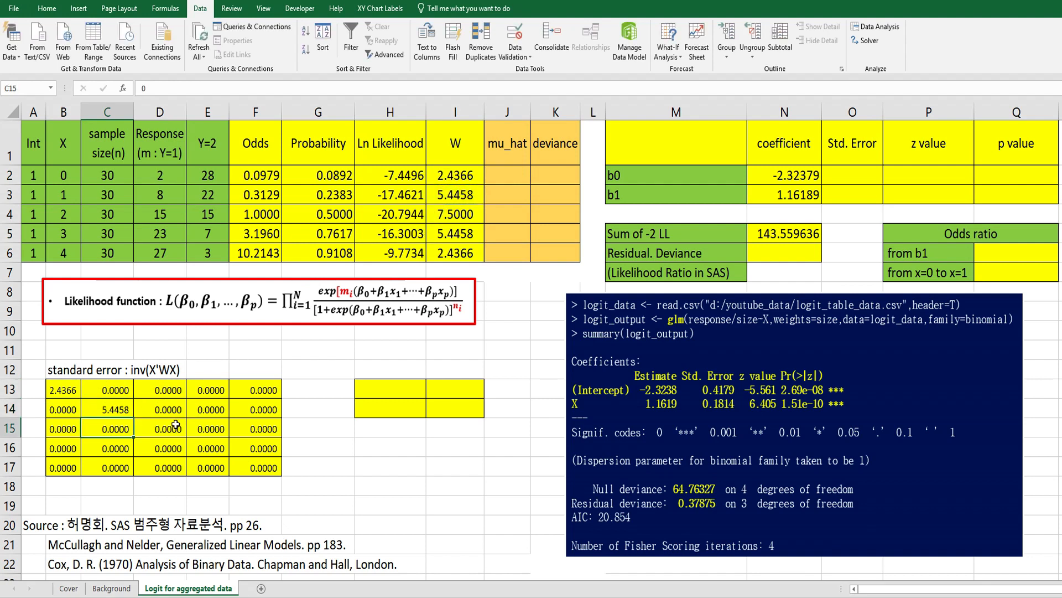
pyautogui.click(455, 213)
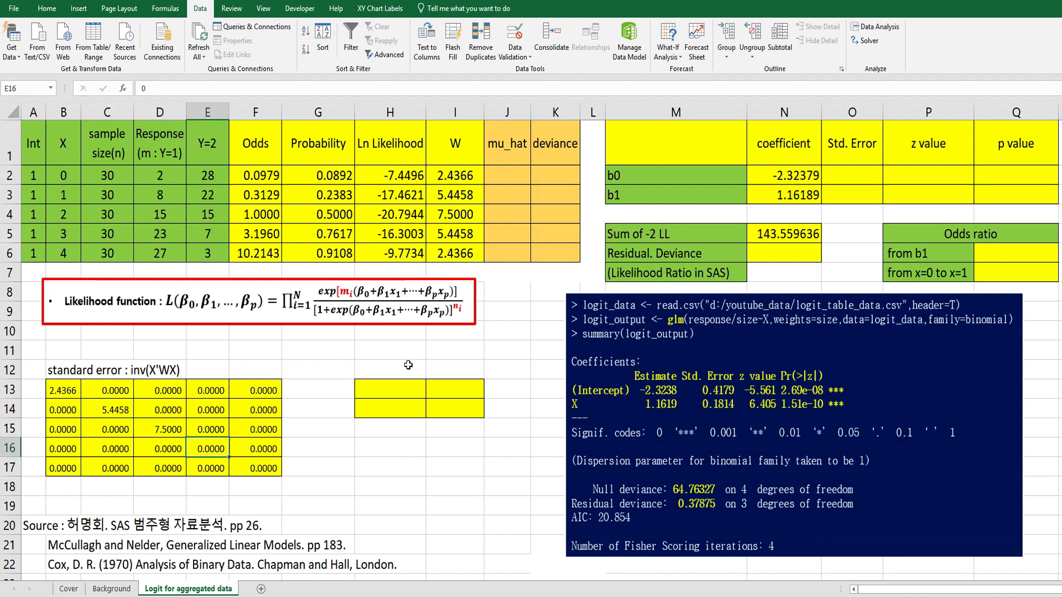
pyautogui.click(455, 233)
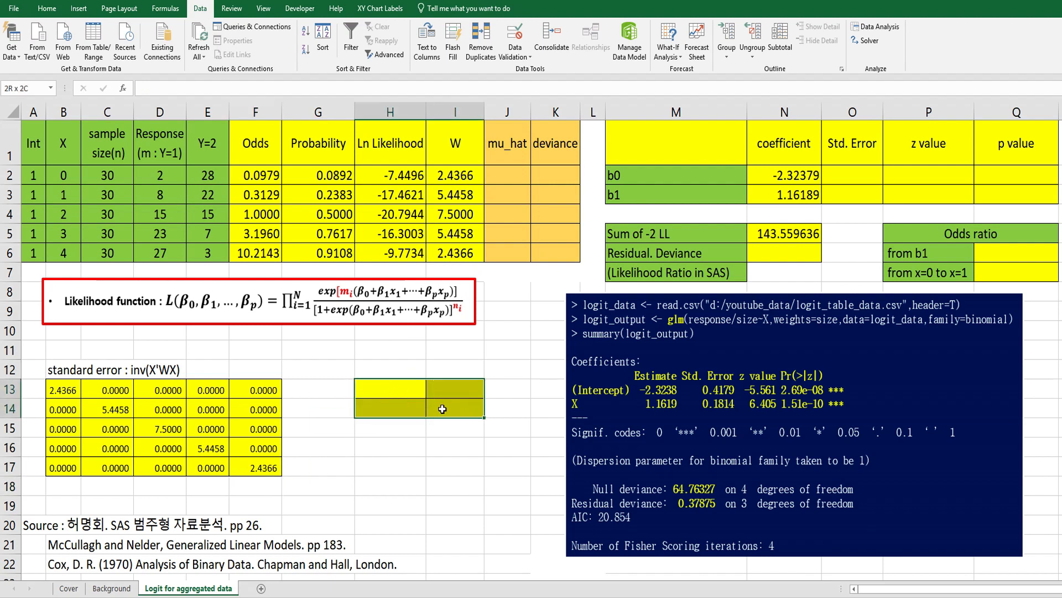
# Start the H13:I14 array formula with MMULT(TRANSPOSE(A2:B6), selecting the design matrix.
pyautogui.click(461, 408)
pyautogui.write('=')
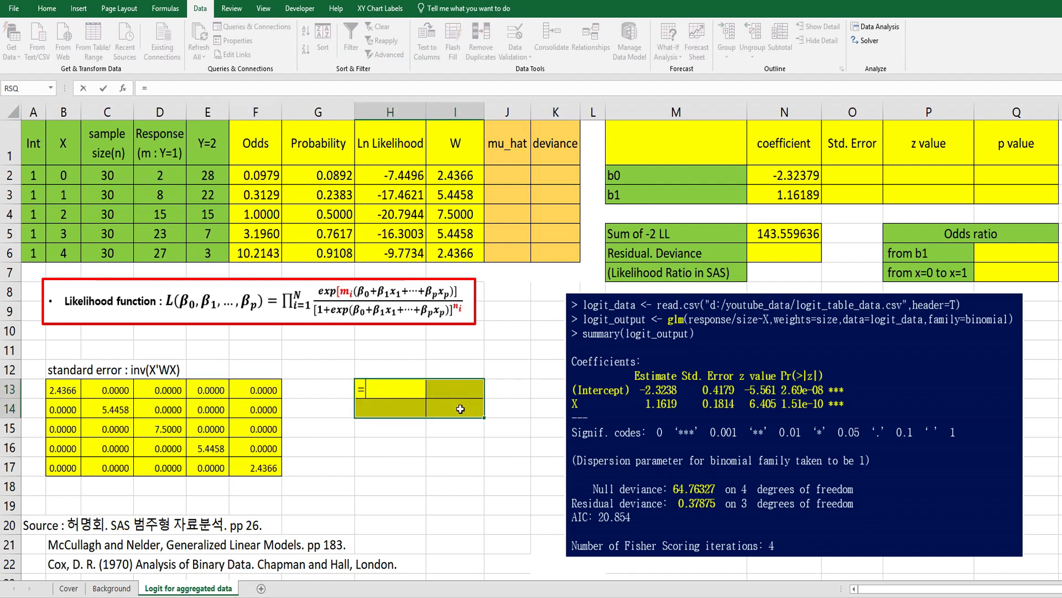
pyautogui.write('mmult')
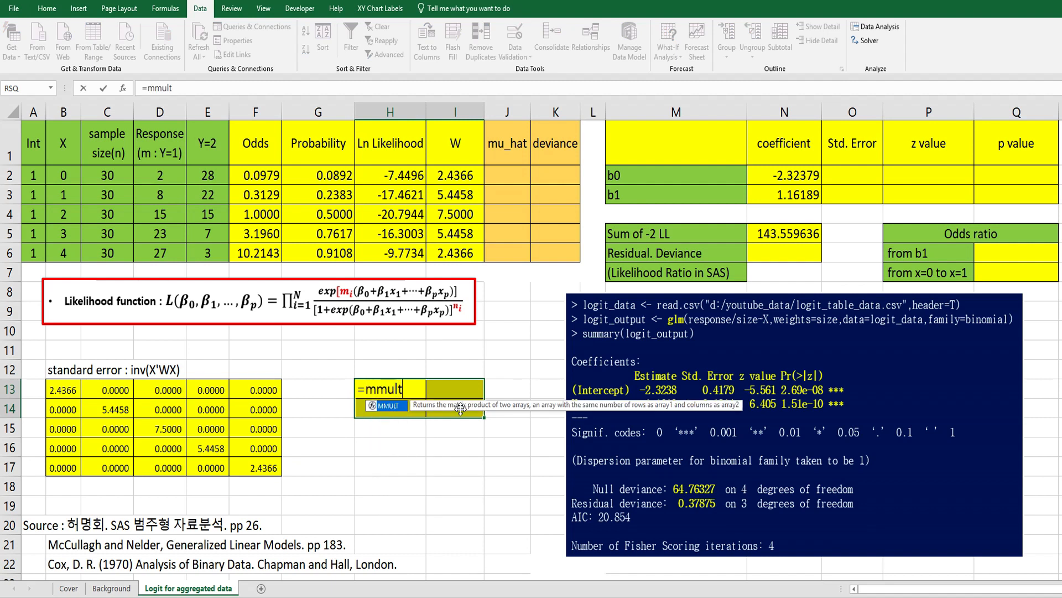
pyautogui.write('(trasnpos')
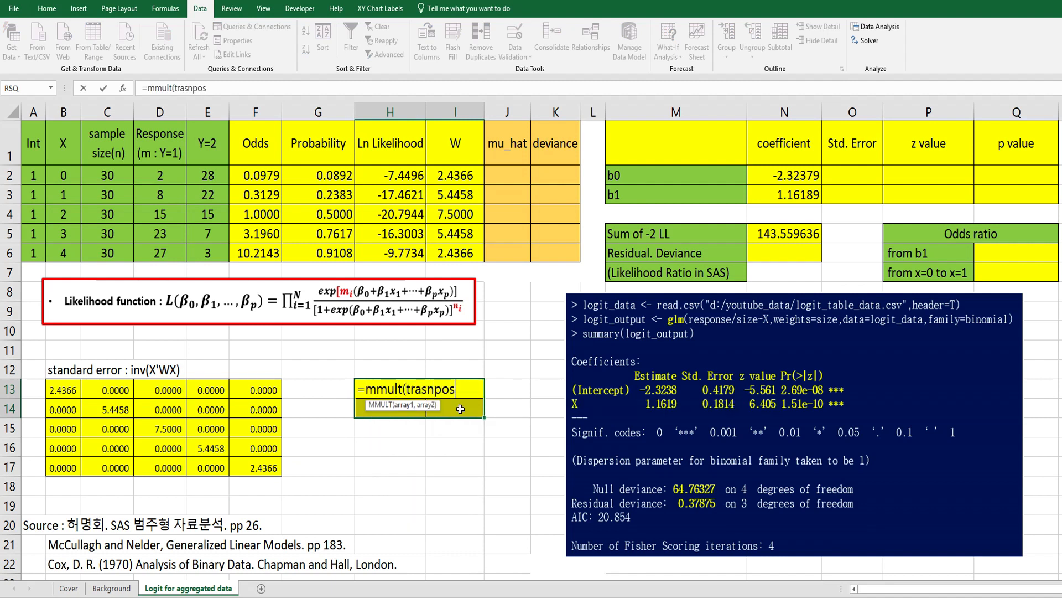
pyautogui.write('e(')
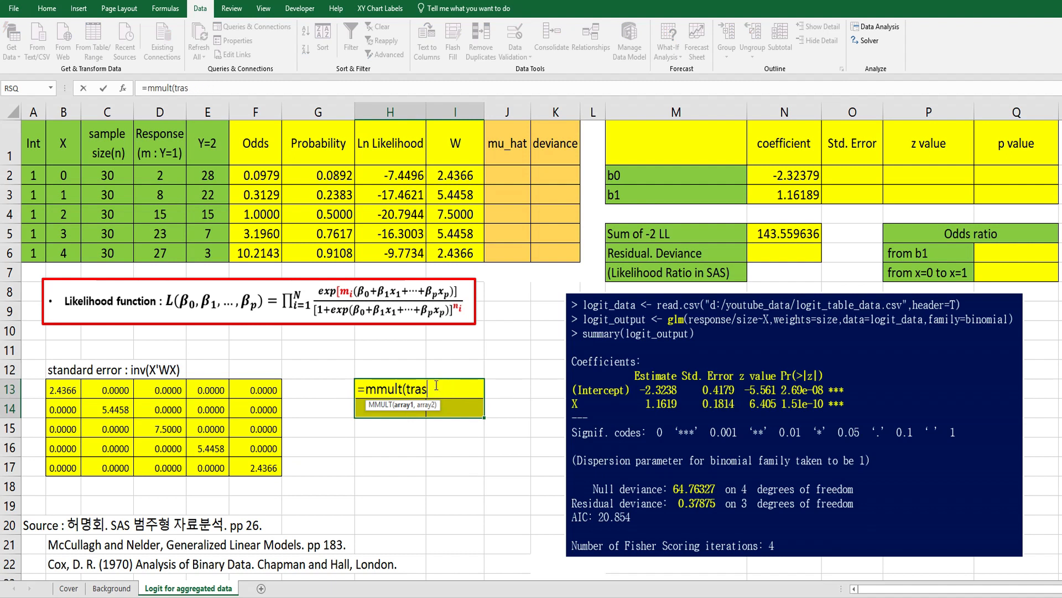
pyautogui.write('transpose(')
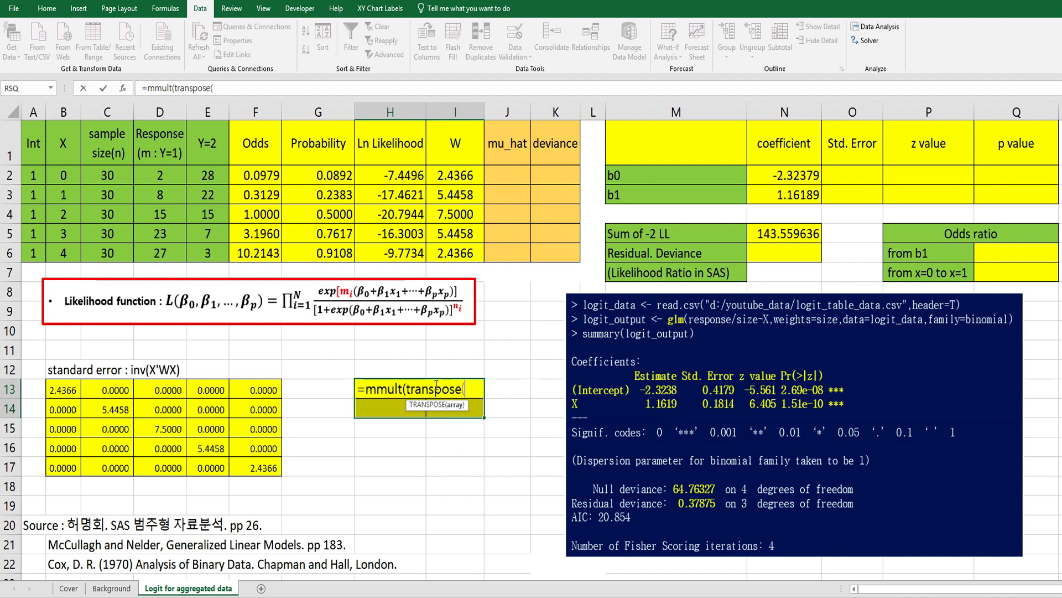
pyautogui.click(33, 175)
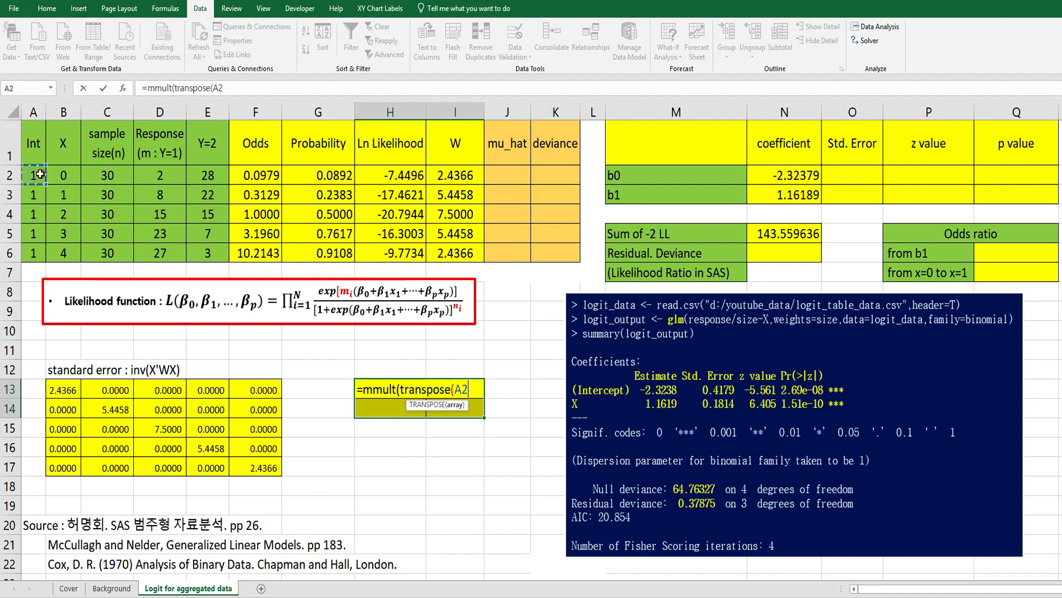
pyautogui.moveTo(32, 175); pyautogui.dragTo(63, 252)
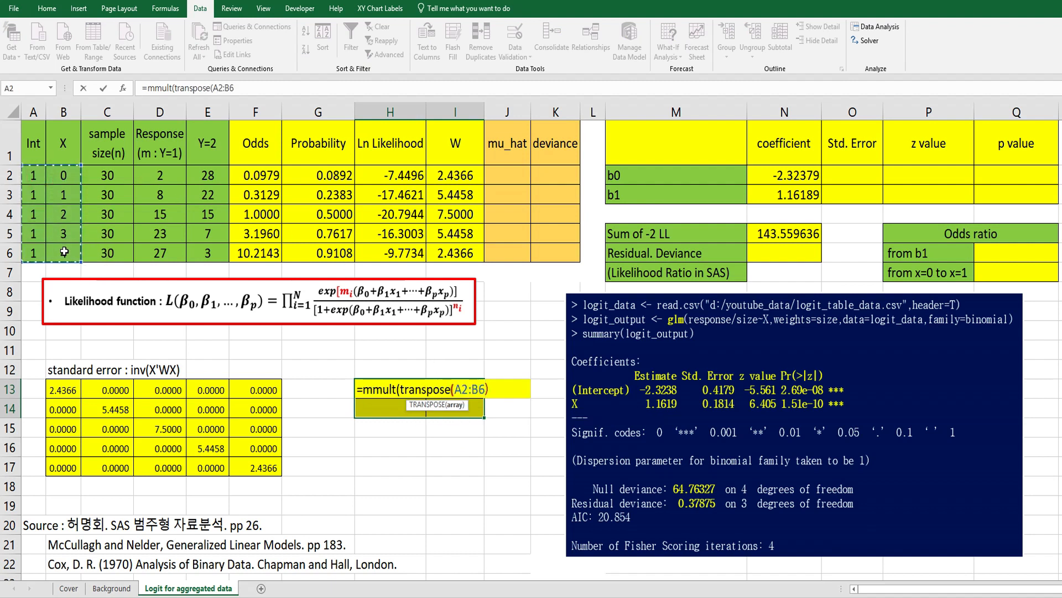
pyautogui.write(',B13:F17)')
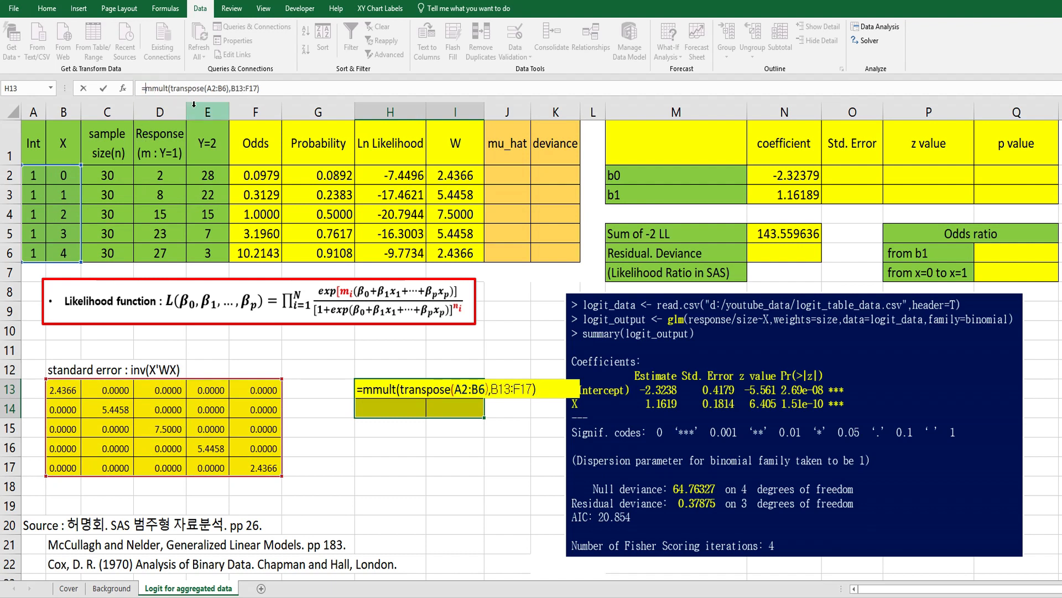
# Wrap in MMULT by A2:B6 and MINVERSE, giving 0.1746, -0.0658, -0.0658, 0.0329.
pyautogui.write('mmult(')
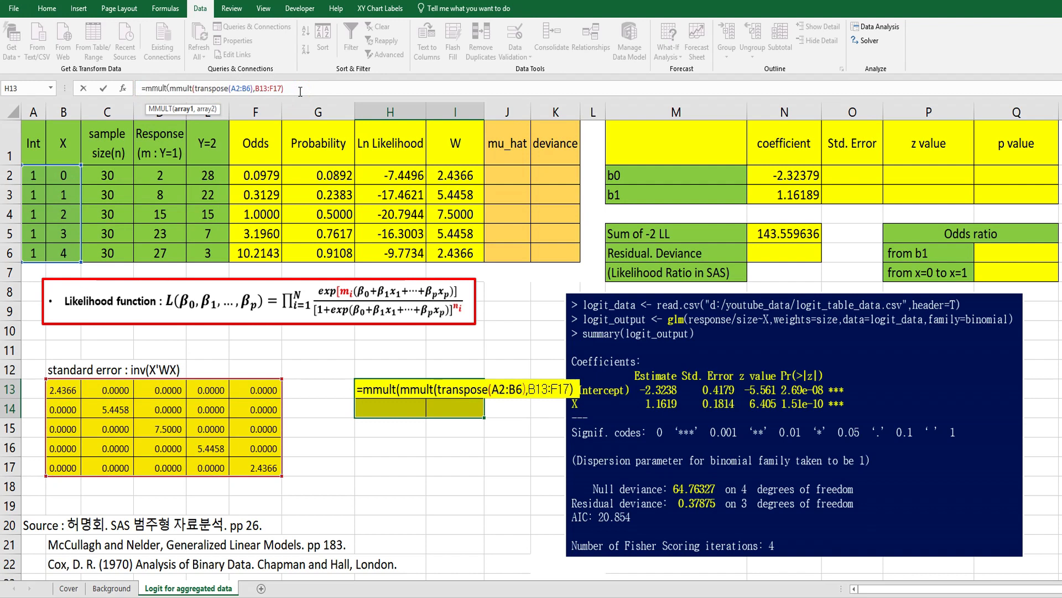
pyautogui.write(',A2:B6')
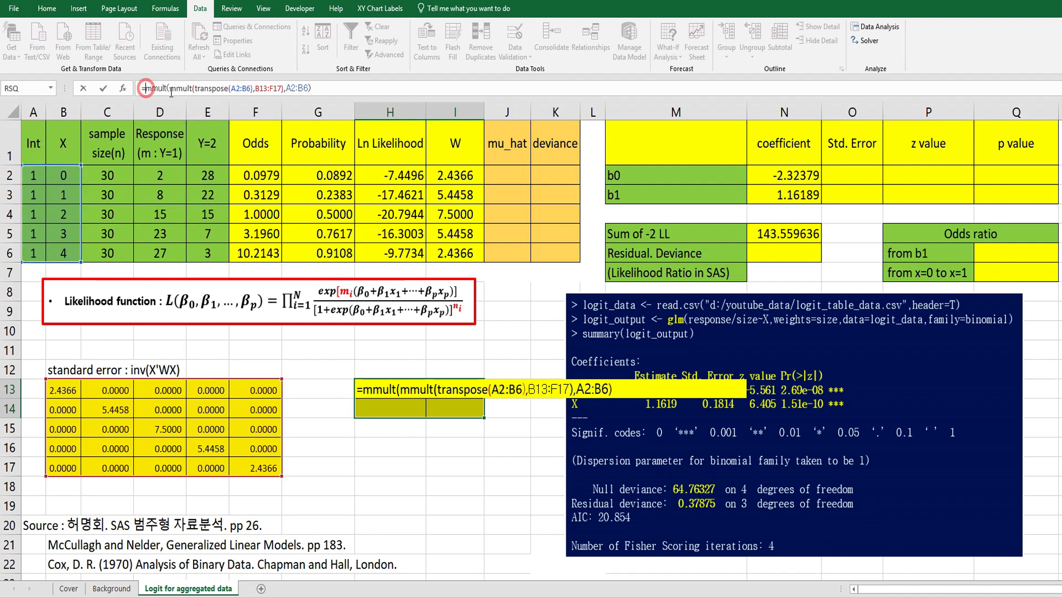
pyautogui.write('inv')
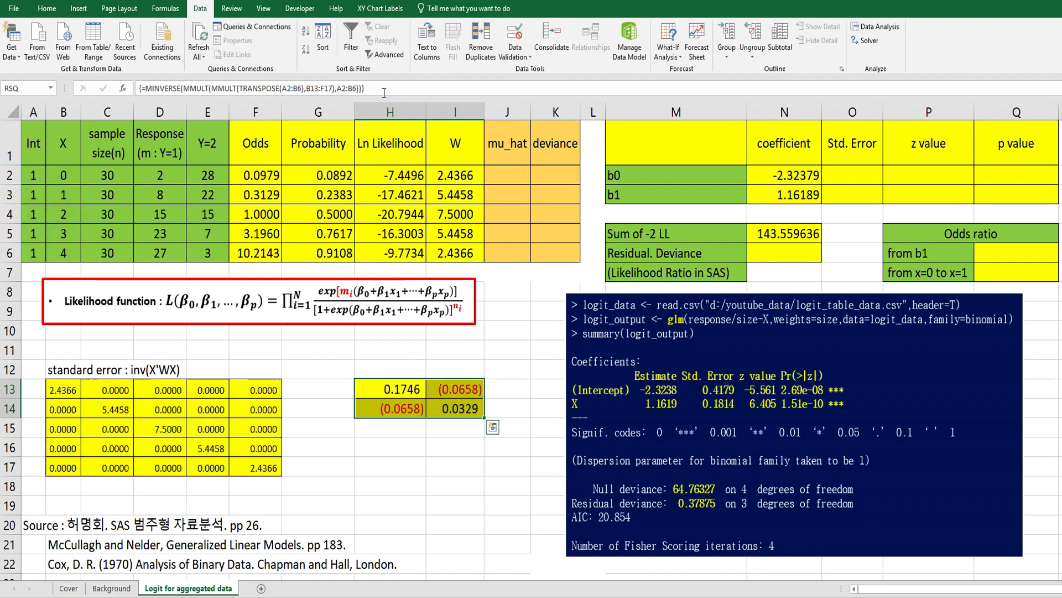
pyautogui.click(389, 446)
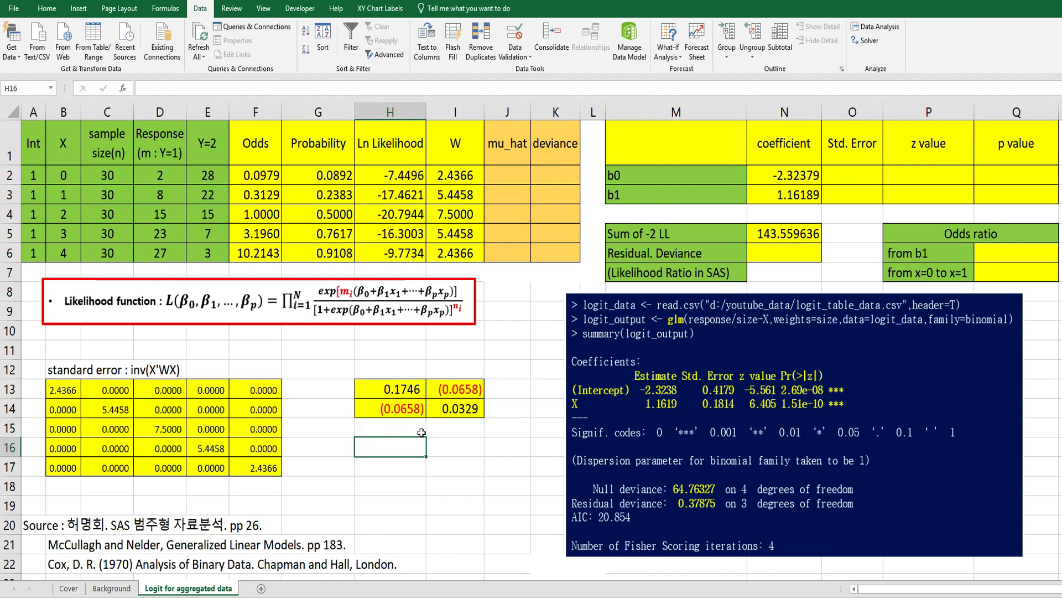
pyautogui.moveTo(448, 446)
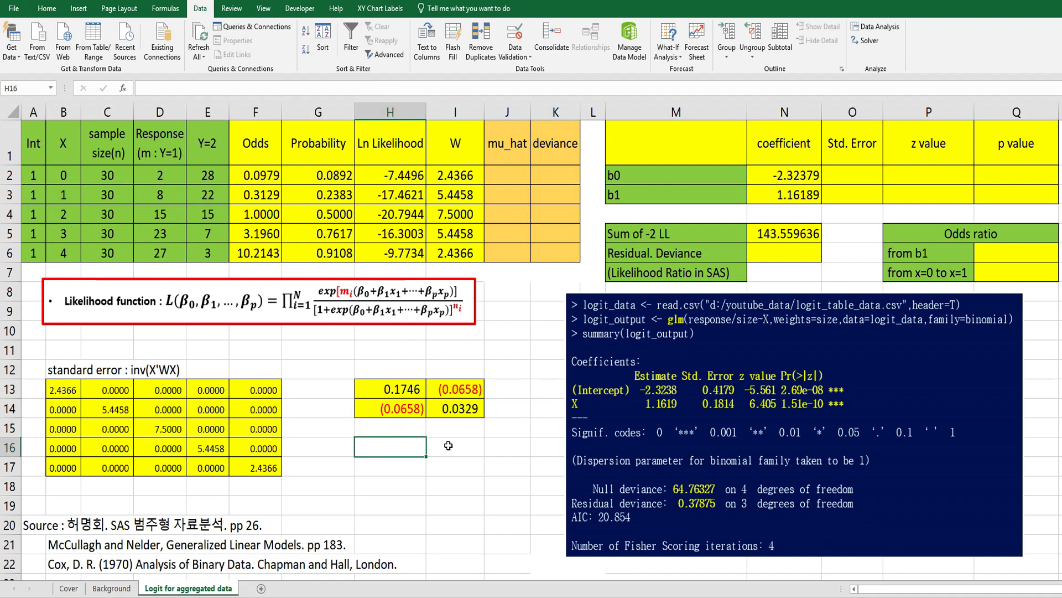
pyautogui.moveTo(135, 379)
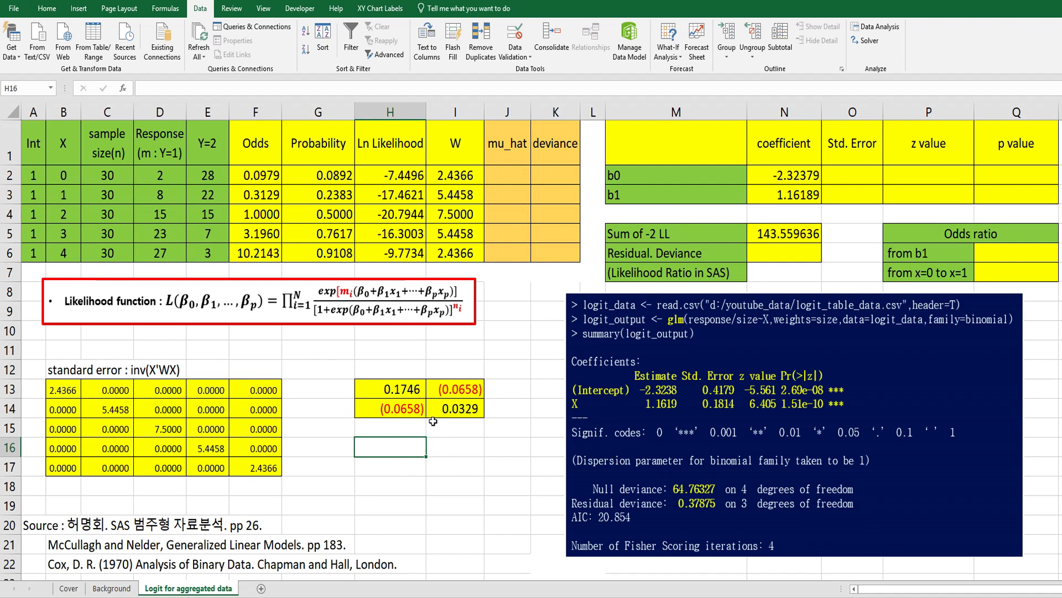
pyautogui.moveTo(540, 433)
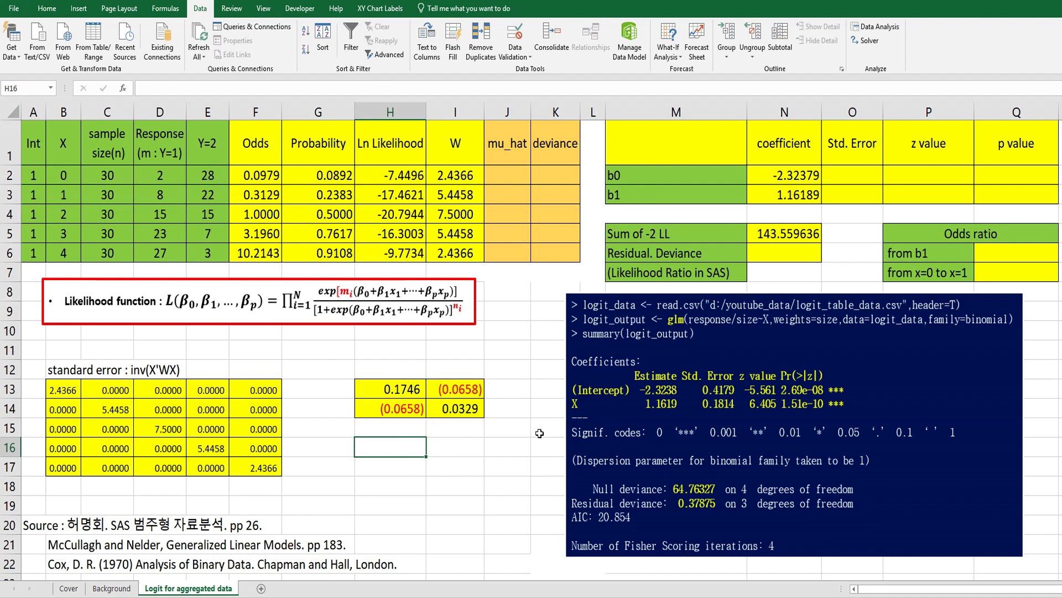
# Take =SQRT(H13) and =SQRT(I14) as standard errors 0.41789 and 0.18142 and link into Std. Error.
pyautogui.write('=sqrt')
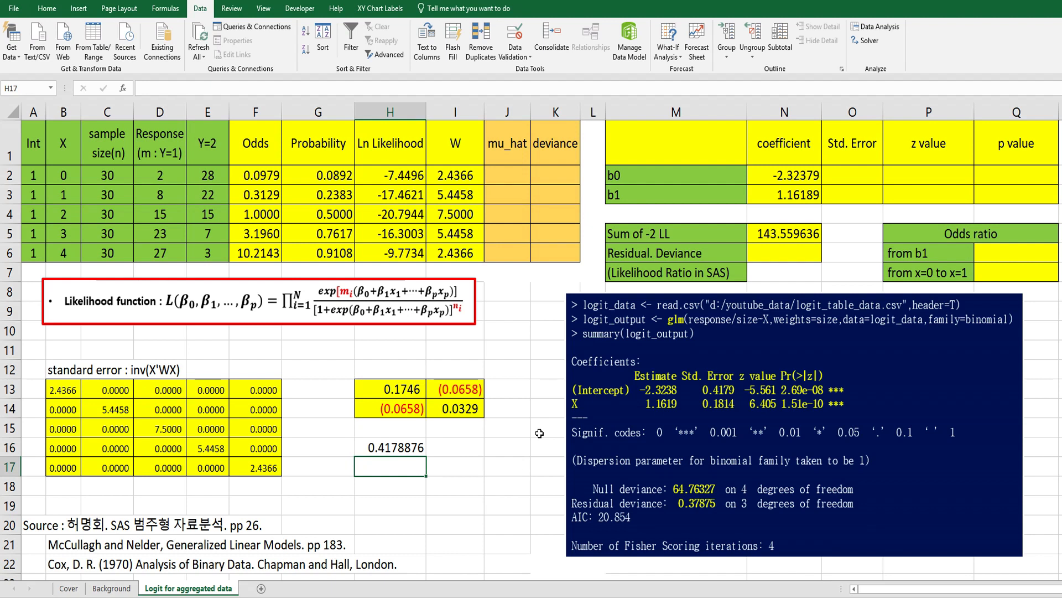
pyautogui.write('=sqrt(I14')
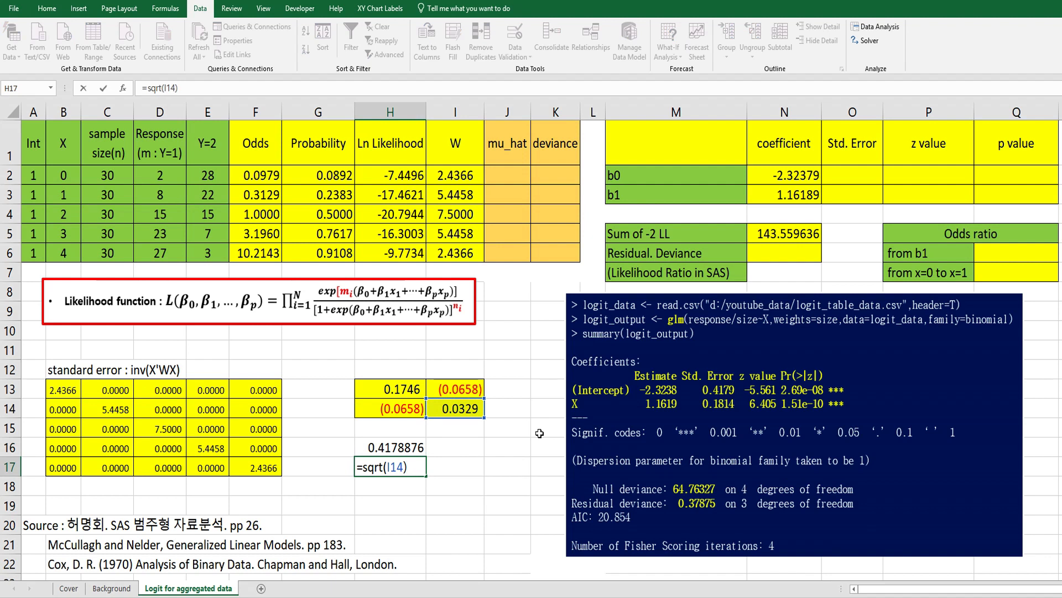
pyautogui.press('Return')
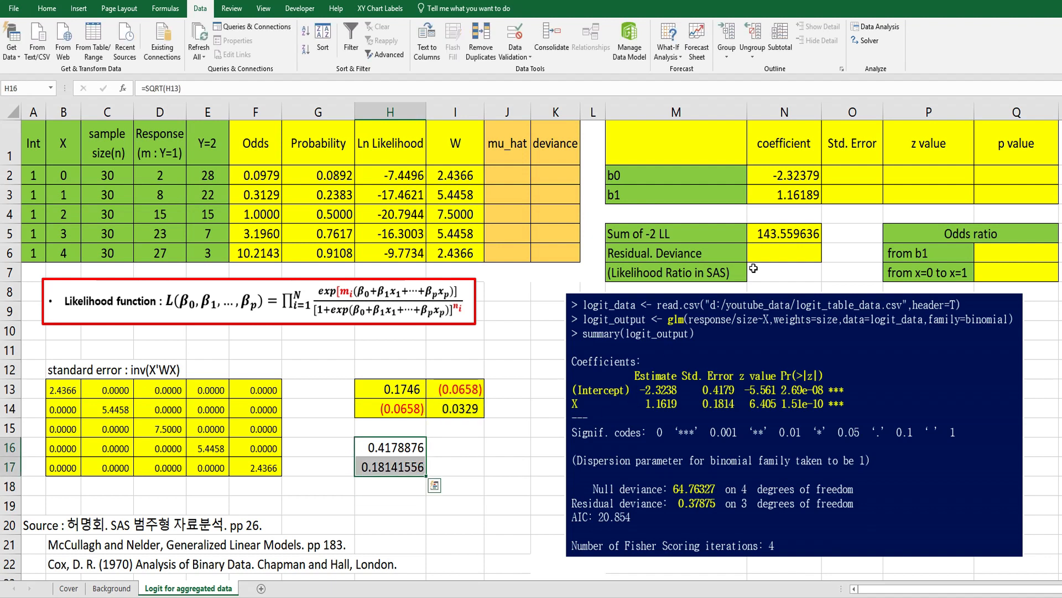
pyautogui.click(852, 175)
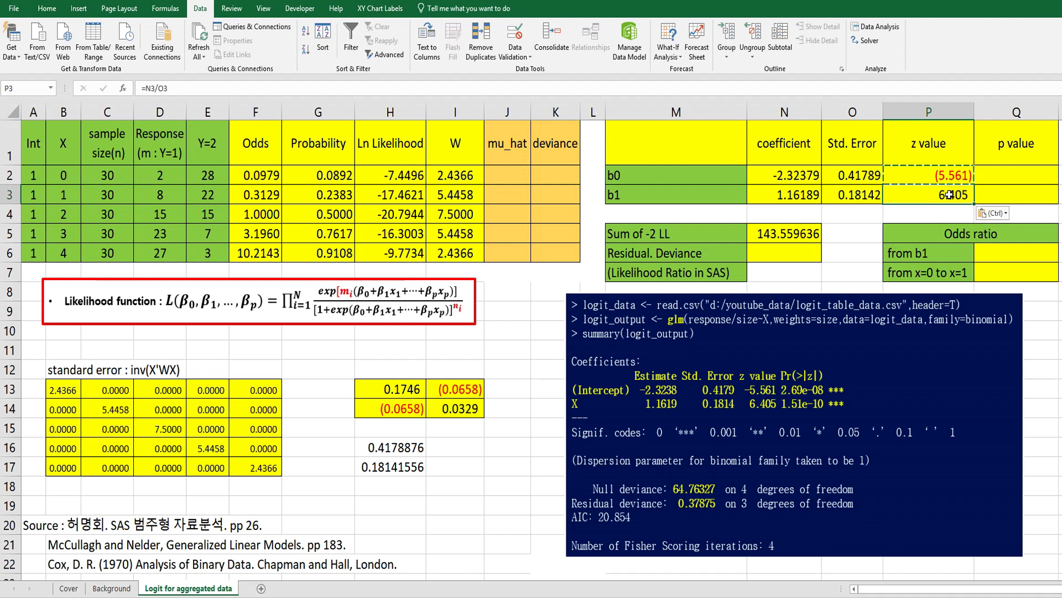
# Enter b1's two-sided p value as =(1-NORM.S.DIST(P3,TRUE))*2, giving 0.000000000151.
pyautogui.click(1016, 194)
pyautogui.write('=')
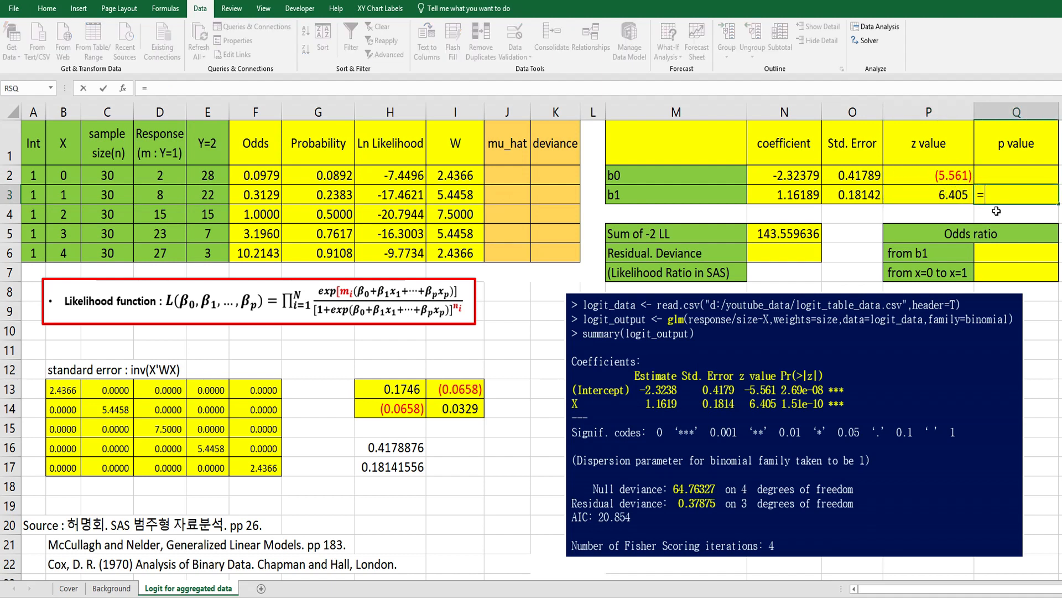
pyautogui.write('(1-')
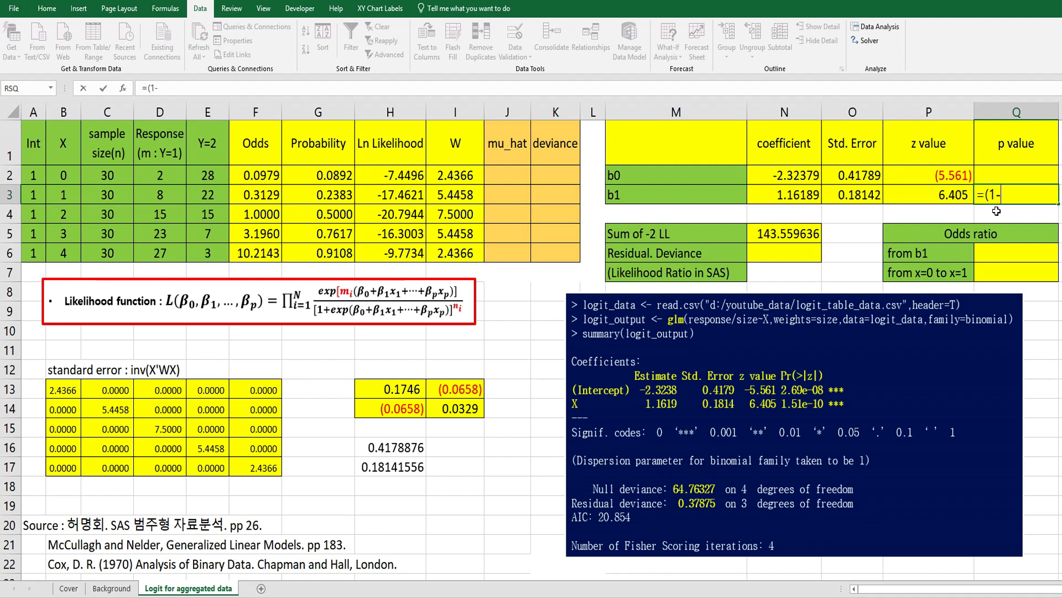
pyautogui.write('no')
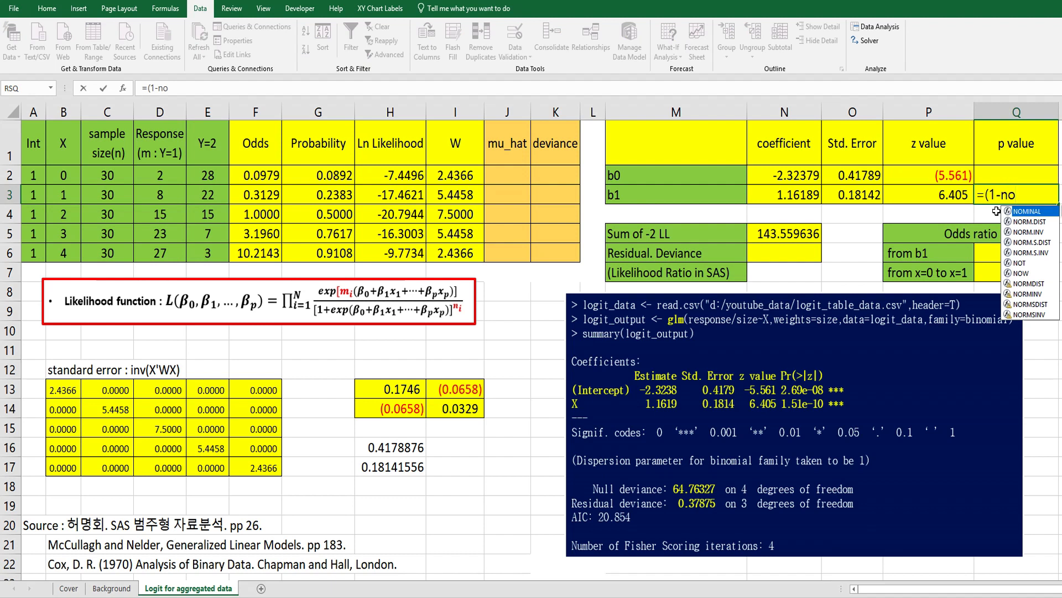
pyautogui.write('rm')
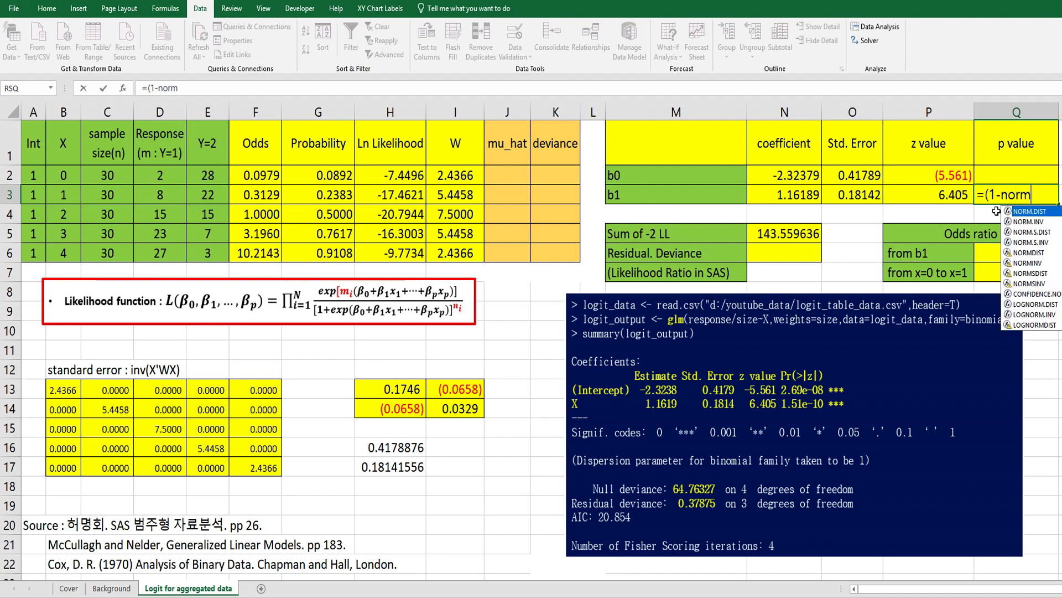
pyautogui.write('.s.dist(')
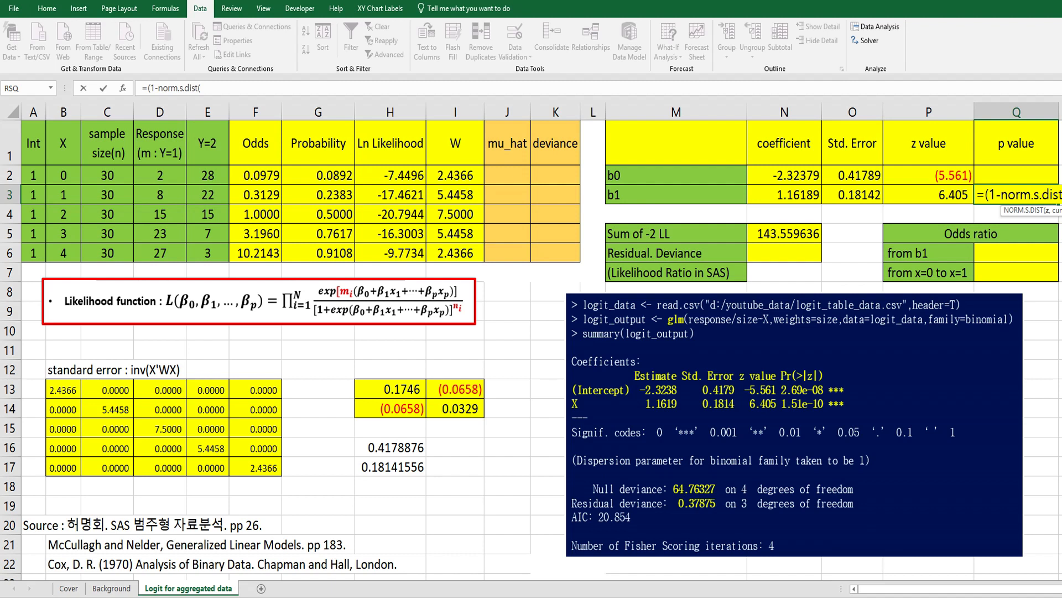
pyautogui.moveTo(970, 192)
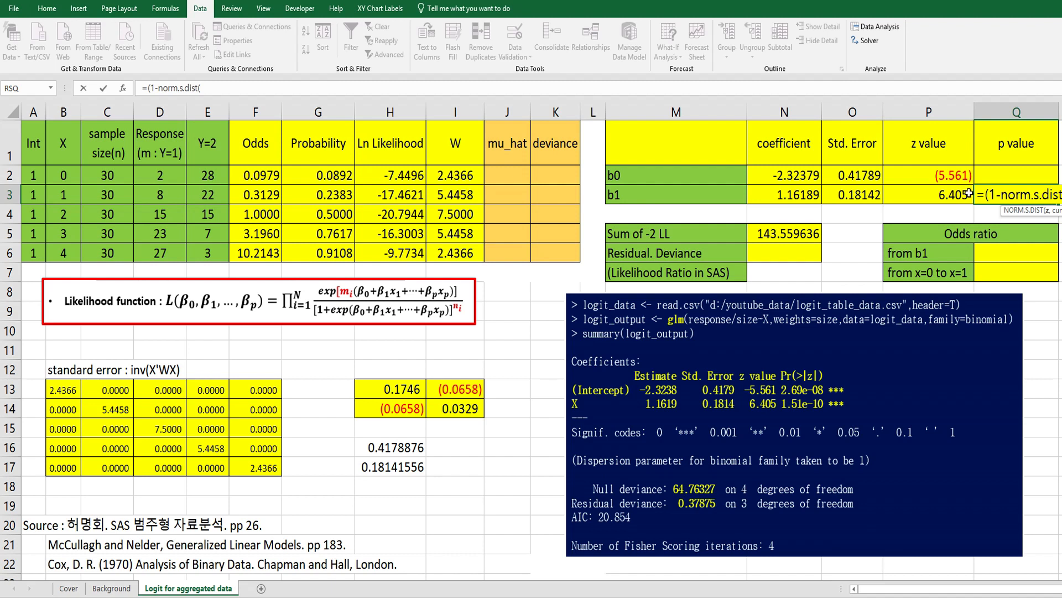
pyautogui.click(928, 195)
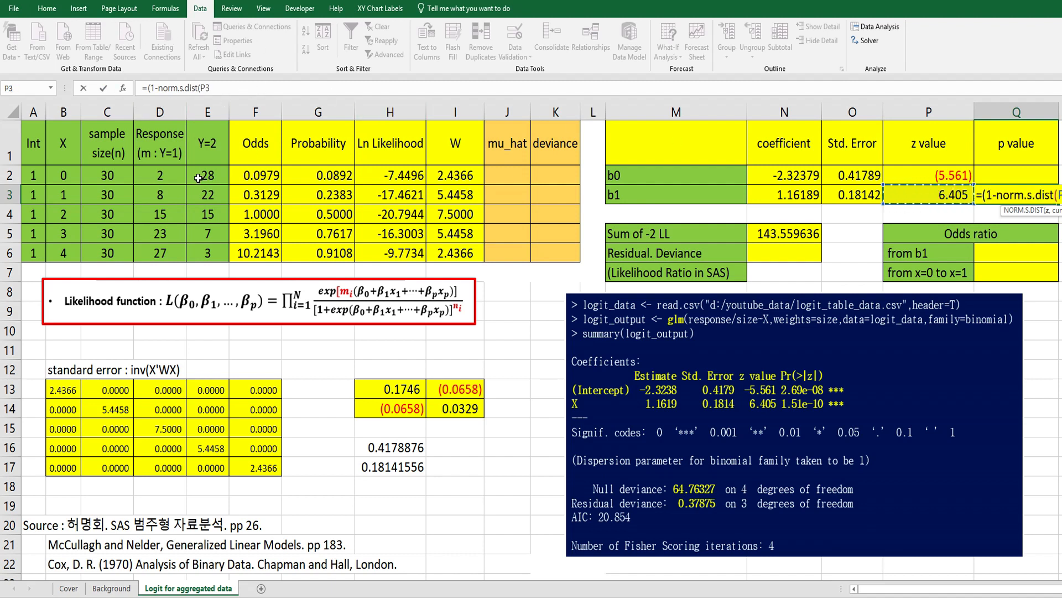
pyautogui.click(1016, 195)
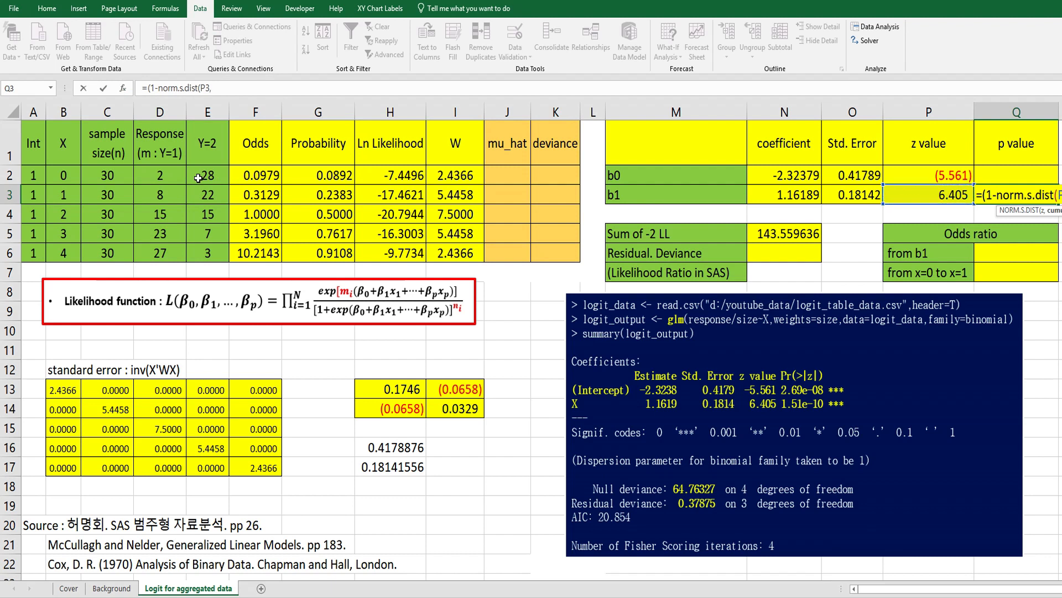
pyautogui.write(',true))')
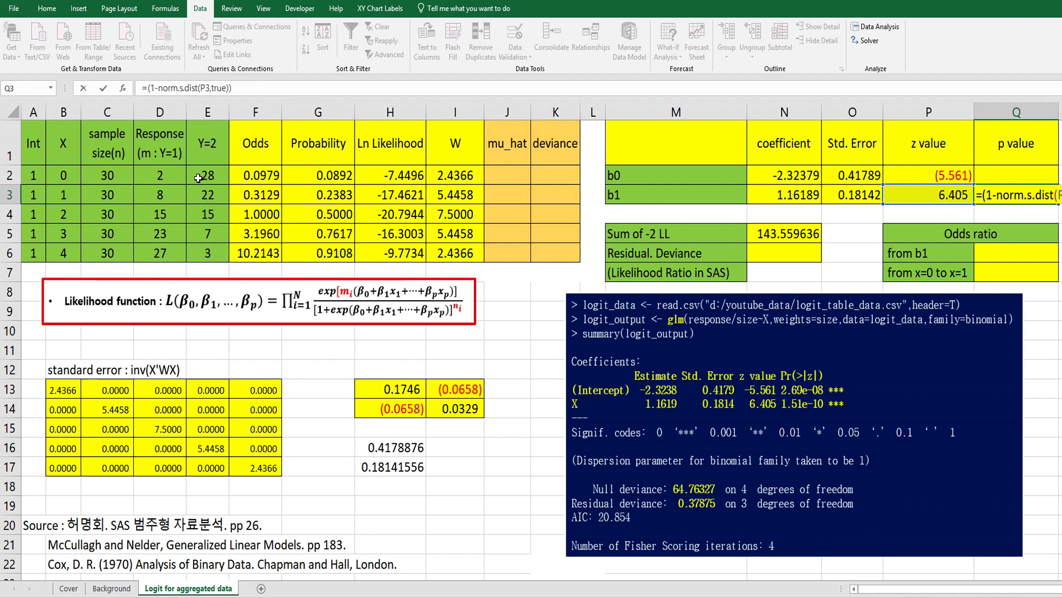
pyautogui.write('*')
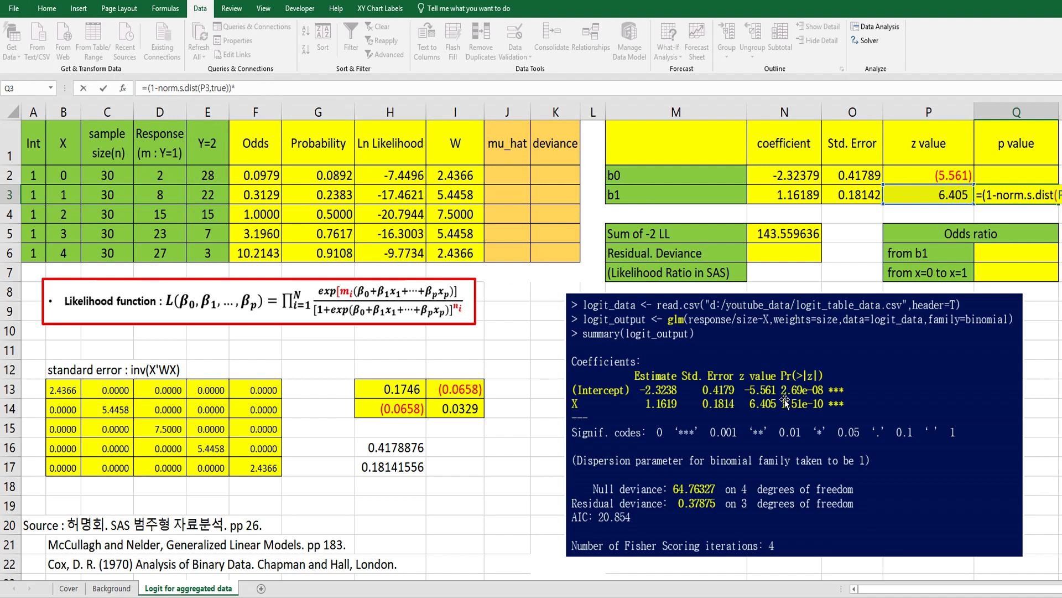
pyautogui.write('2')
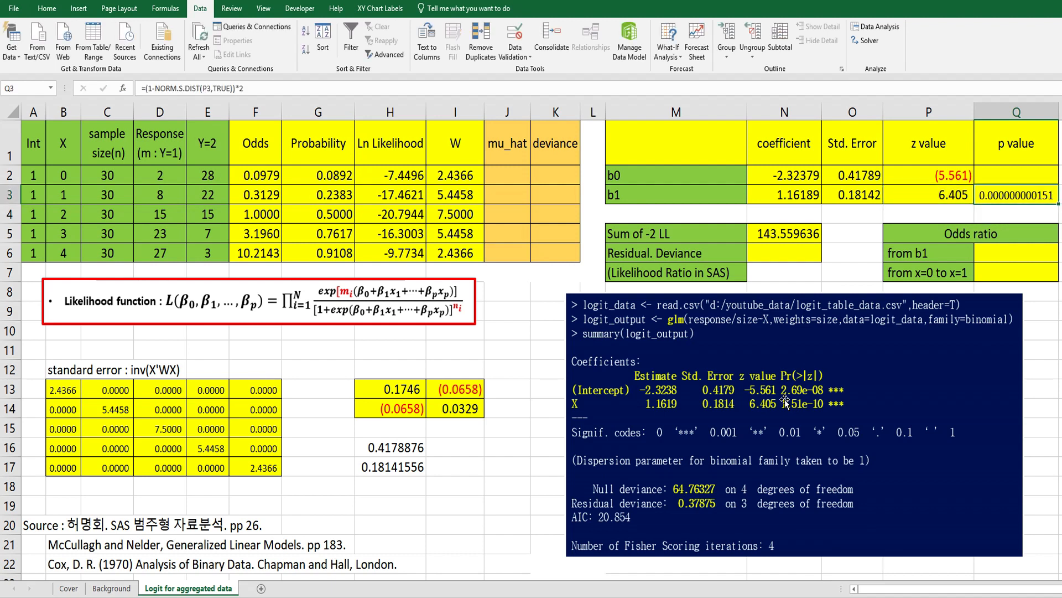
pyautogui.moveTo(1043, 207)
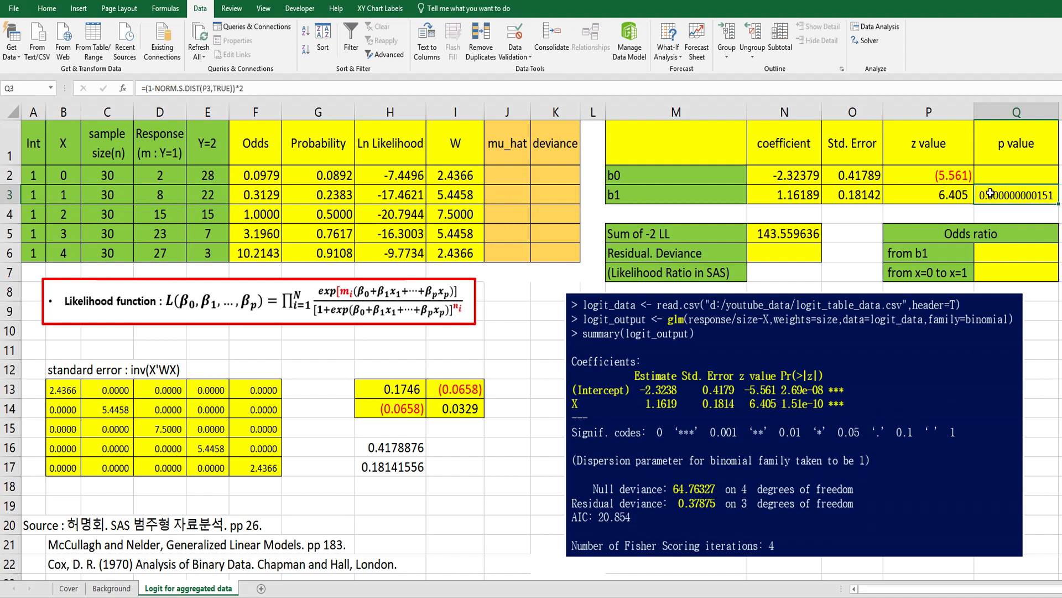
# Reuse the formula for b0 as =(NORM.S.DIST(P2,TRUE))*2, giving 0.000000026855.
pyautogui.click(1016, 173)
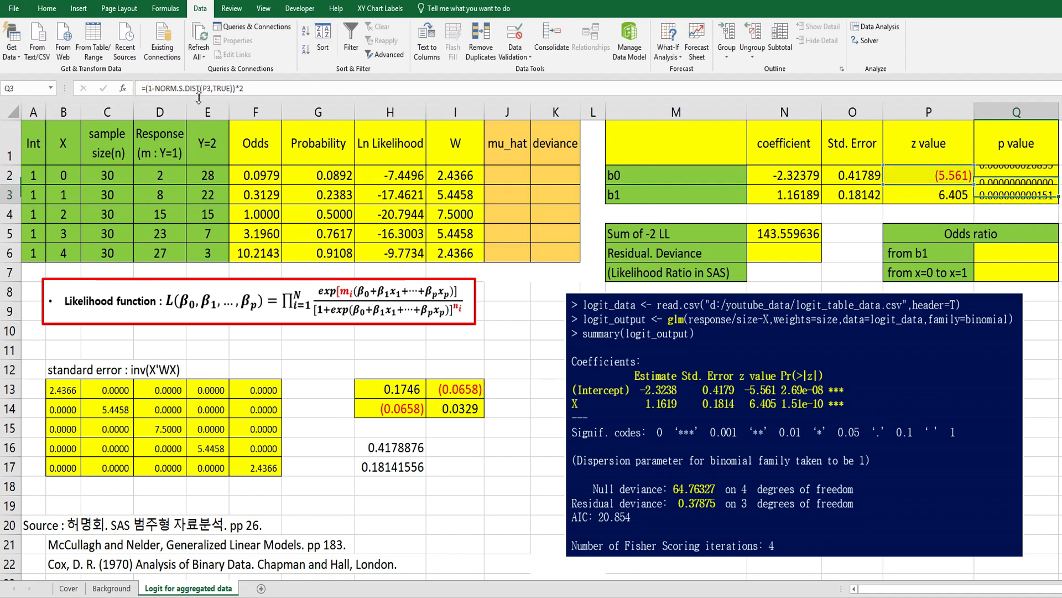
pyautogui.click(1016, 175)
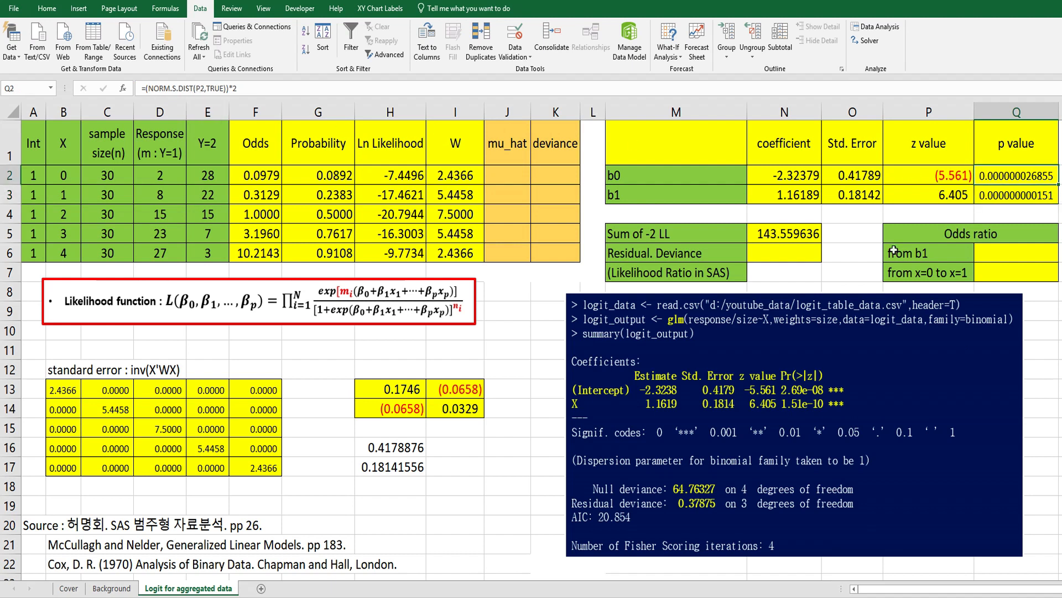
pyautogui.click(852, 232)
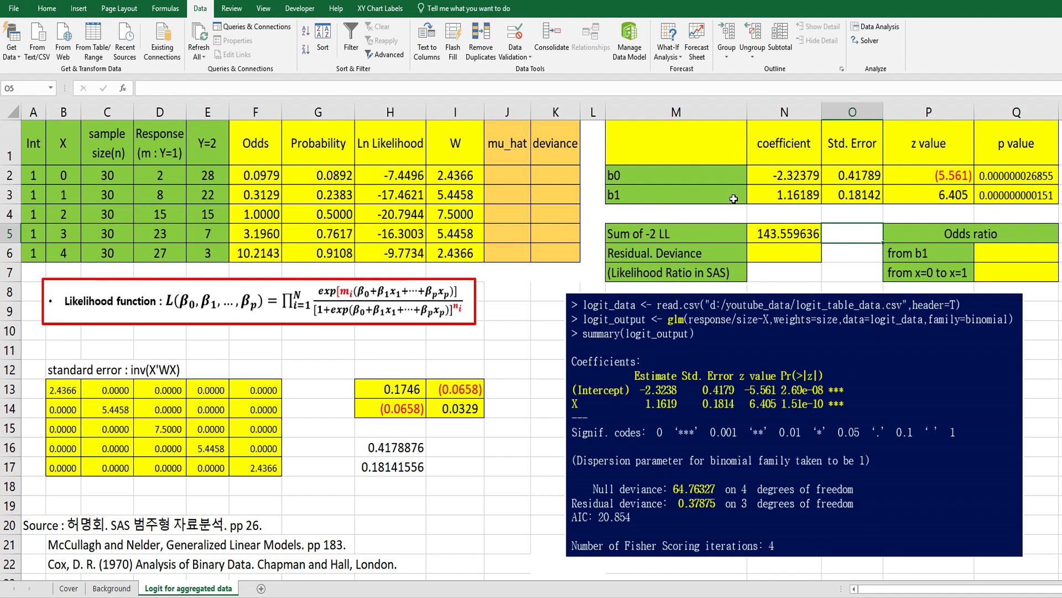
pyautogui.moveTo(584, 406)
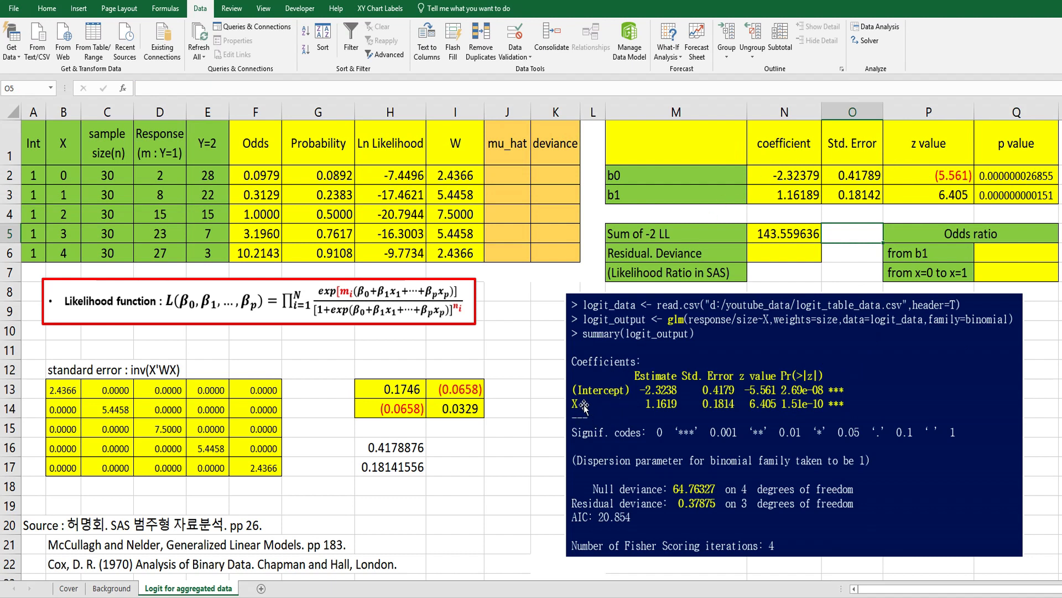
pyautogui.moveTo(593, 417)
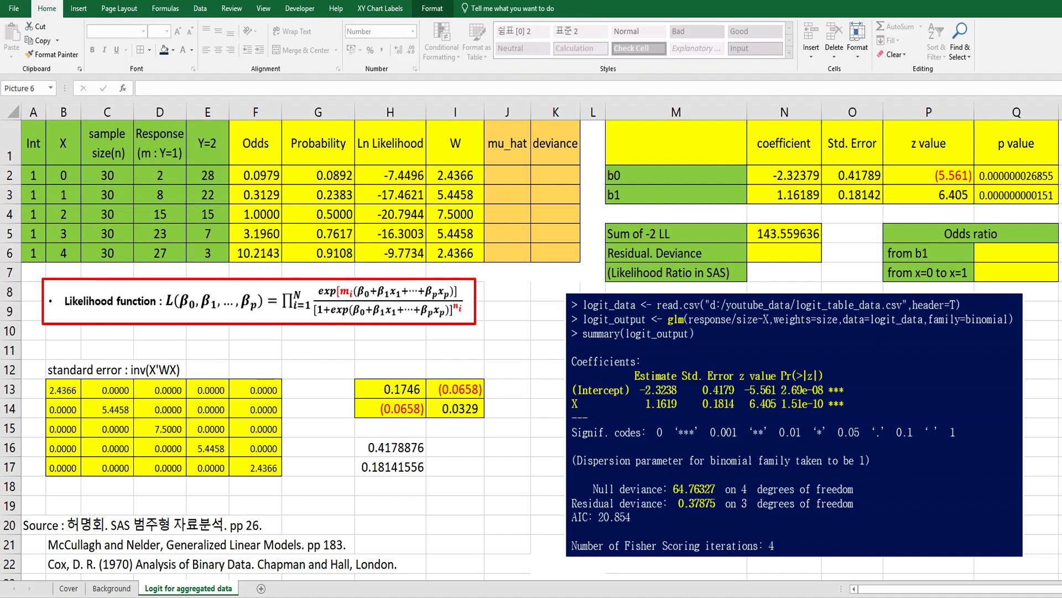
pyautogui.moveTo(518, 389)
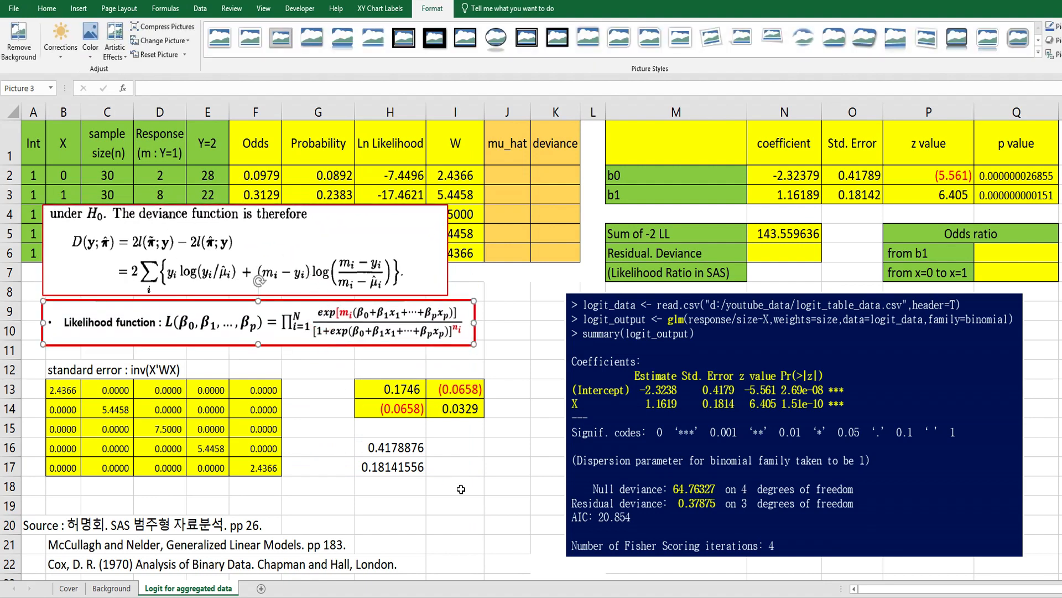
# Fill mu_hat with =C2*G2 down to J6 (2.7, 7.1, 15.0, 22.9, 27.3) and position the deviance picture.
pyautogui.click(507, 173)
pyautogui.write('=')
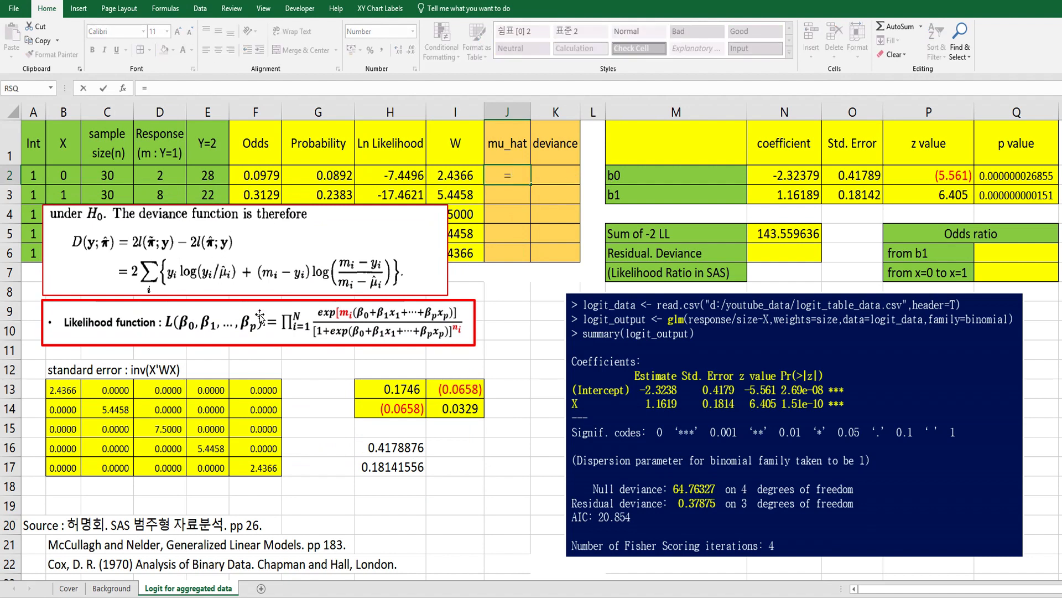
pyautogui.click(106, 175)
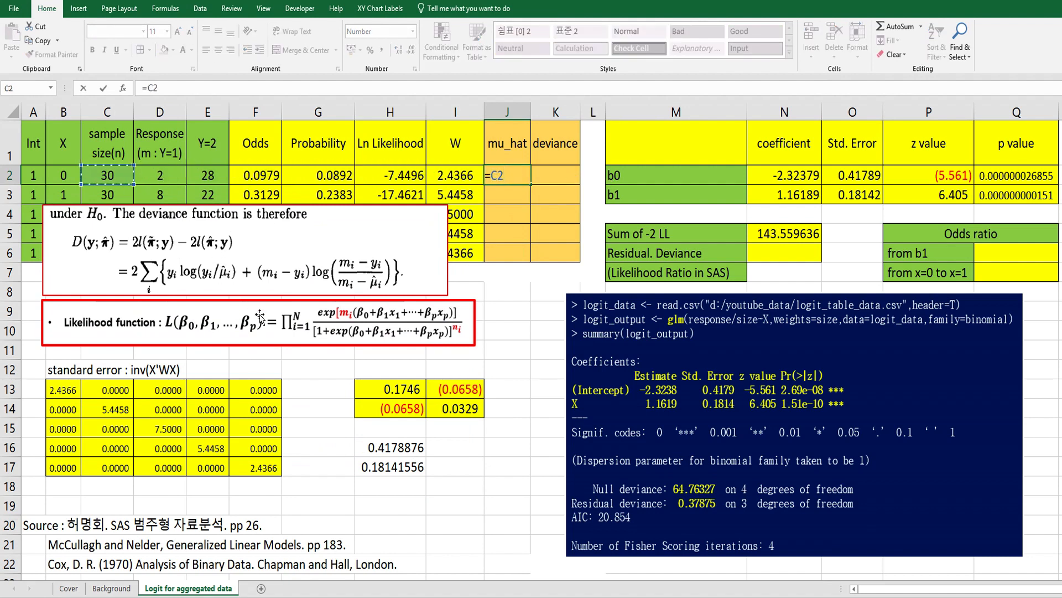
pyautogui.click(318, 175)
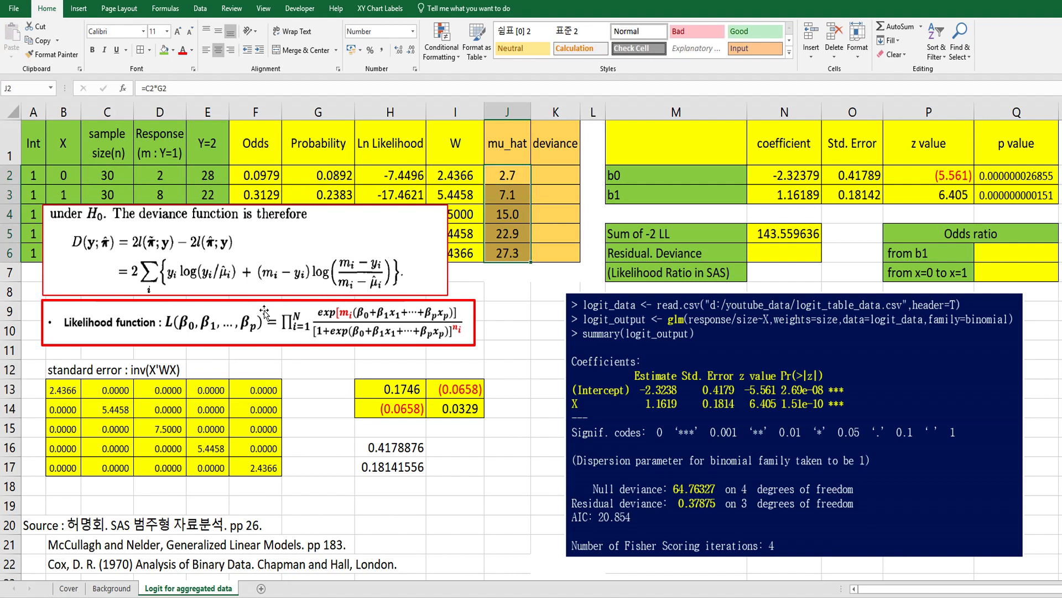
pyautogui.click(247, 243)
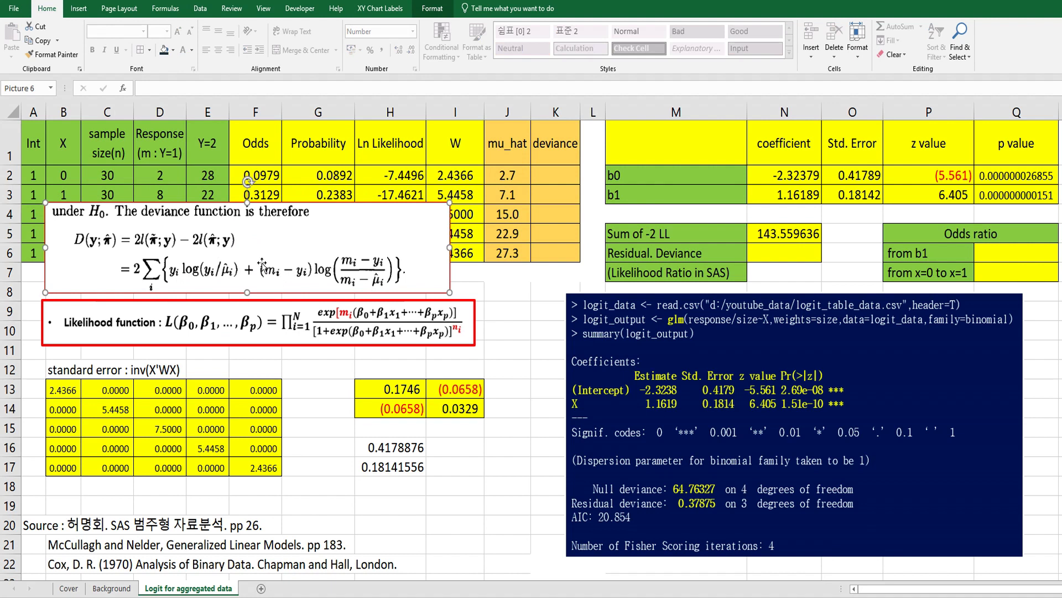
pyautogui.moveTo(282, 284)
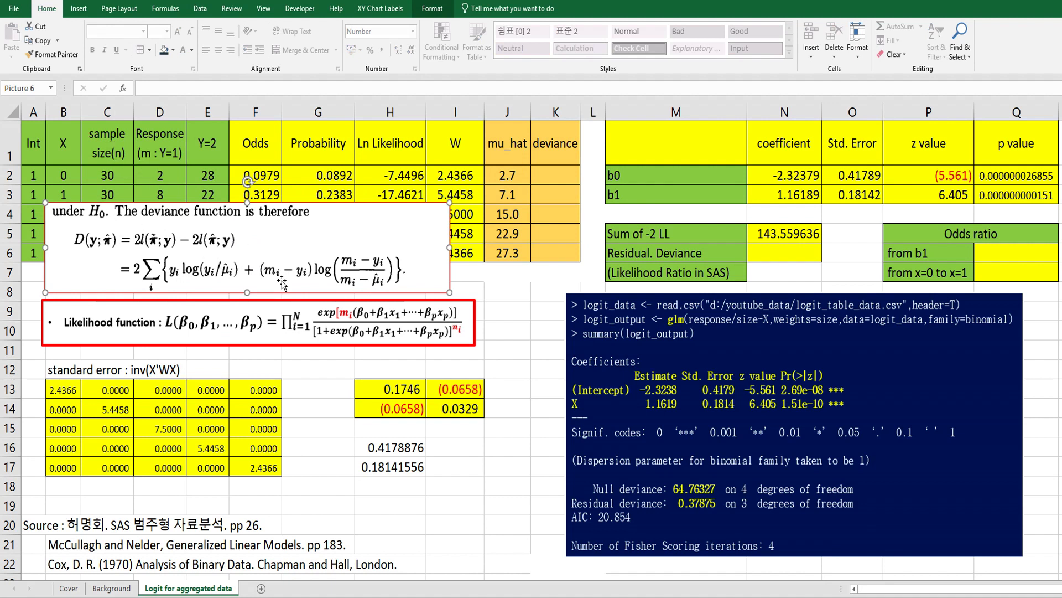
pyautogui.click(555, 174)
pyautogui.write('=2*')
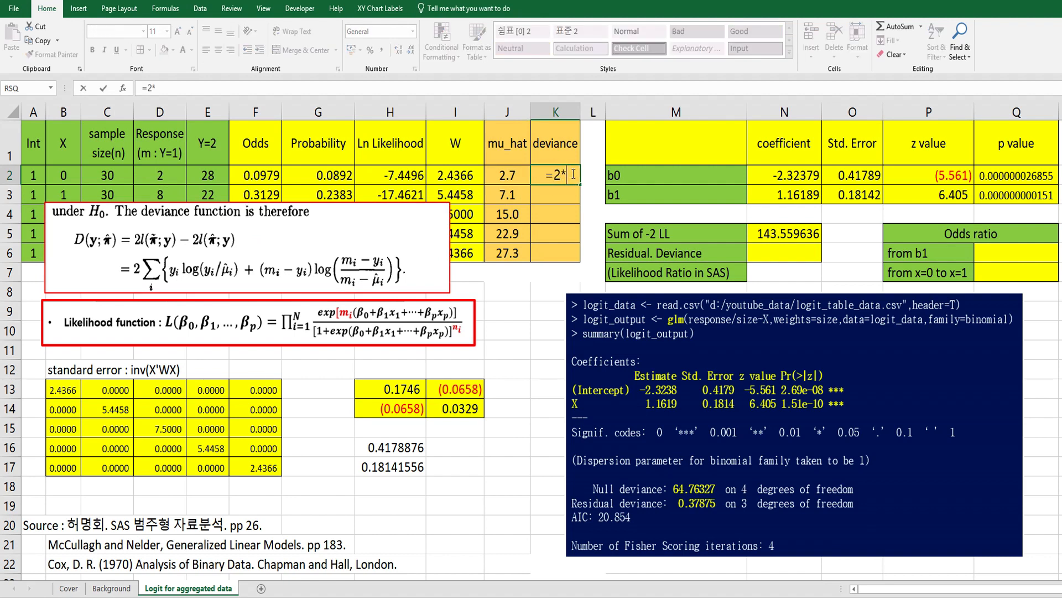
# Build the first deviance term D2*LN(D2/J2) in K2.
pyautogui.click(159, 175)
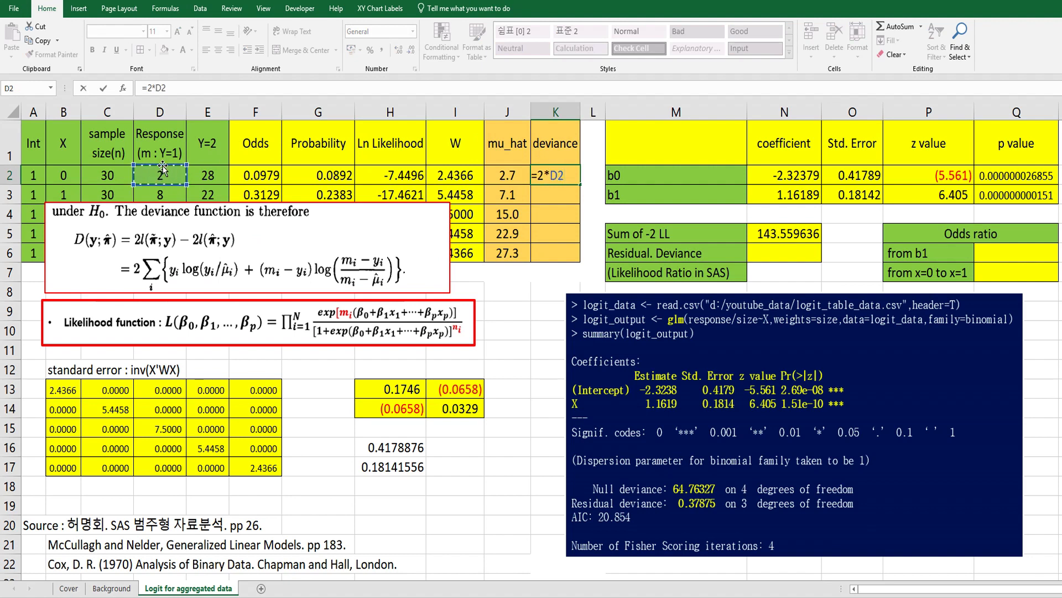
pyautogui.write('*')
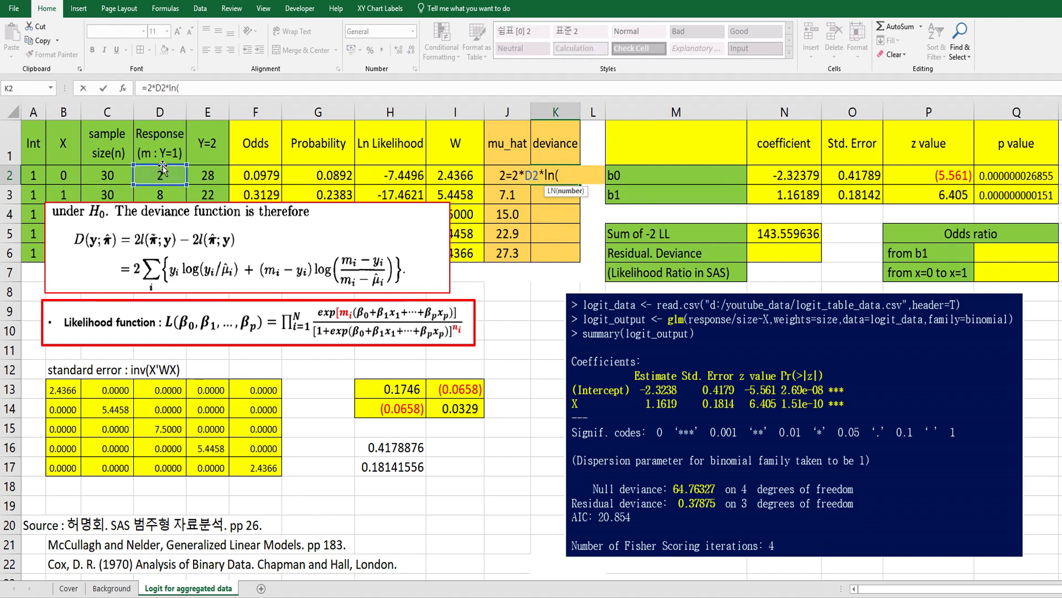
pyautogui.click(159, 173)
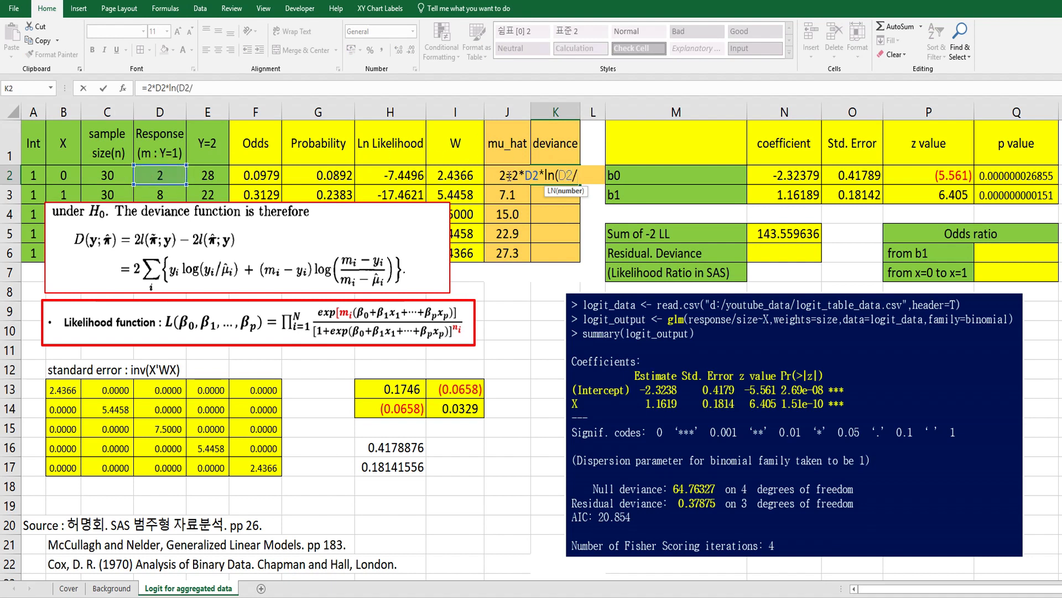
pyautogui.click(507, 174)
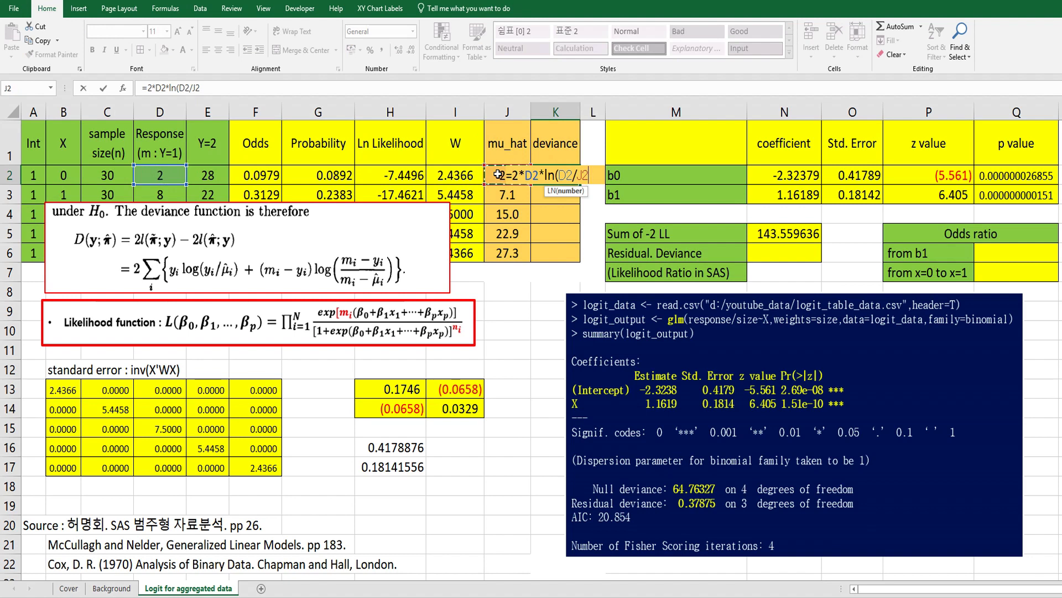
pyautogui.click(556, 174)
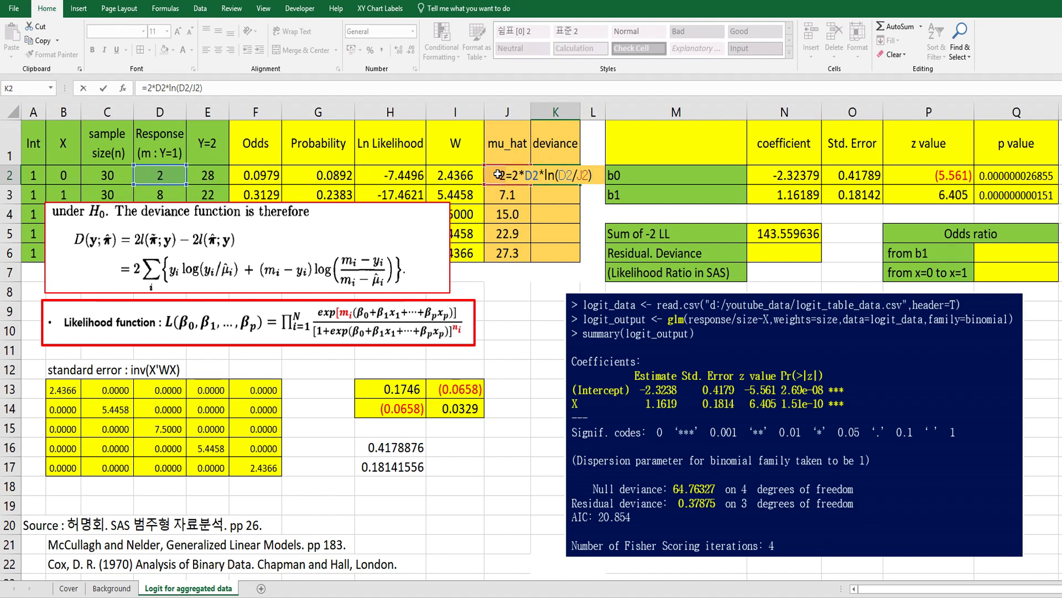
pyautogui.moveTo(367, 83)
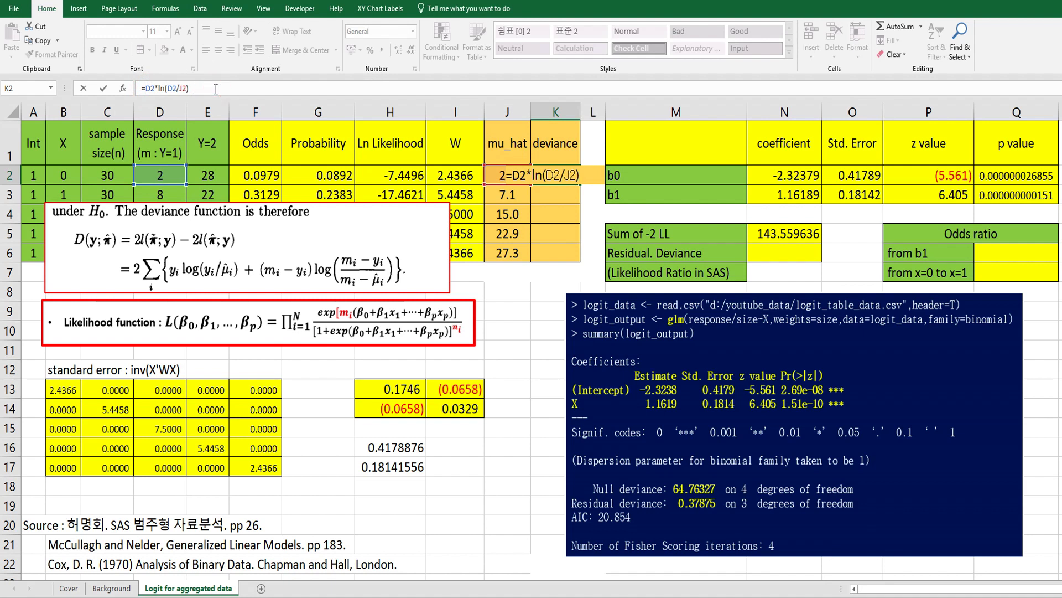
# Add the second term (C2-D2)*LN((C2-D2)/(C2-J2)) to complete the deviance formula.
pyautogui.write('+')
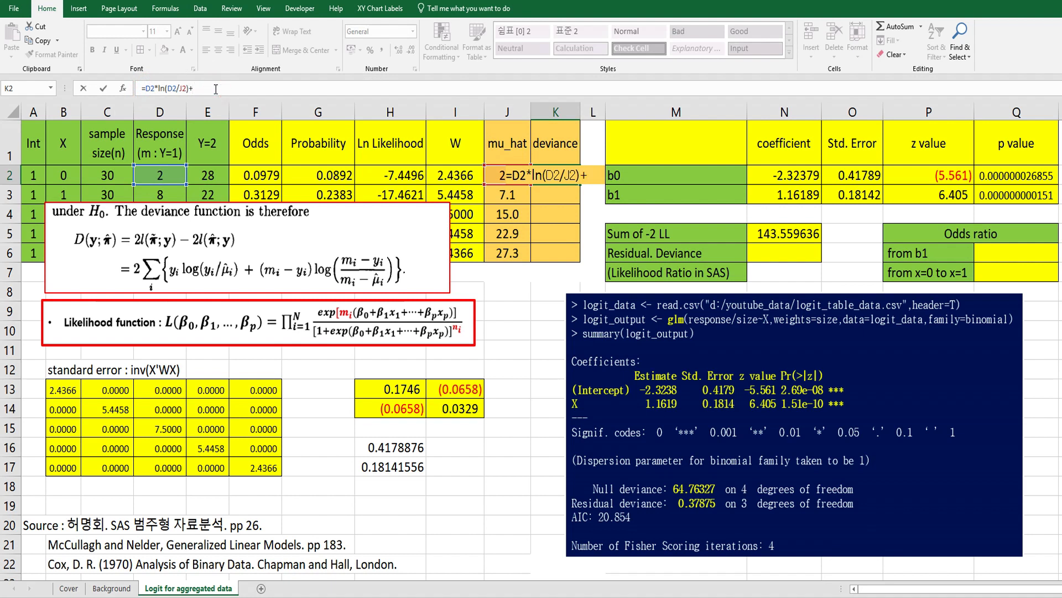
pyautogui.write('(C2-')
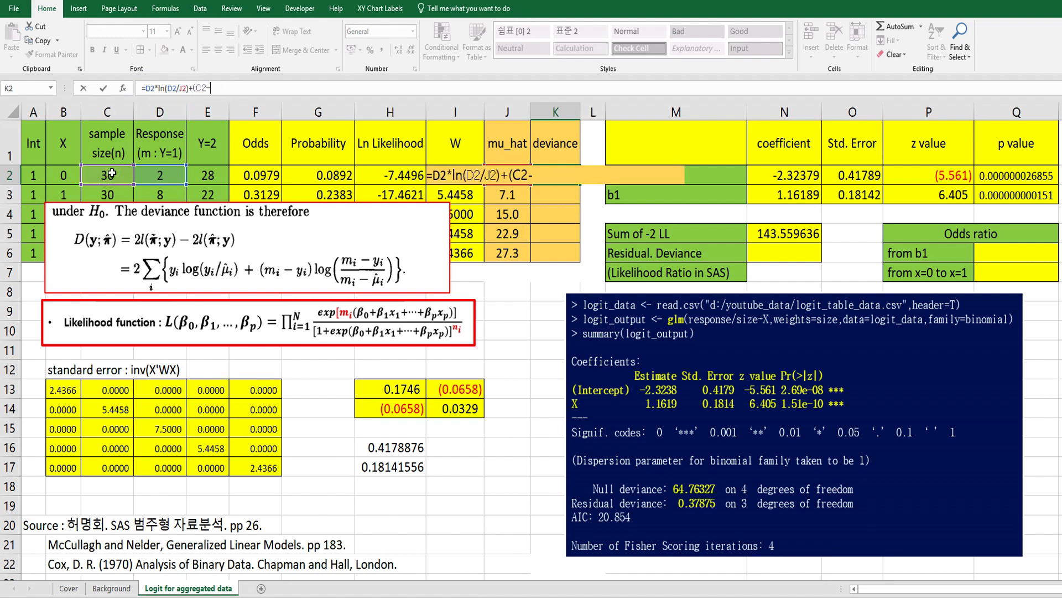
pyautogui.click(159, 175)
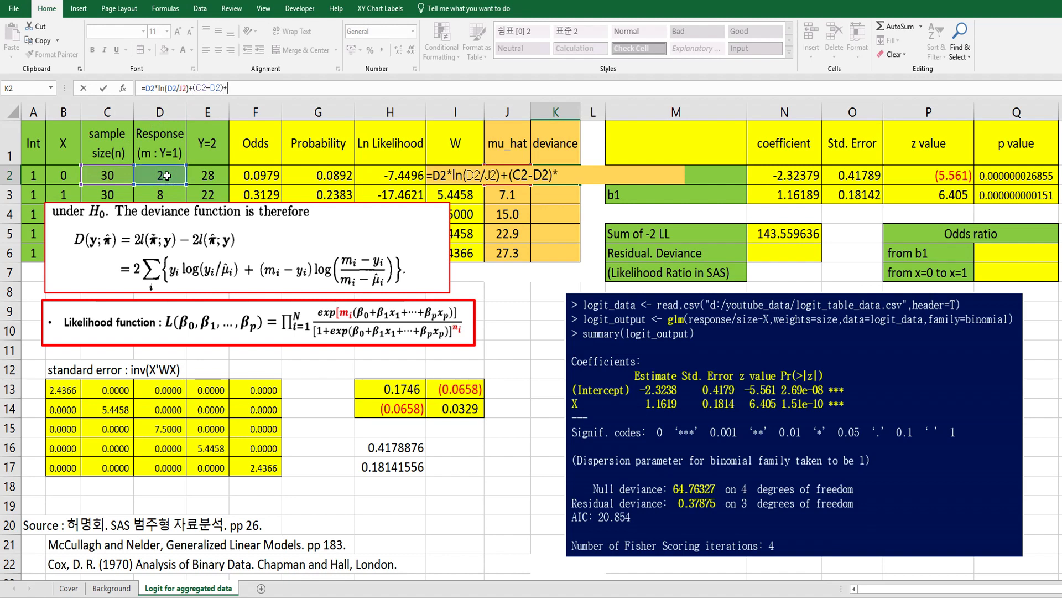
pyautogui.write('ln(')
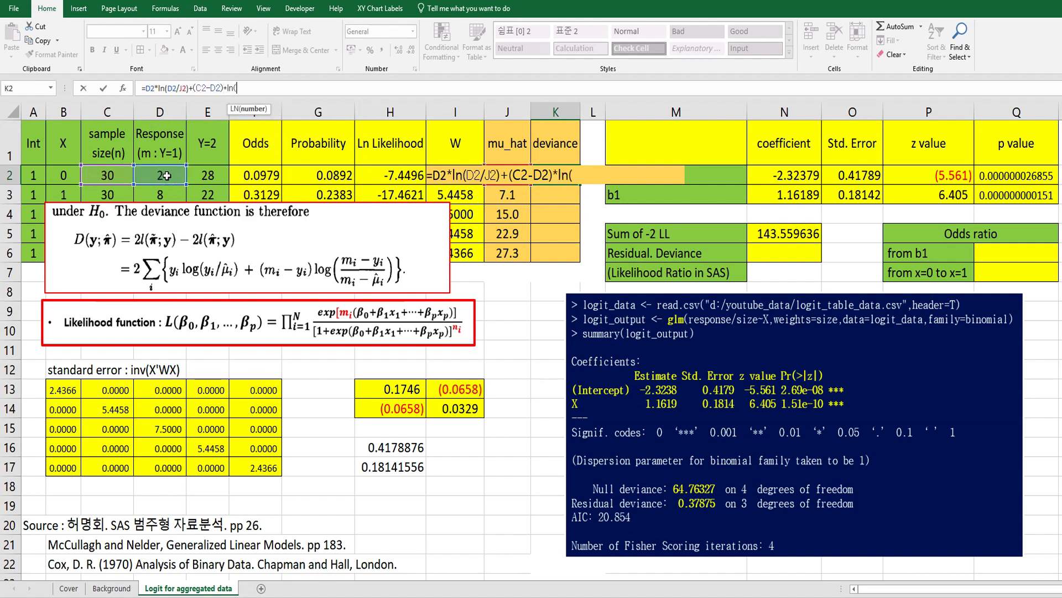
pyautogui.write('(')
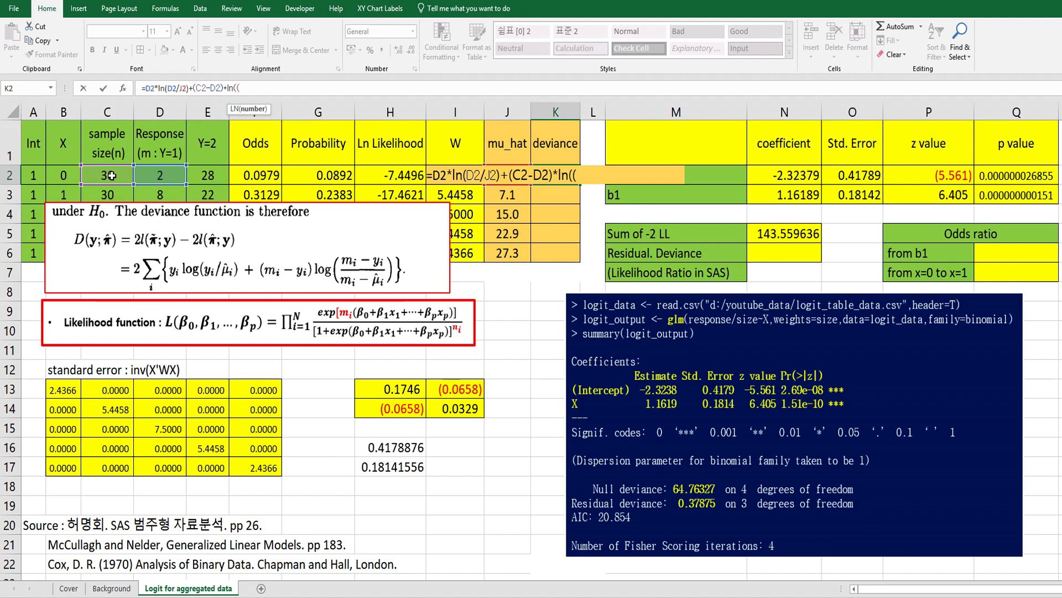
pyautogui.write('(C2-D2')
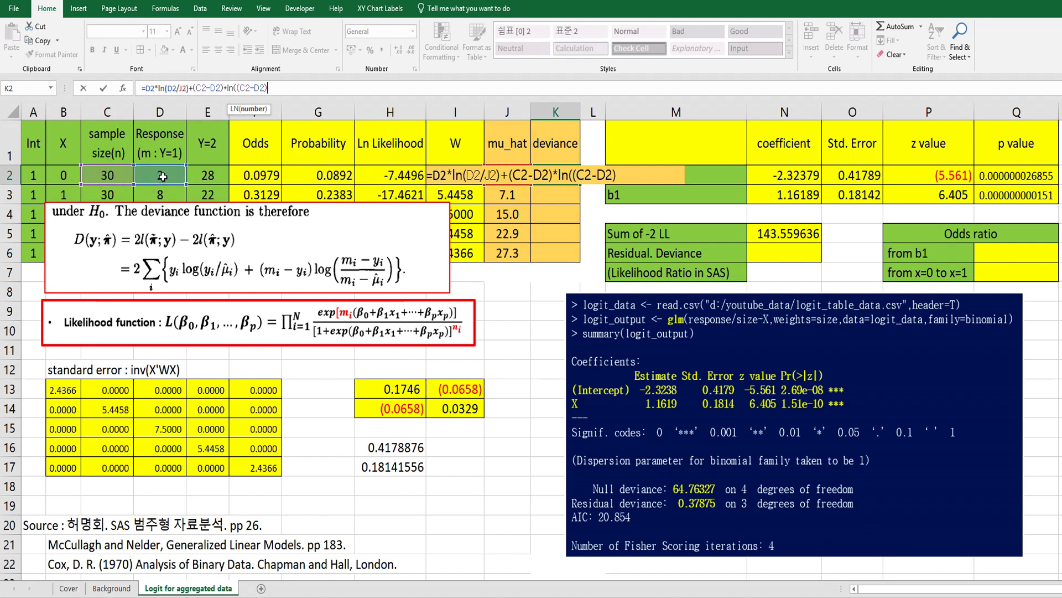
pyautogui.write('/(C2-J2')
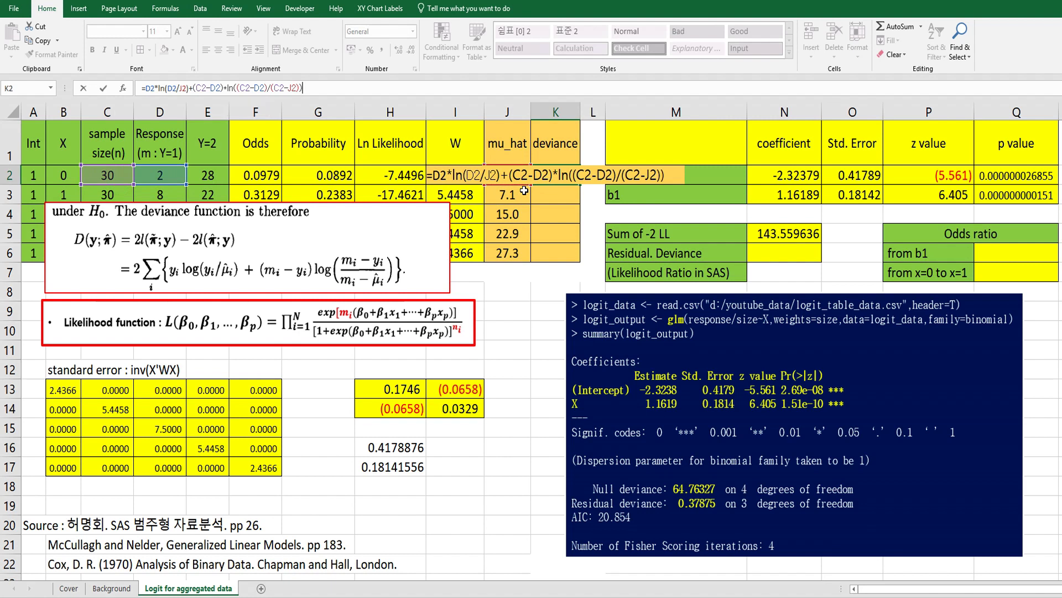
pyautogui.moveTo(164, 99)
pyautogui.write('=s')
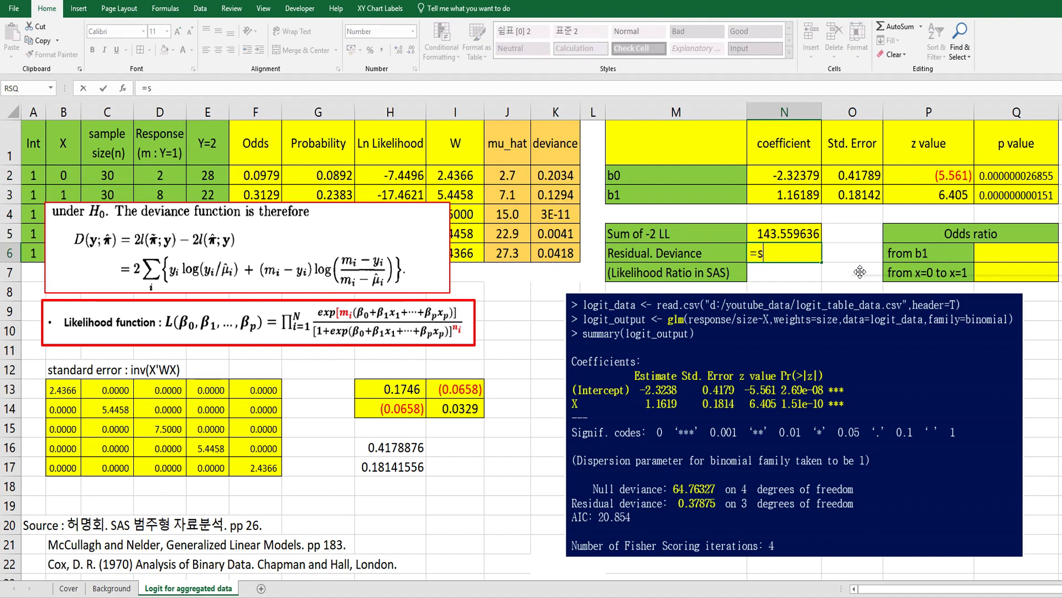
# Sum the deviance column with =SUM(K2:K6) in N6, giving residual deviance 0.37874826.
pyautogui.write('um(')
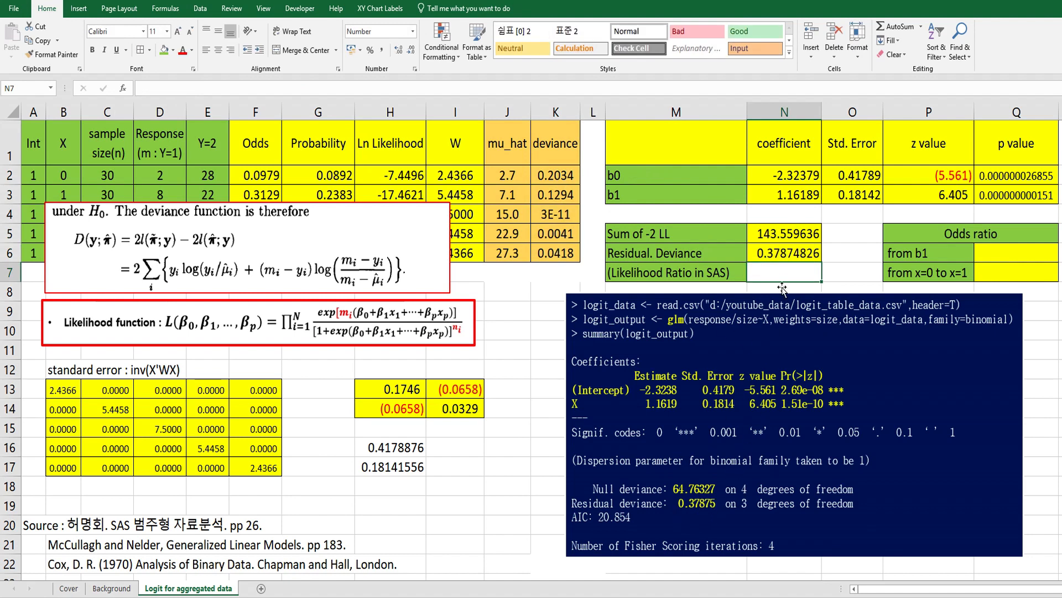
pyautogui.moveTo(698, 516)
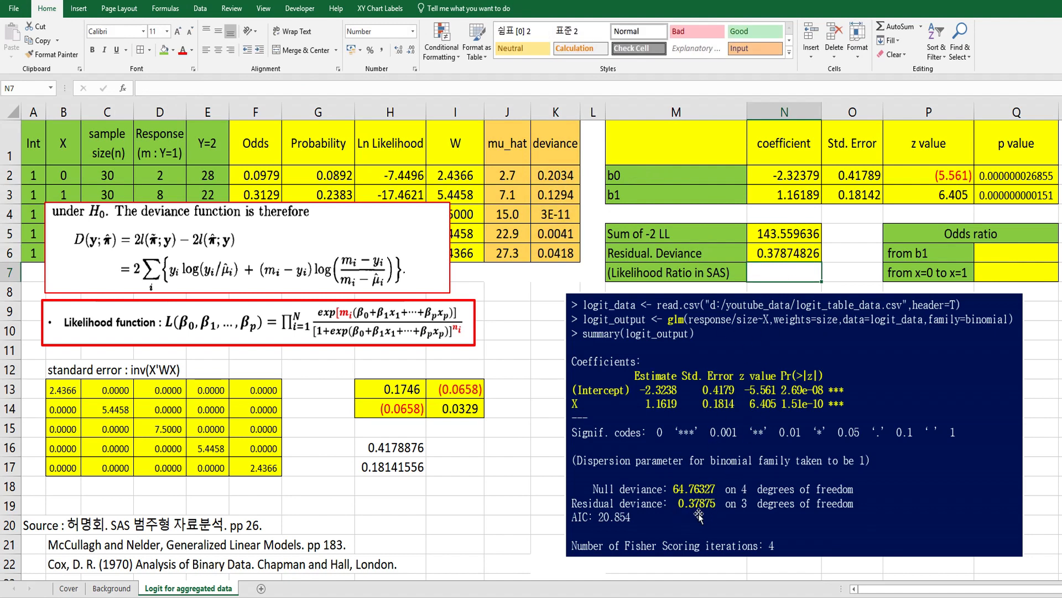
pyautogui.moveTo(738, 488)
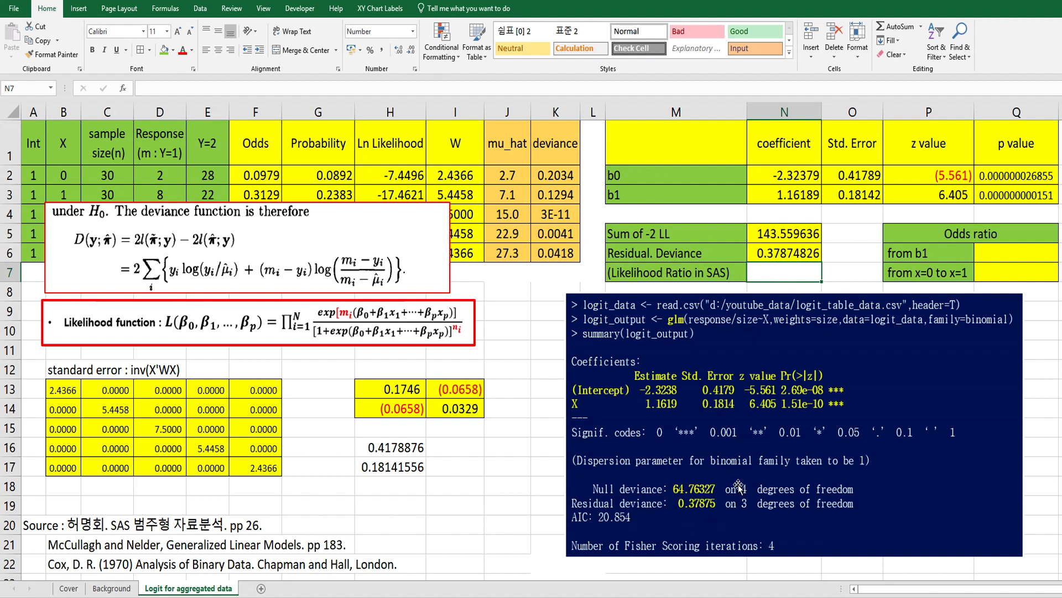
pyautogui.click(784, 253)
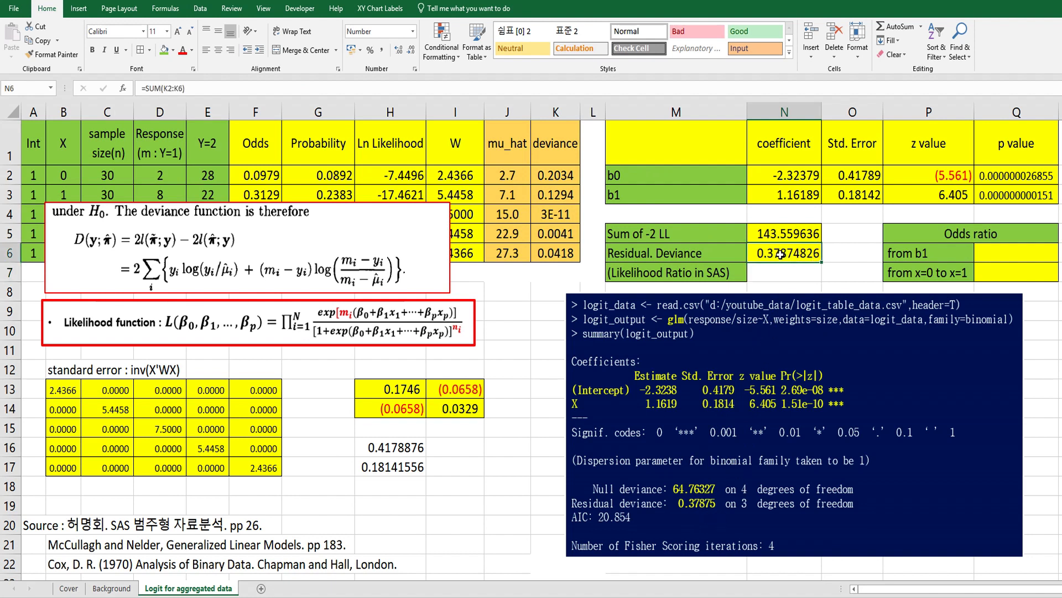
pyautogui.moveTo(735, 265)
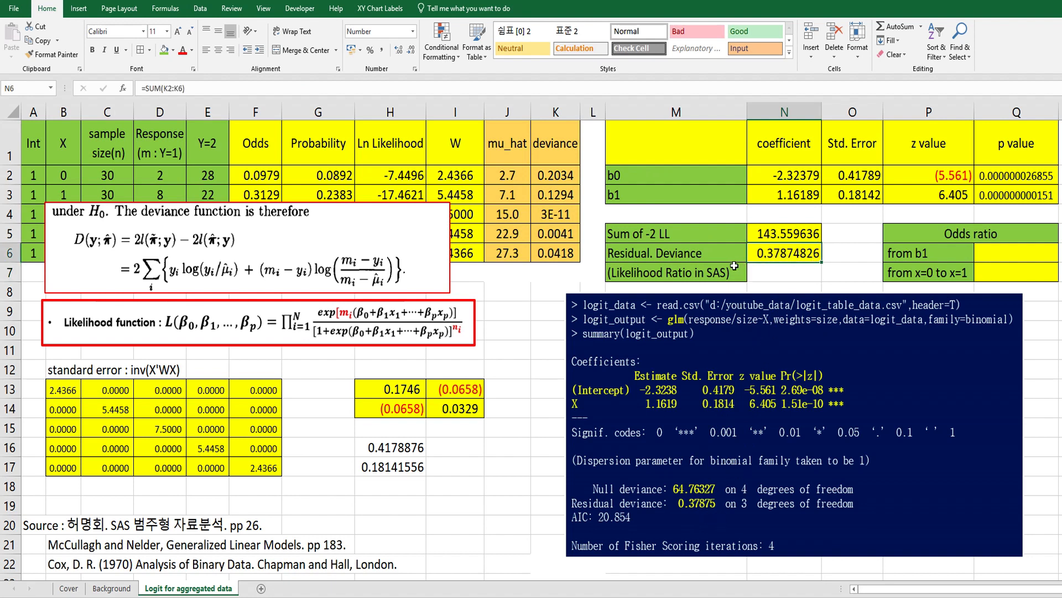
pyautogui.moveTo(132, 281)
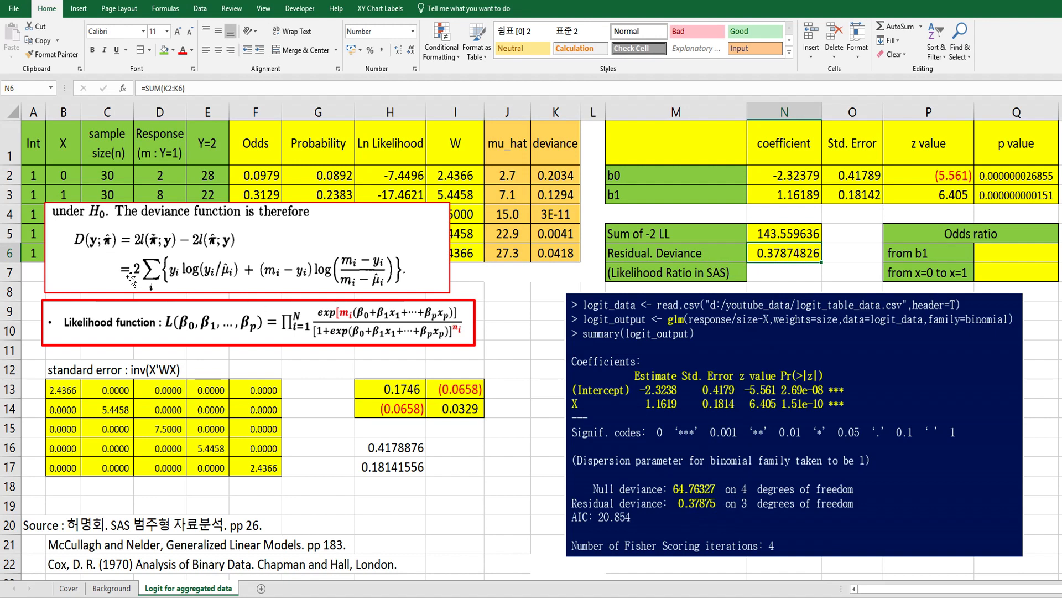
pyautogui.moveTo(657, 287)
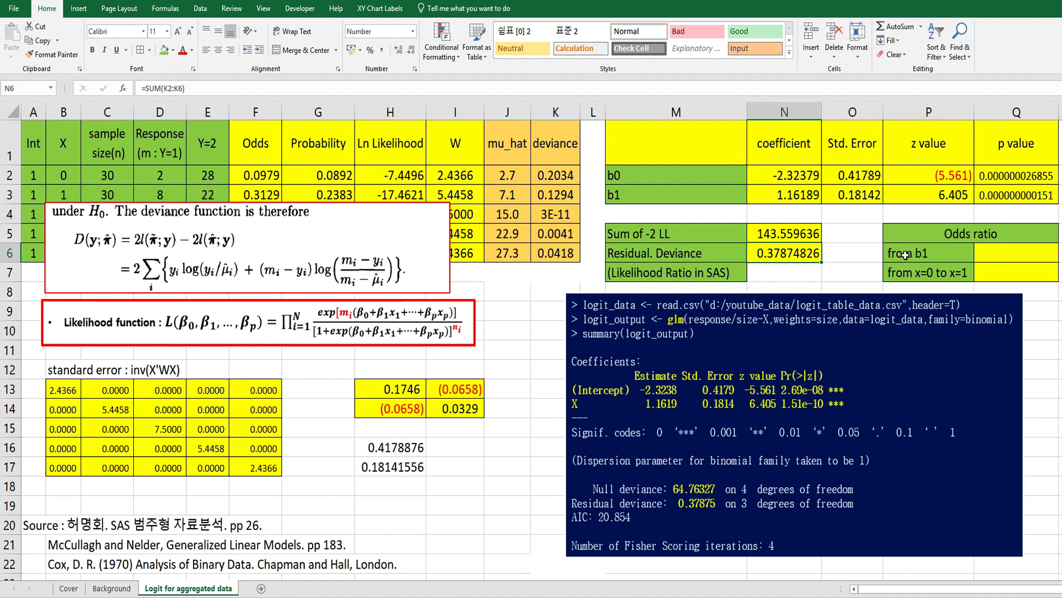
# Set the odds ratio from b1 to =EXP(N3), giving 3.195977985.
pyautogui.click(1015, 252)
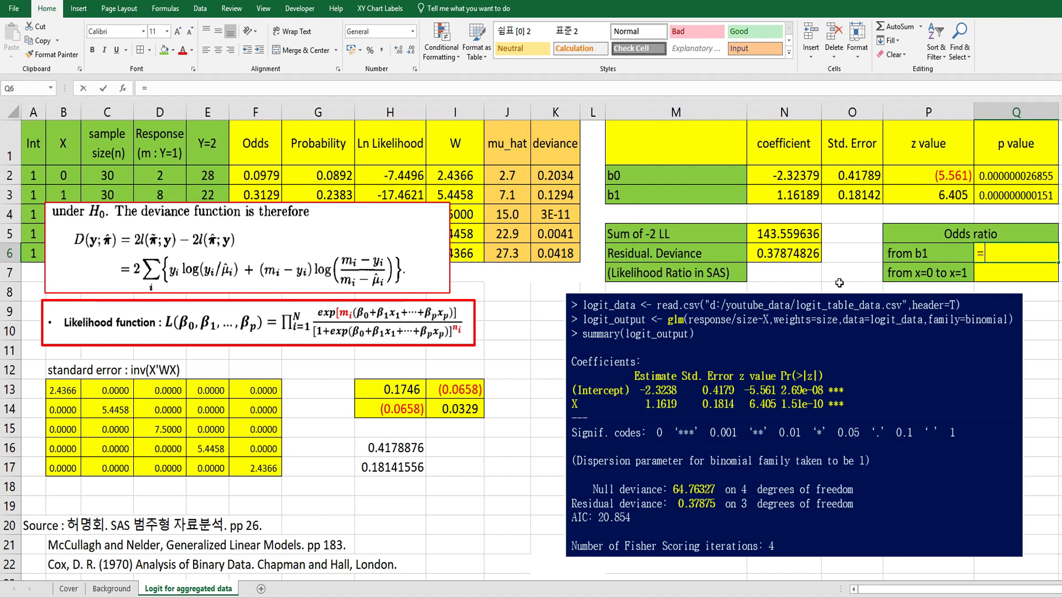
pyautogui.write('=exp(')
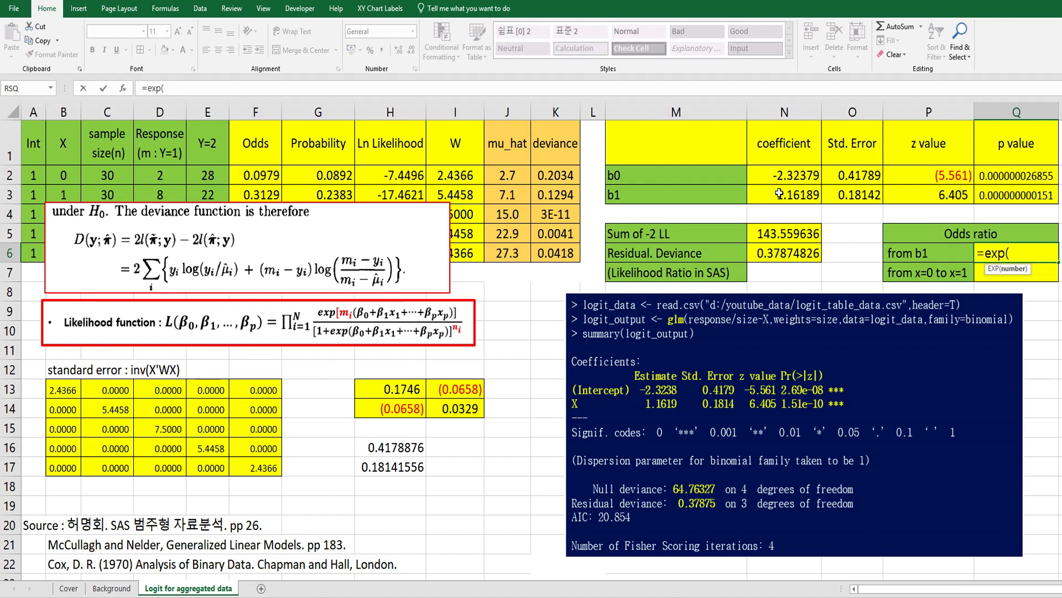
pyautogui.press('Return')
pyautogui.write('=')
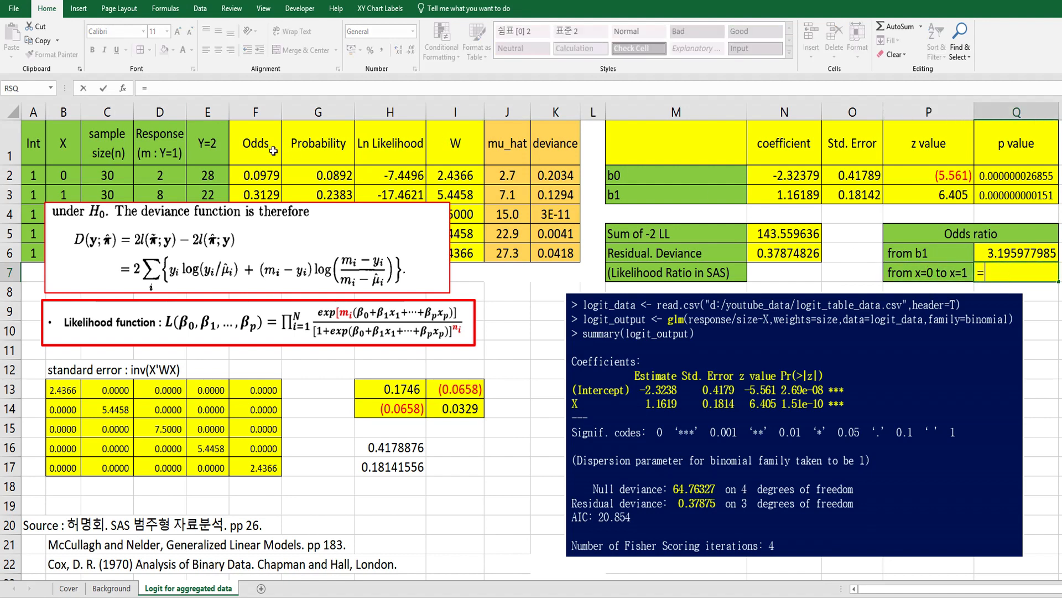
# Enter =F3/F2 for the x=0 to x=1 odds ratio (3.195977985) and =F4/F3 below with matching formatting.
pyautogui.click(255, 195)
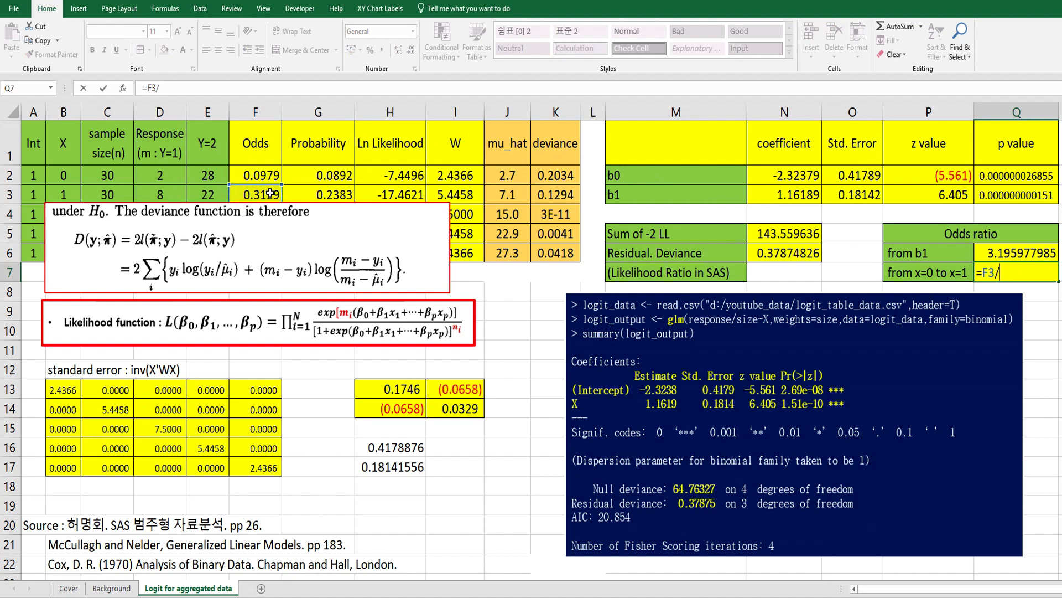
pyautogui.click(254, 175)
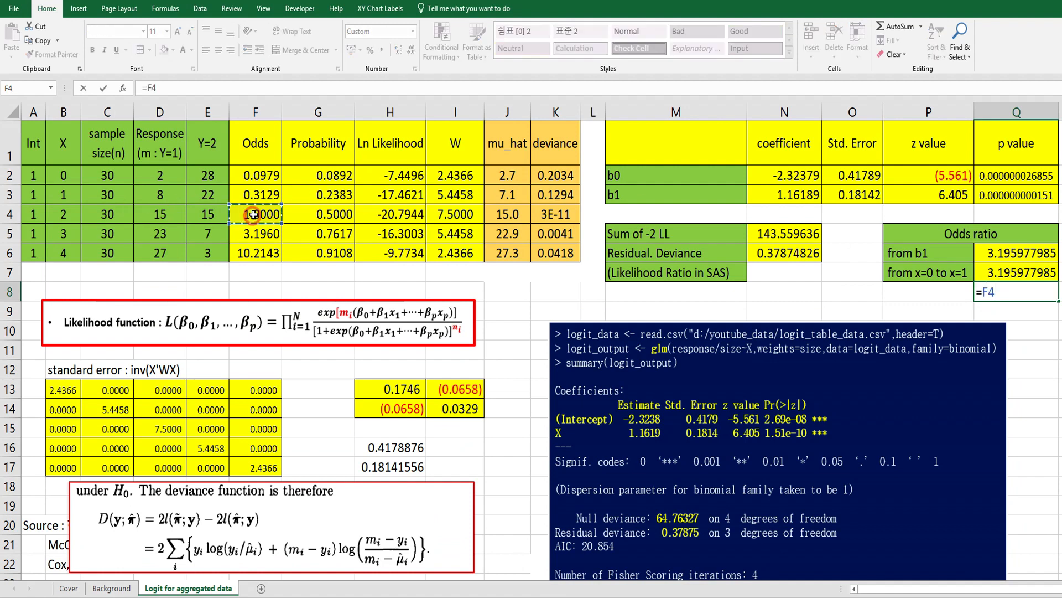
pyautogui.write('/F2')
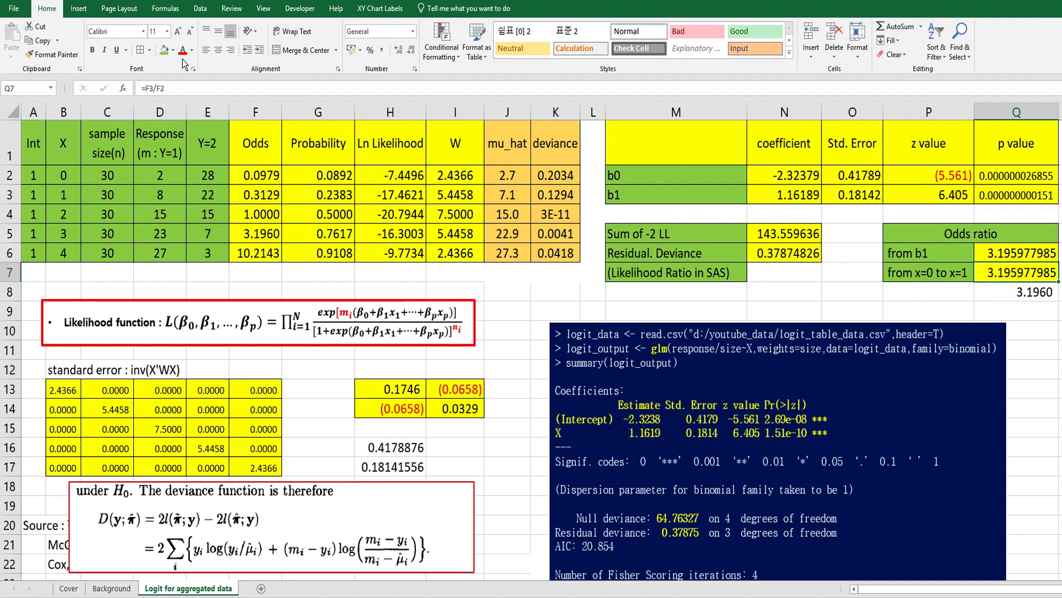
pyautogui.click(1016, 292)
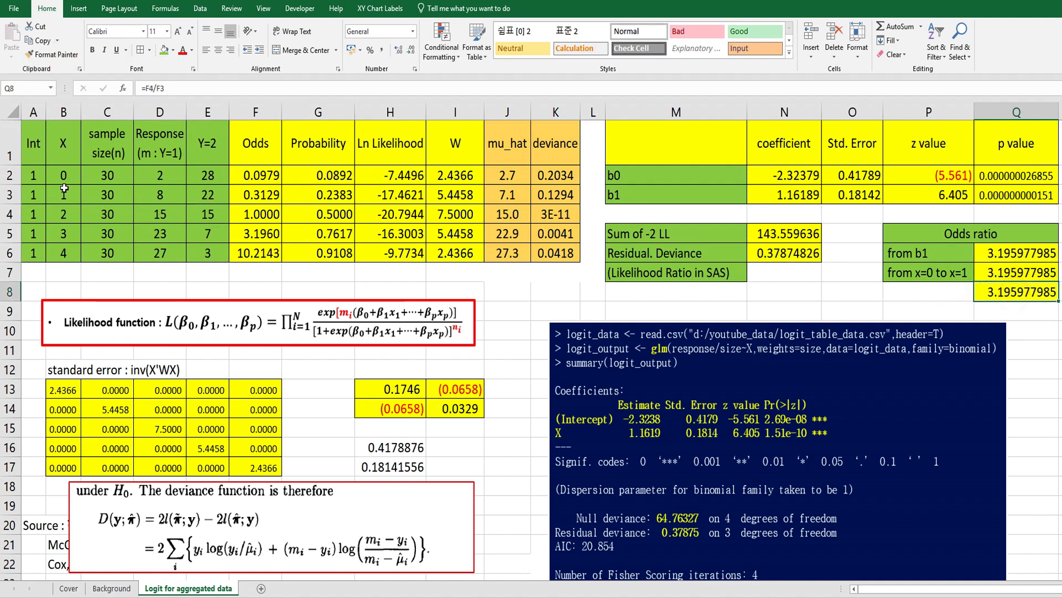
pyautogui.moveTo(161, 216)
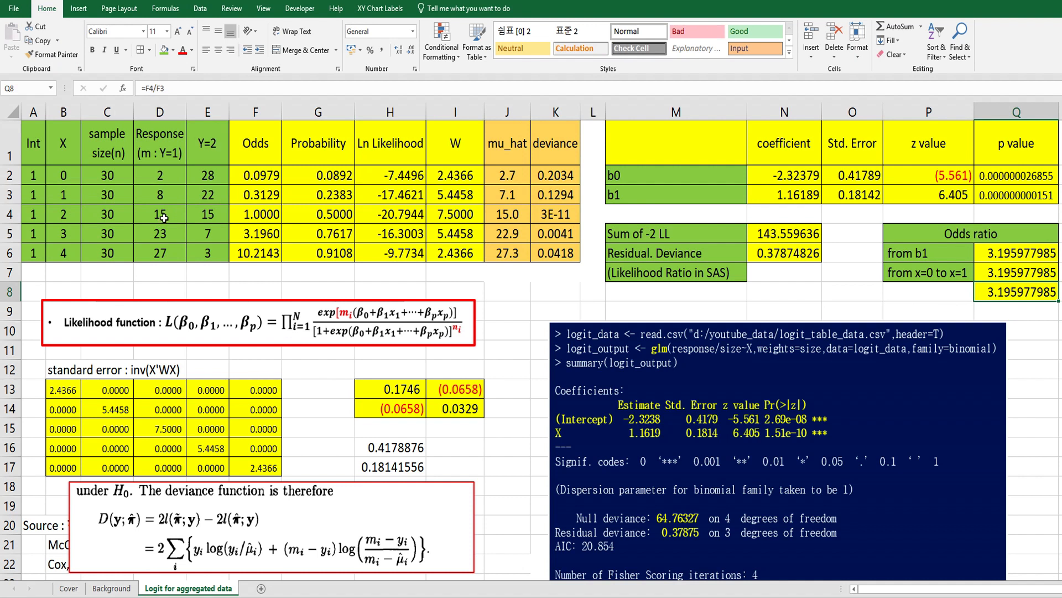
pyautogui.moveTo(88, 205)
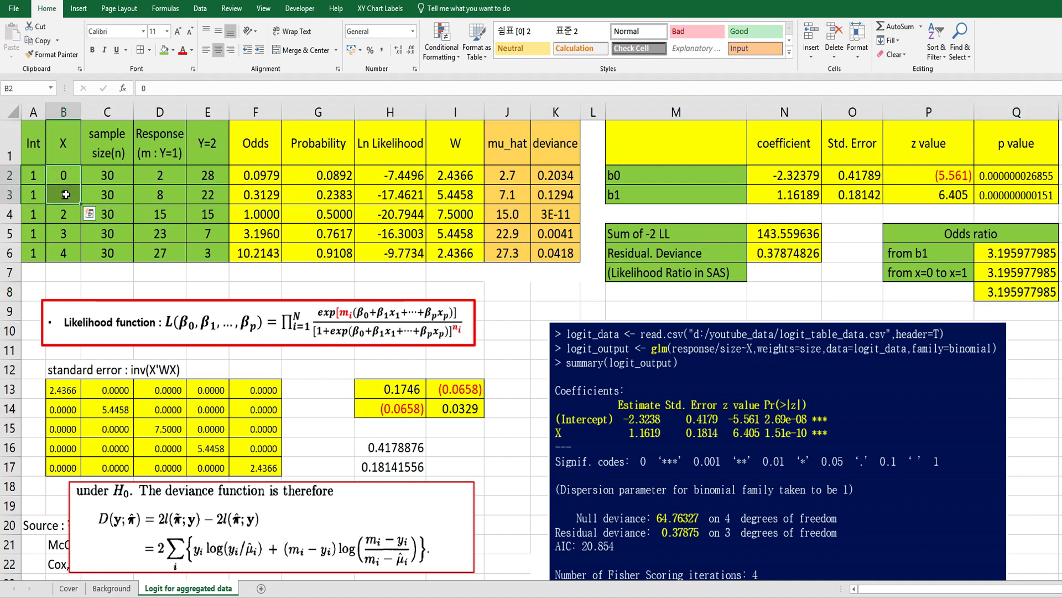
pyautogui.click(63, 195)
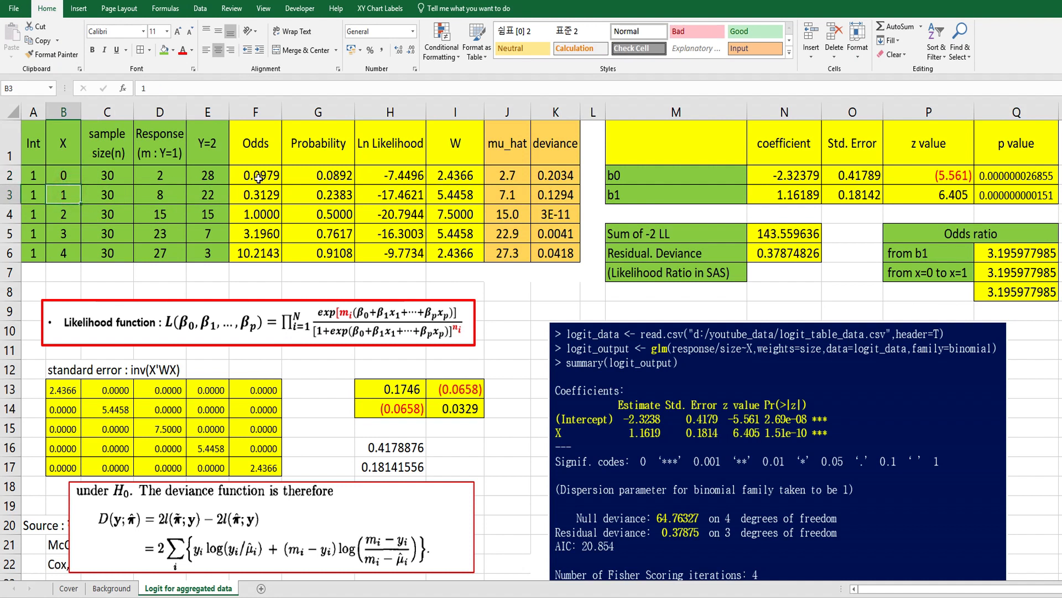
pyautogui.moveTo(888, 273)
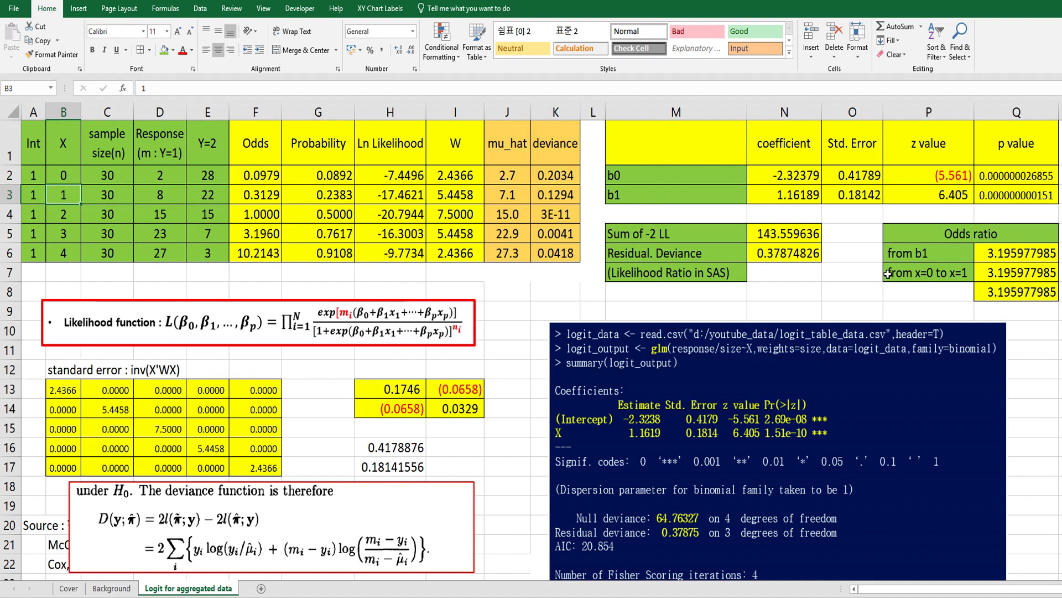
pyautogui.click(555, 292)
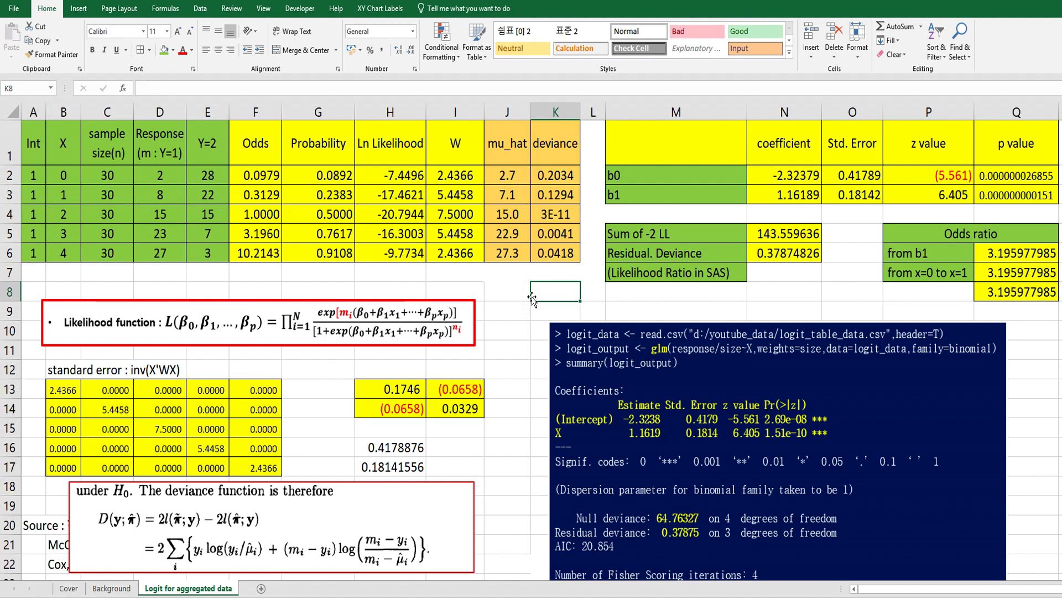
pyautogui.moveTo(207, 219)
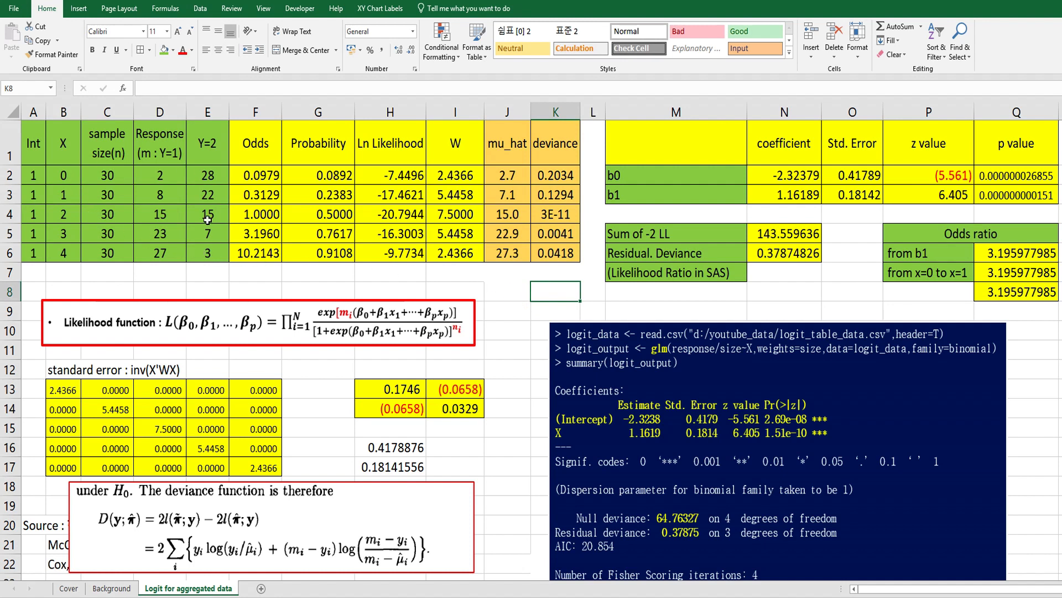
pyautogui.moveTo(220, 265)
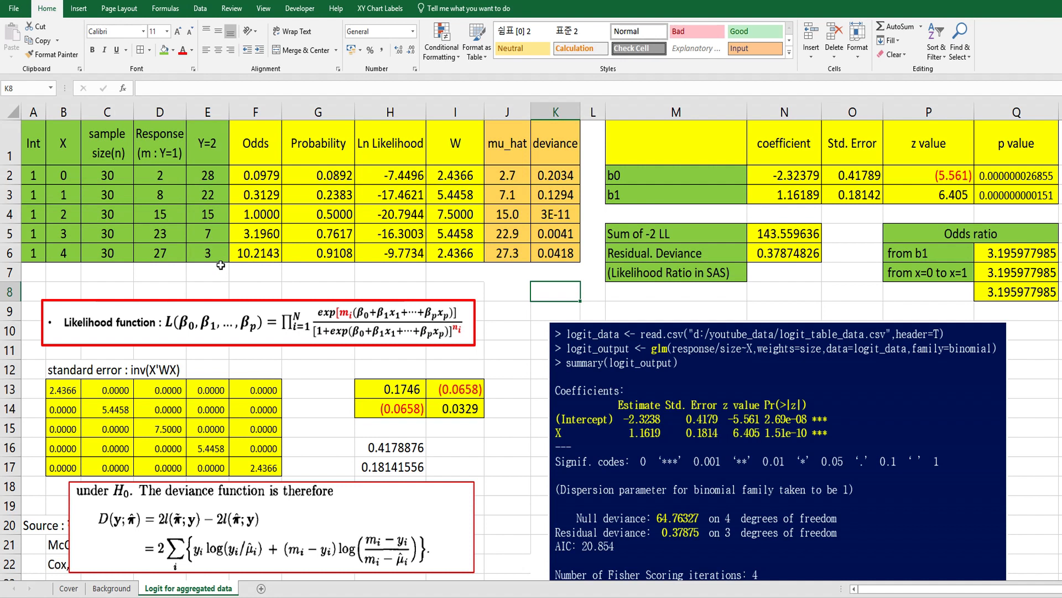
pyautogui.moveTo(209, 485)
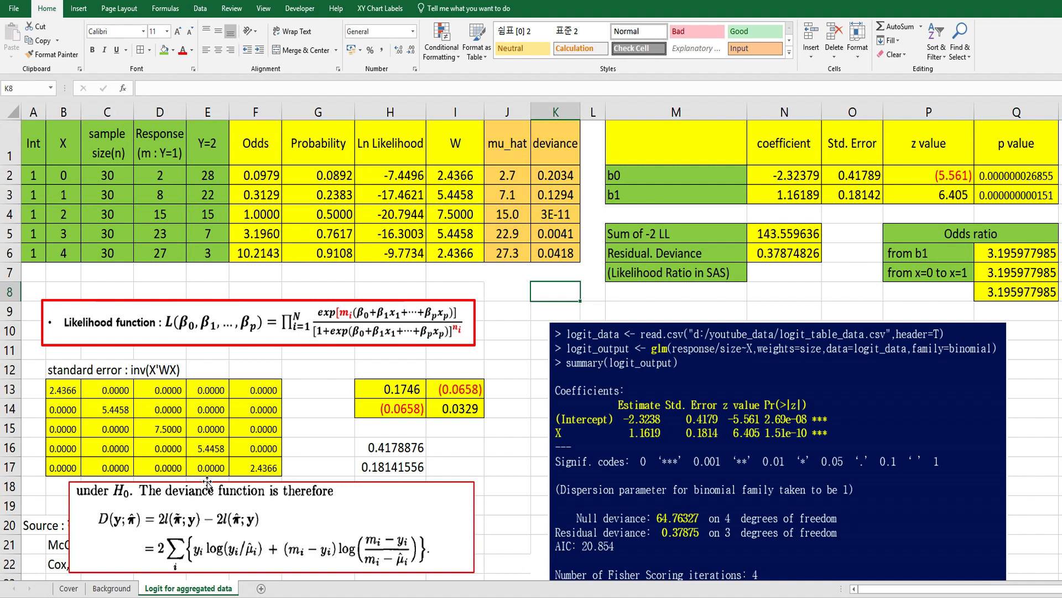